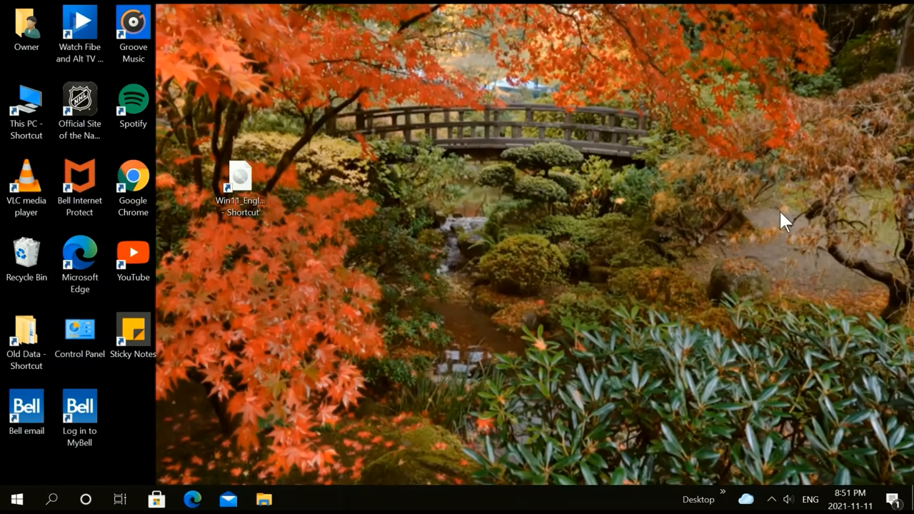
mouse_move(627, 230)
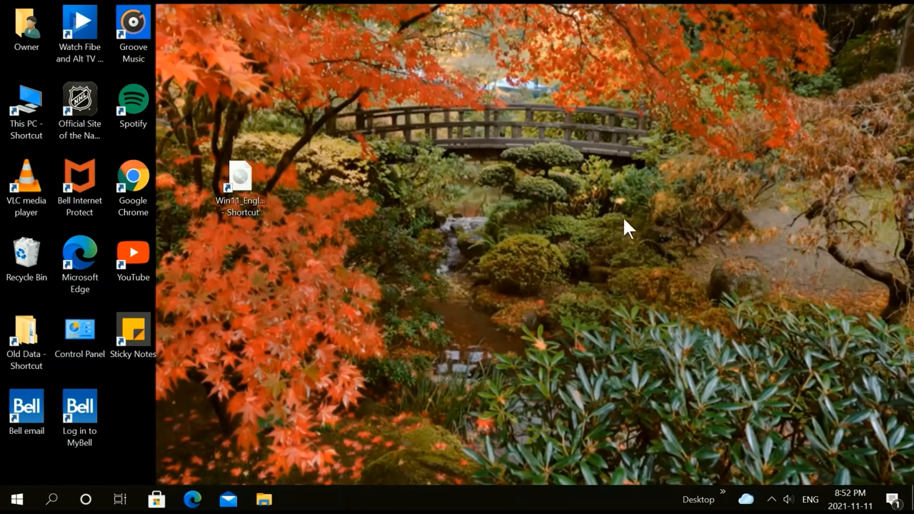
mouse_move(163, 256)
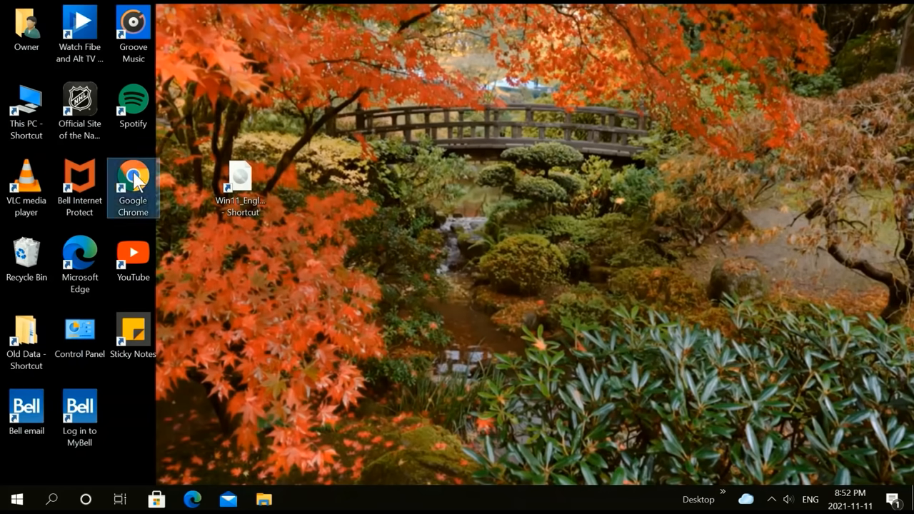
Launch Chrome and search Google for 'windows 11 download'.
double_click(133, 178)
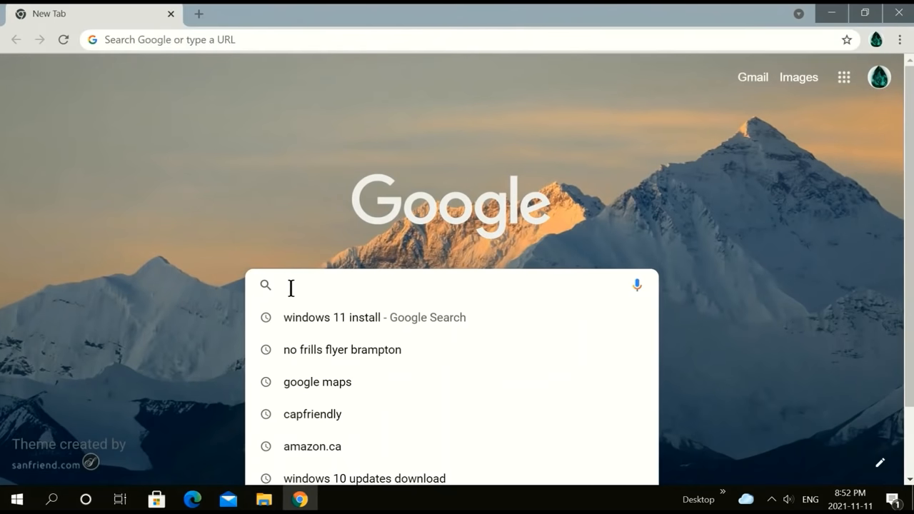
mouse_move(464, 350)
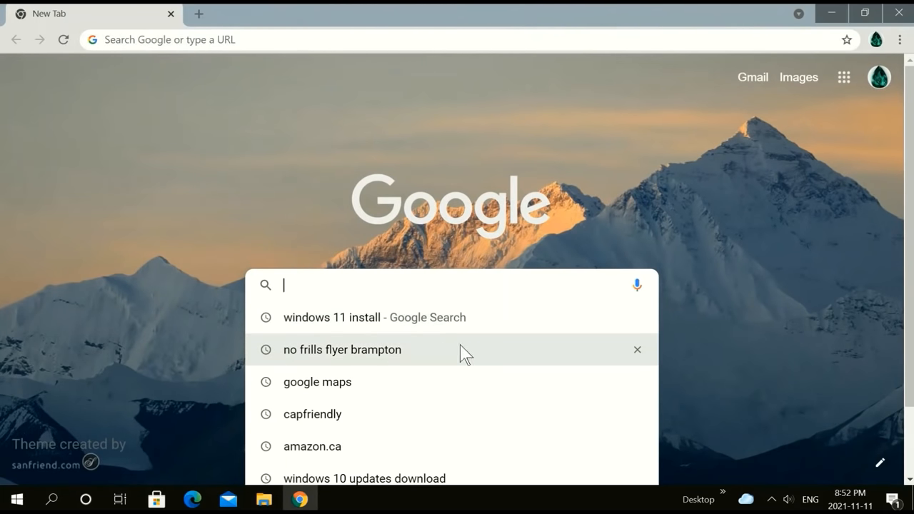
mouse_move(517, 251)
type("windows 11 download")
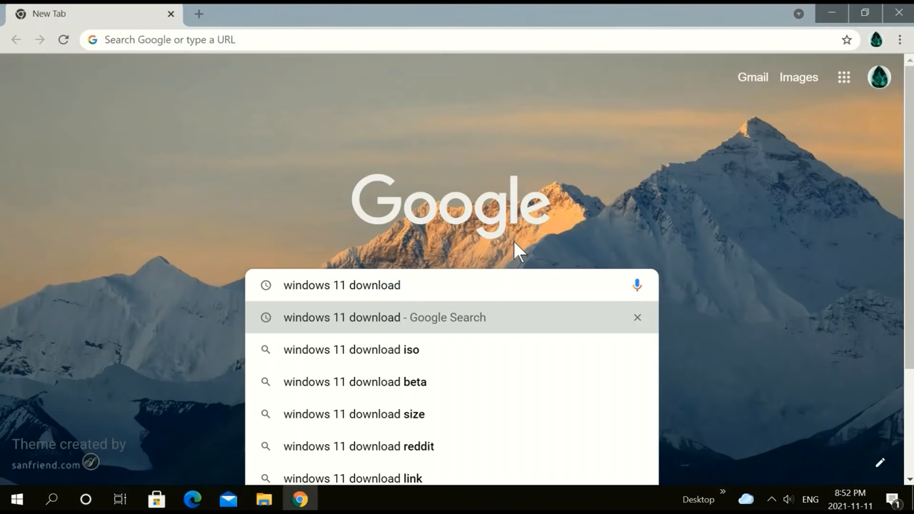
mouse_move(499, 330)
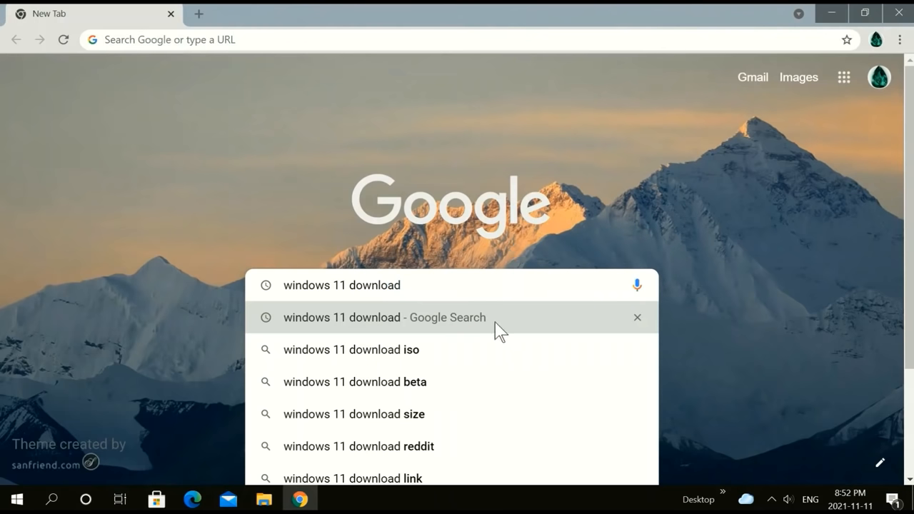
left_click(384, 317)
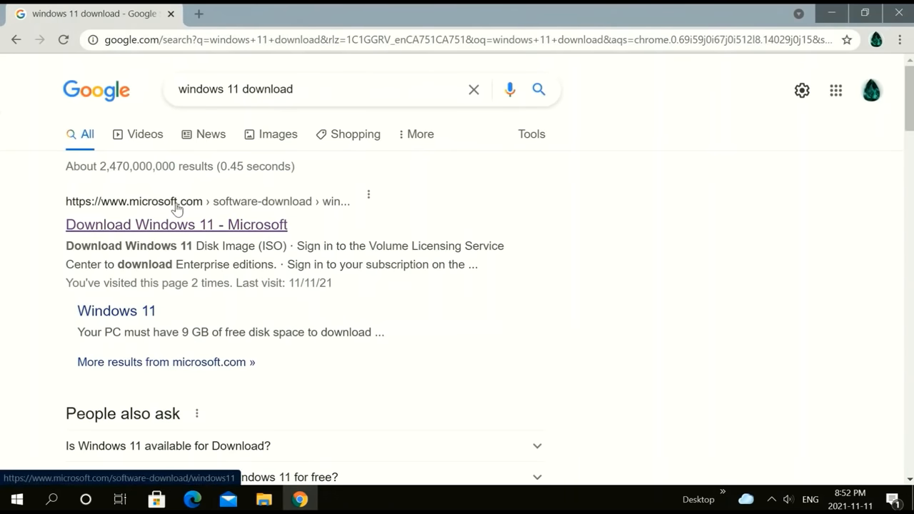
mouse_move(156, 237)
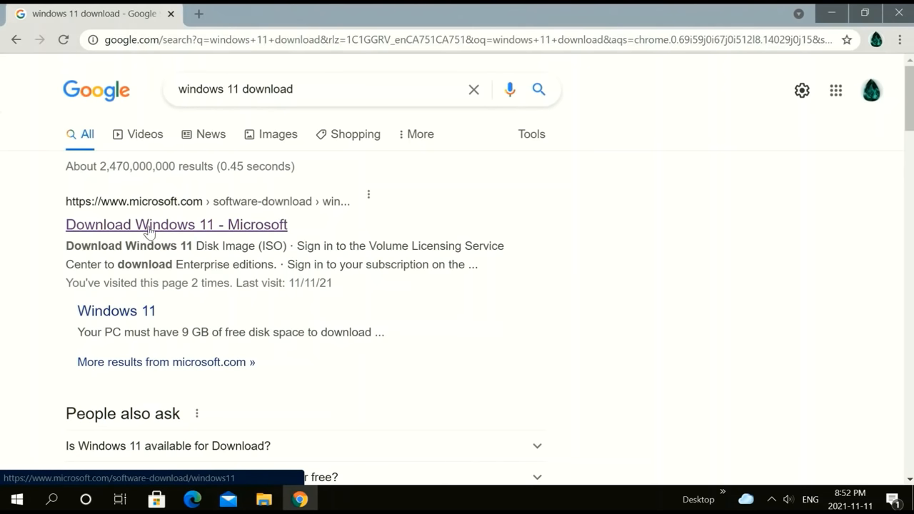
Open Microsoft's Download Windows 11 page, select the Windows 11 disk image, and choose English.
left_click(177, 224)
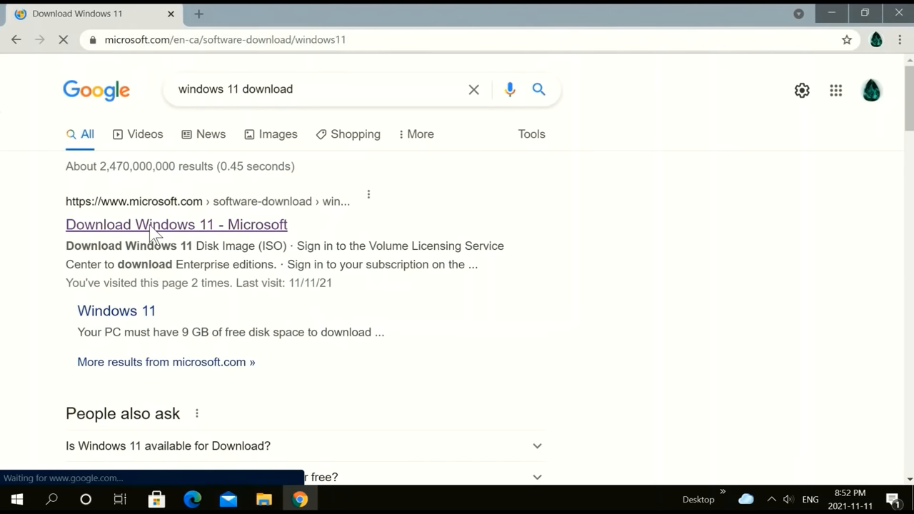
left_click(176, 224)
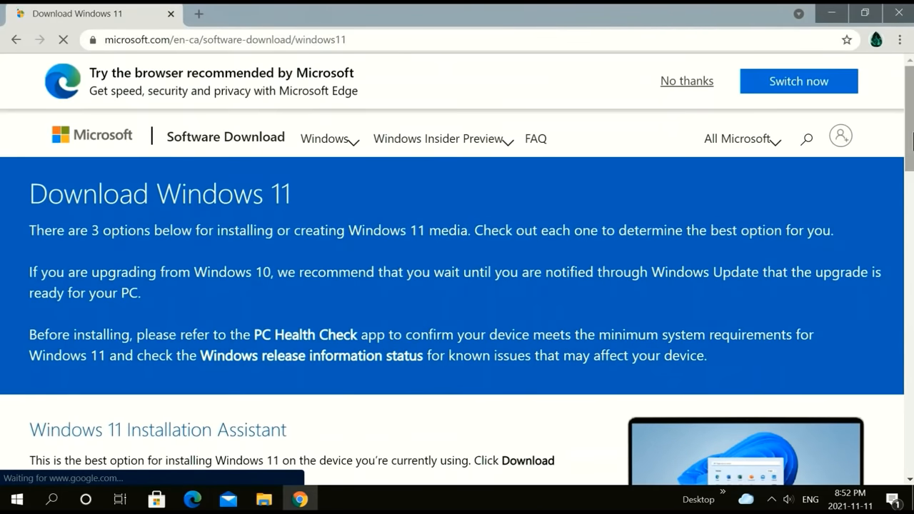
scroll("down", 3)
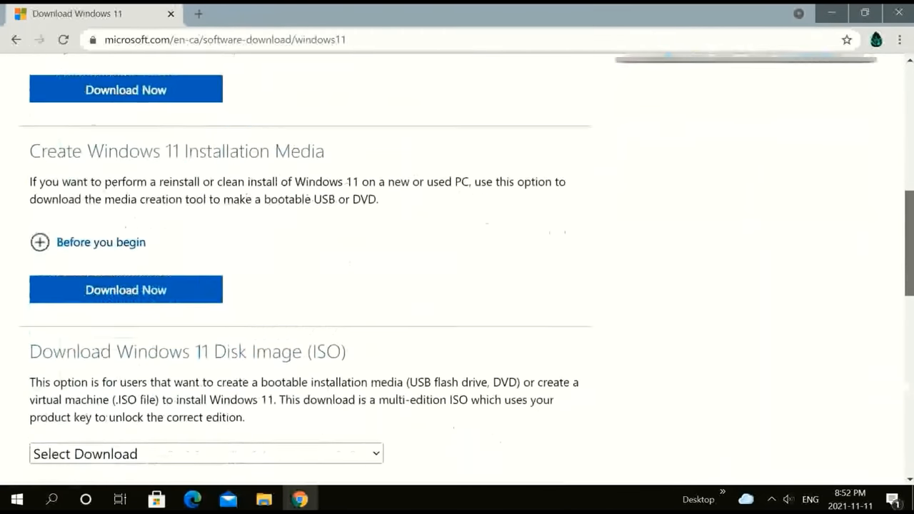
scroll("down", 3)
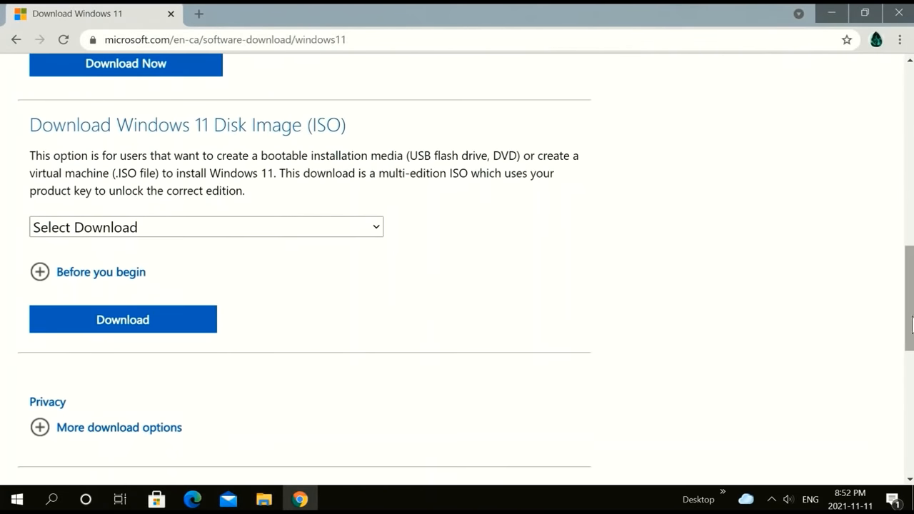
mouse_move(277, 153)
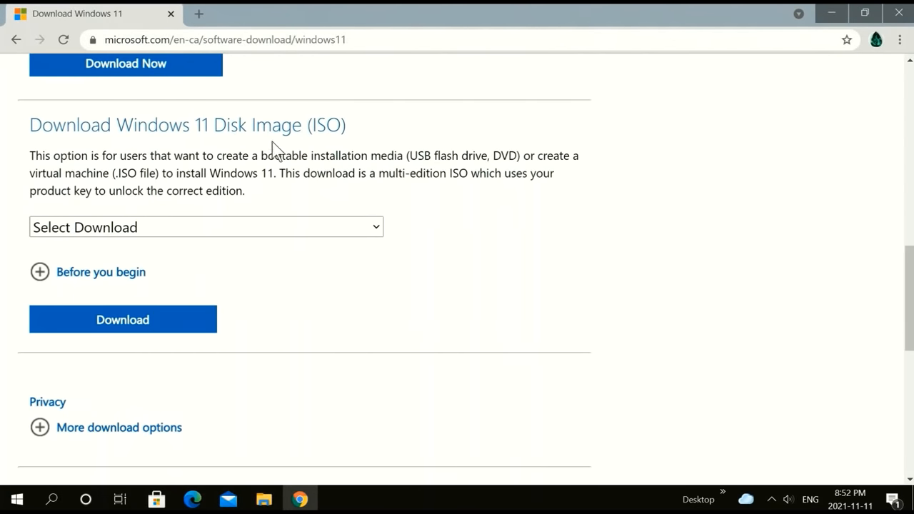
mouse_move(351, 150)
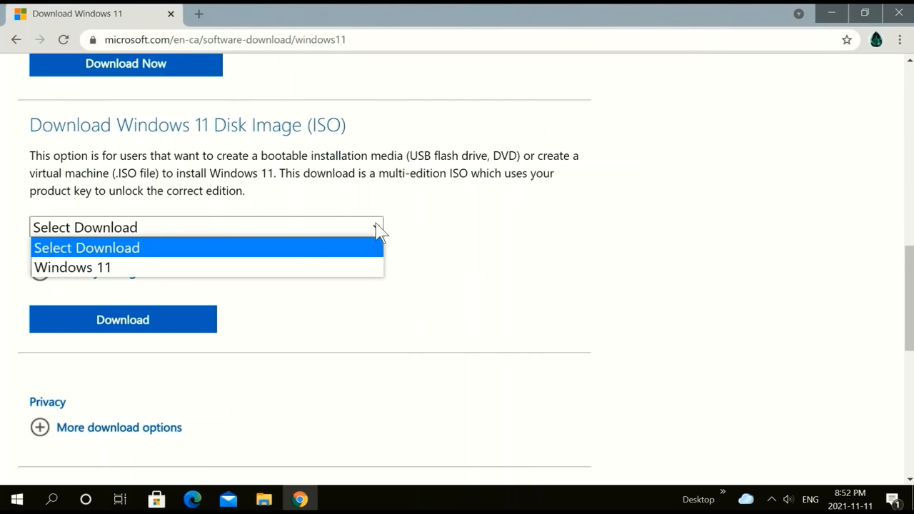
mouse_move(257, 267)
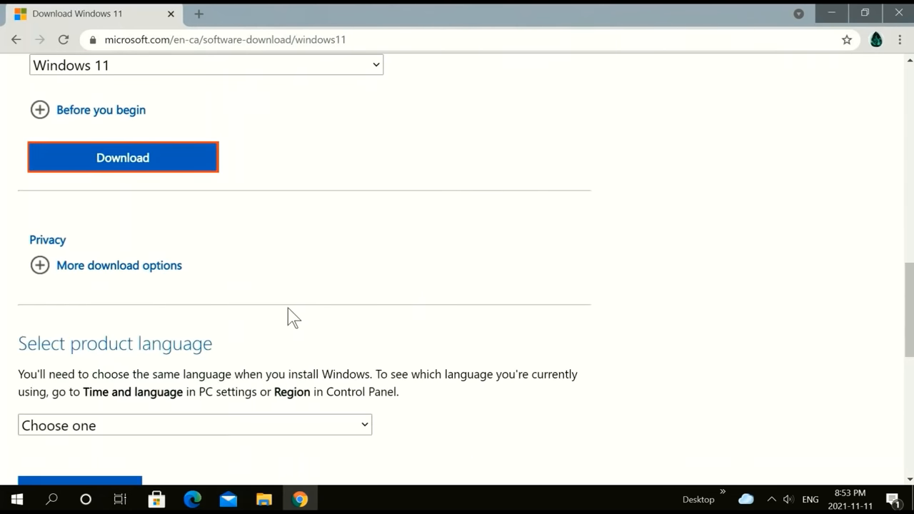
mouse_move(397, 361)
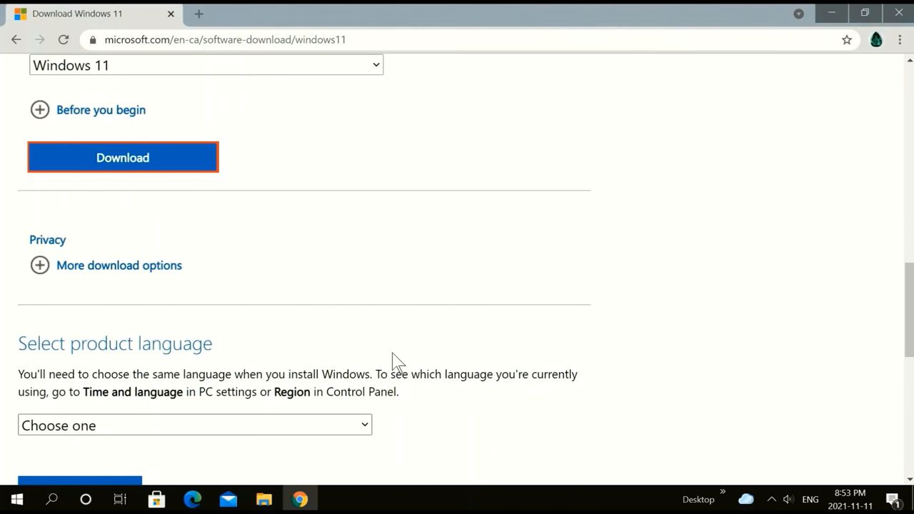
mouse_move(801, 245)
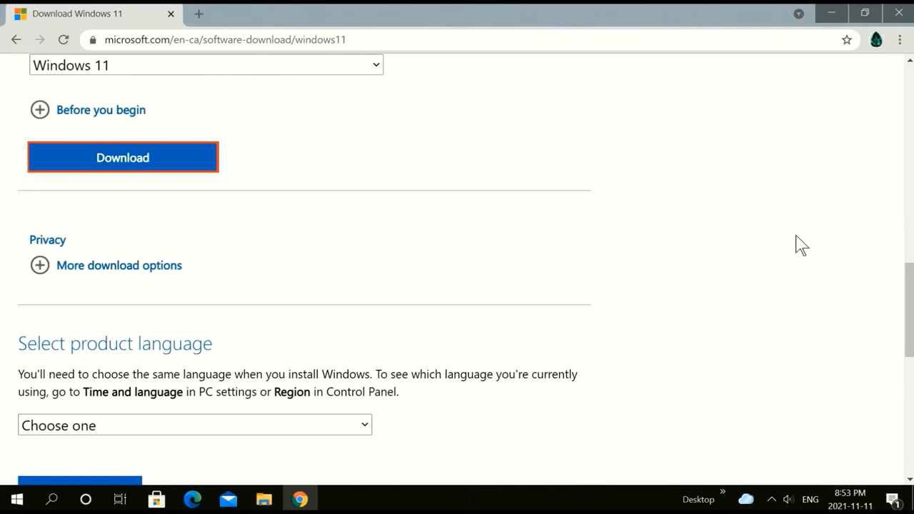
scroll("down", 3)
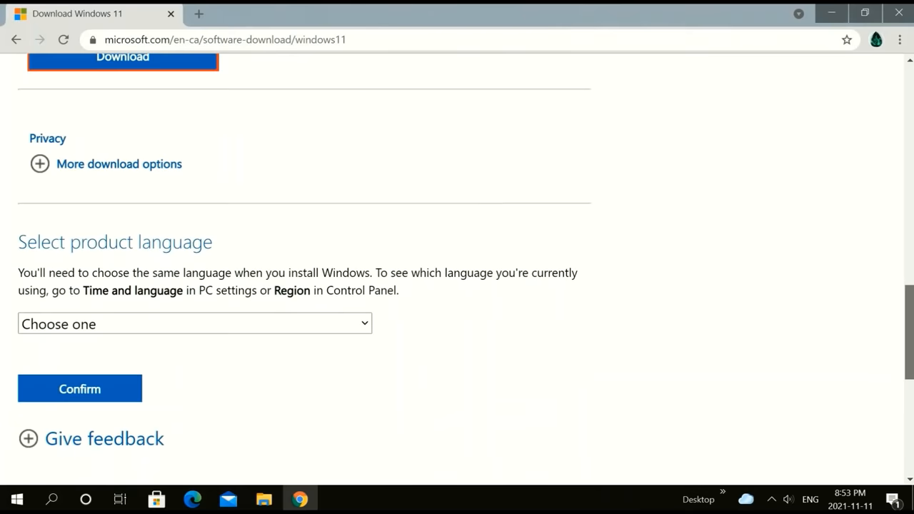
left_click(193, 323)
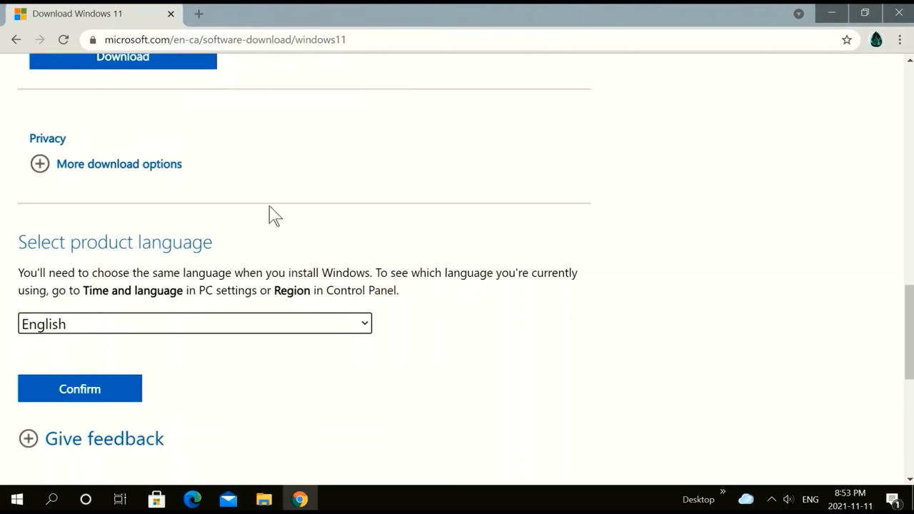
mouse_move(398, 377)
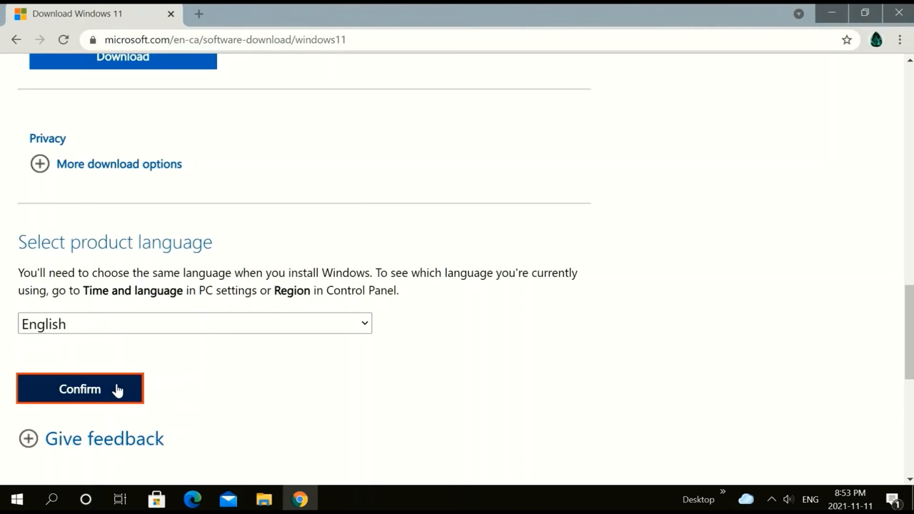
Confirm English and review the 64-bit download link, valid for 24 hours.
left_click(79, 389)
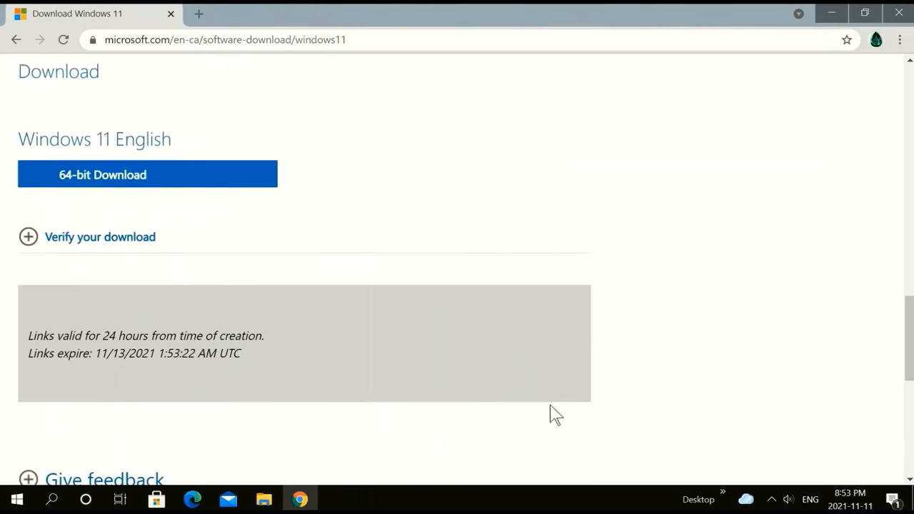
mouse_move(659, 378)
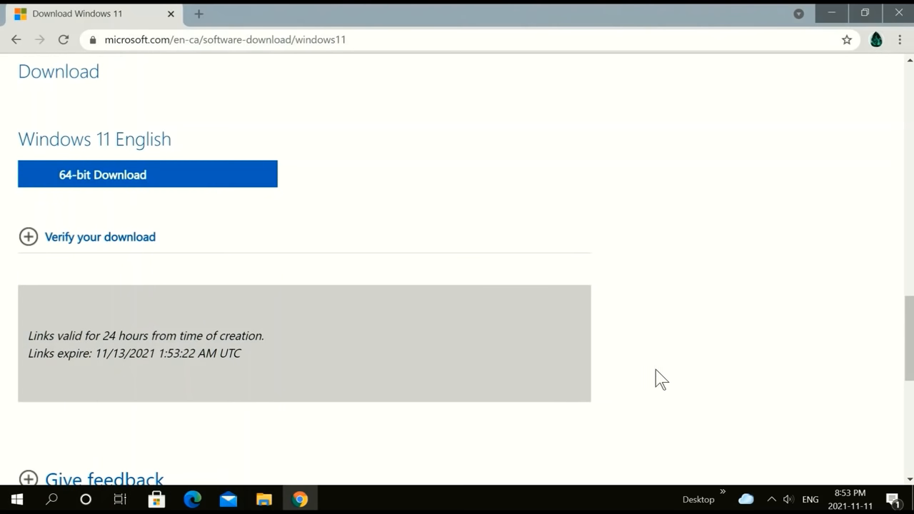
mouse_move(663, 371)
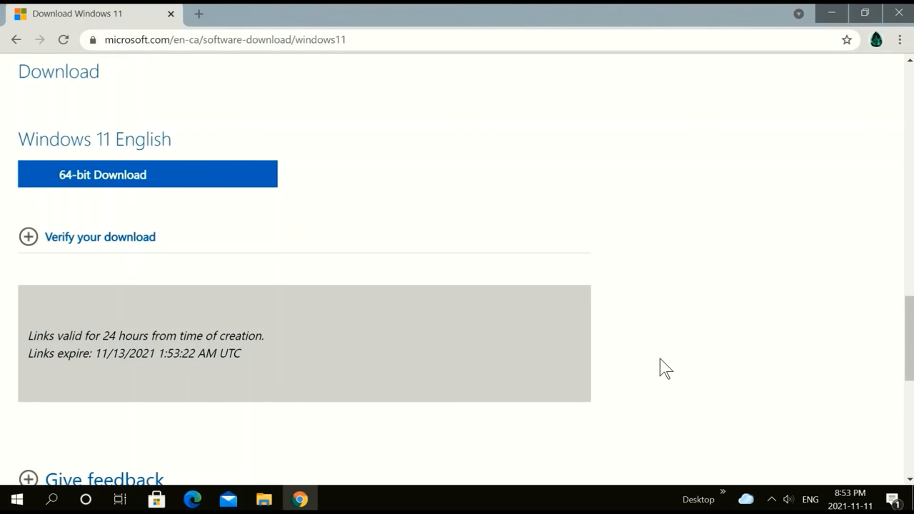
mouse_move(656, 369)
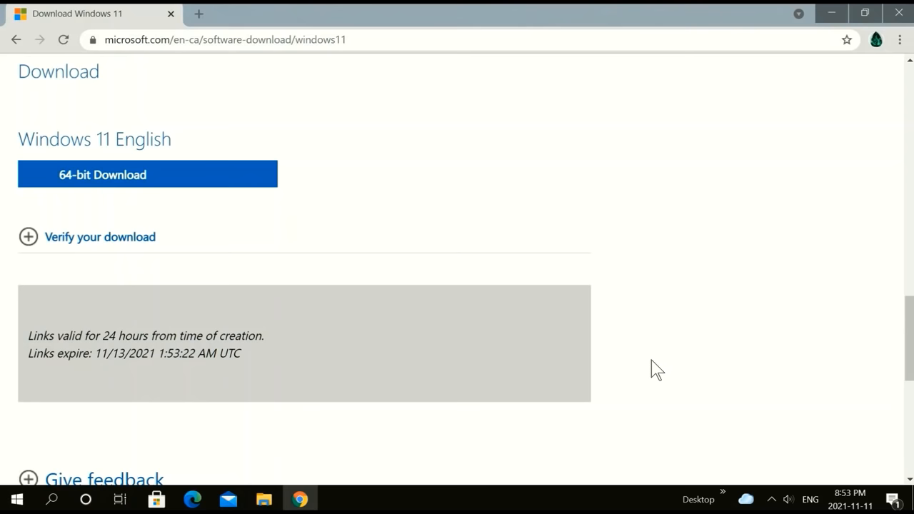
scroll("down", 3)
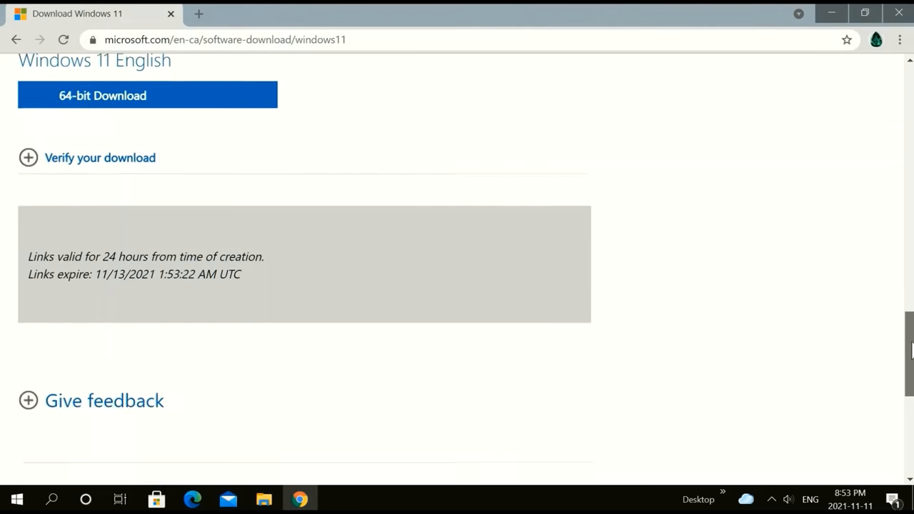
scroll("down", 3)
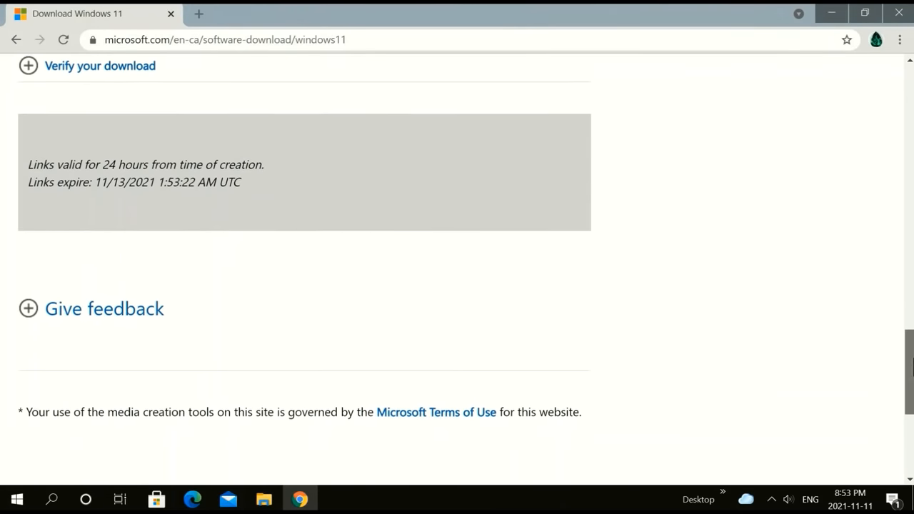
scroll("down", 3)
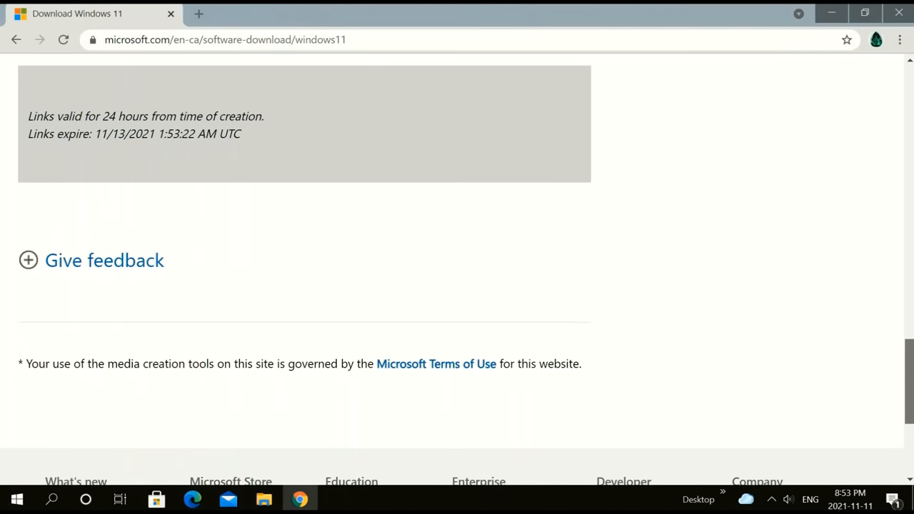
scroll("up", 3)
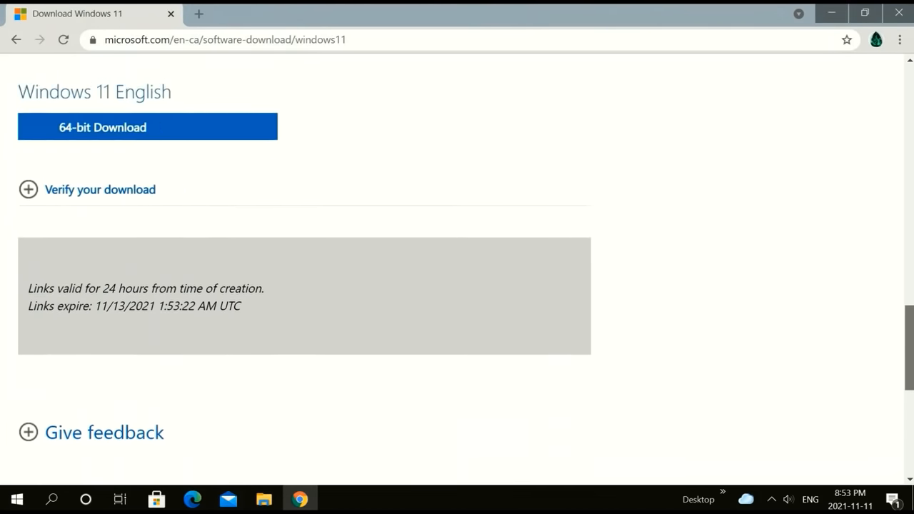
scroll("up", 3)
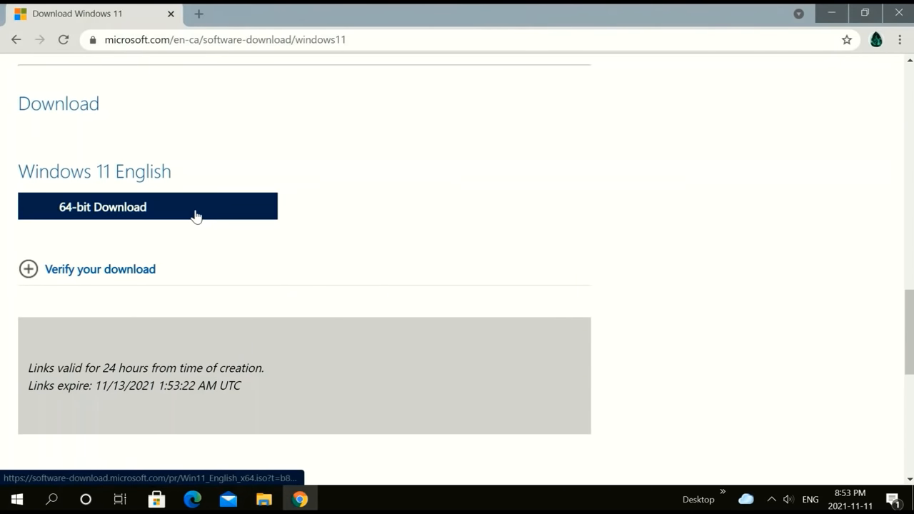
Start the 64-bit Windows 11 English ISO download and pick an option from its menu.
left_click(147, 206)
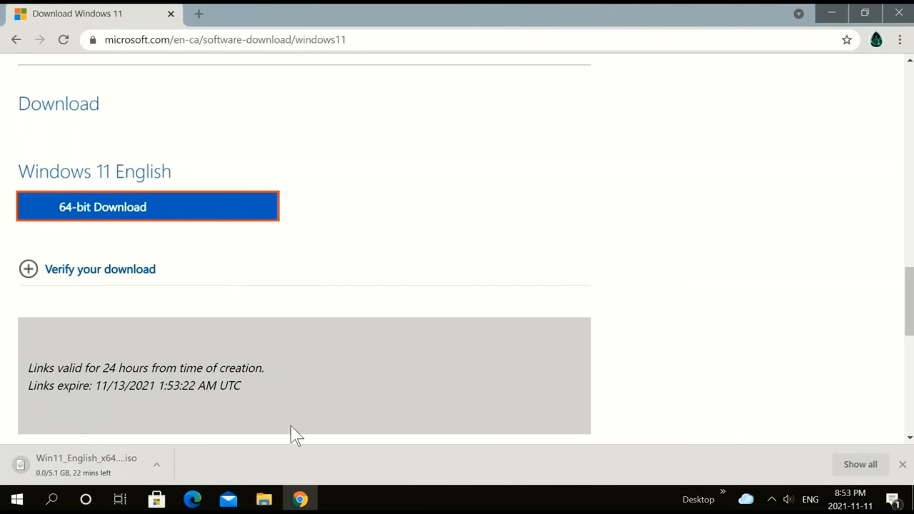
mouse_move(133, 482)
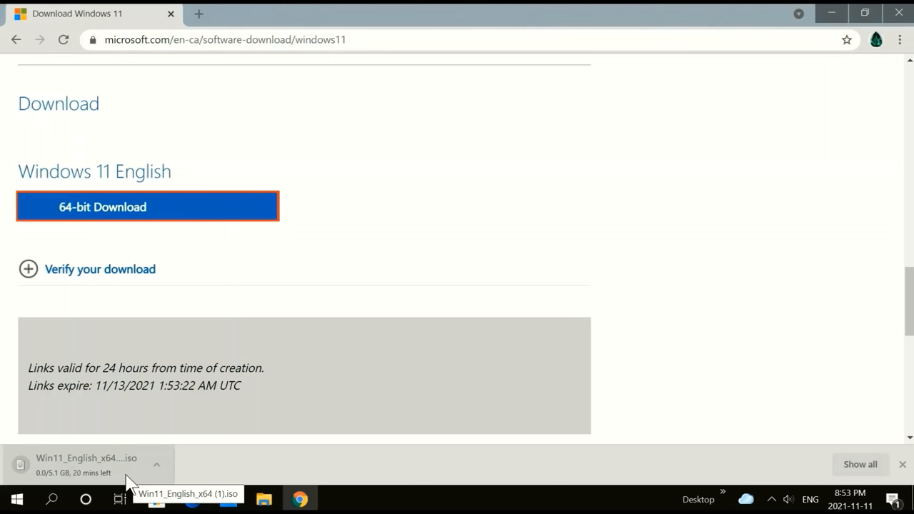
mouse_move(656, 228)
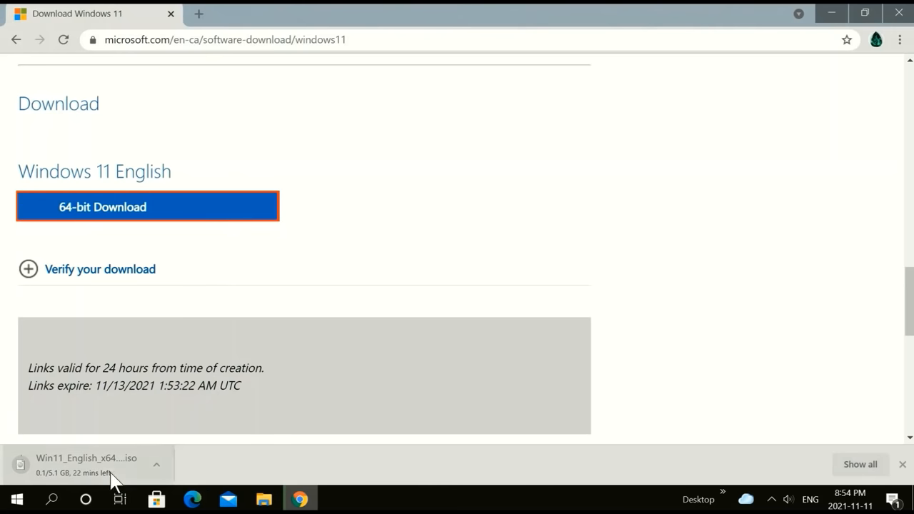
left_click(156, 464)
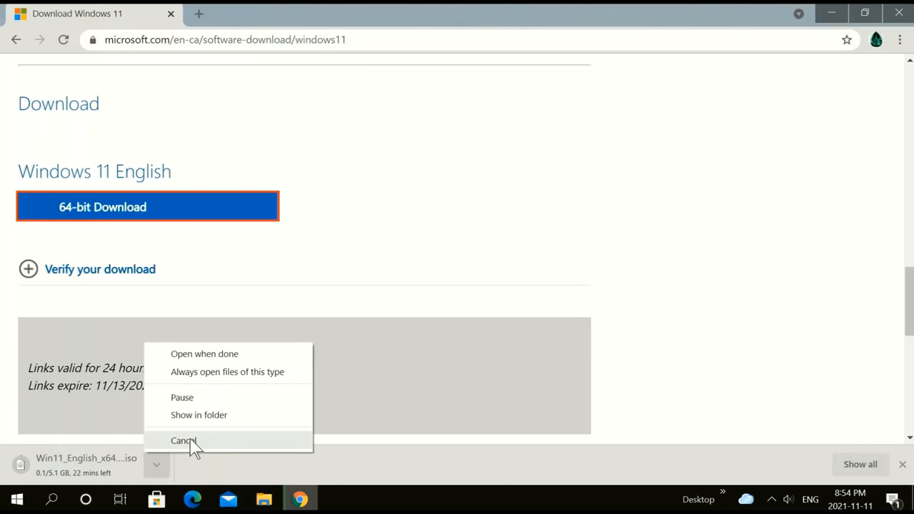
left_click(183, 440)
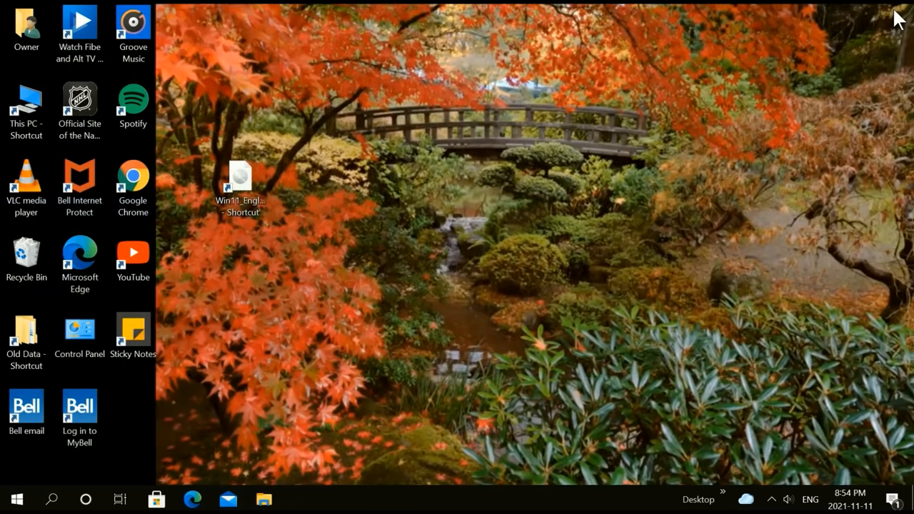
mouse_move(218, 269)
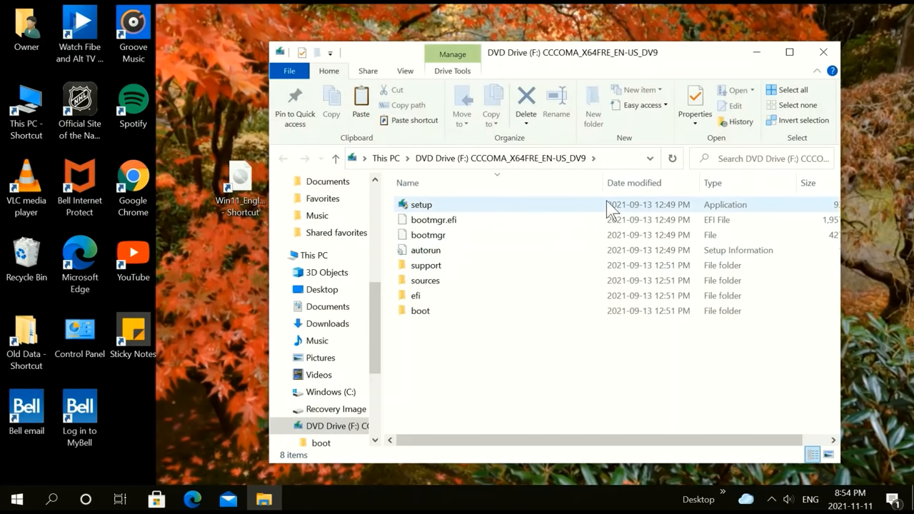
mouse_move(546, 219)
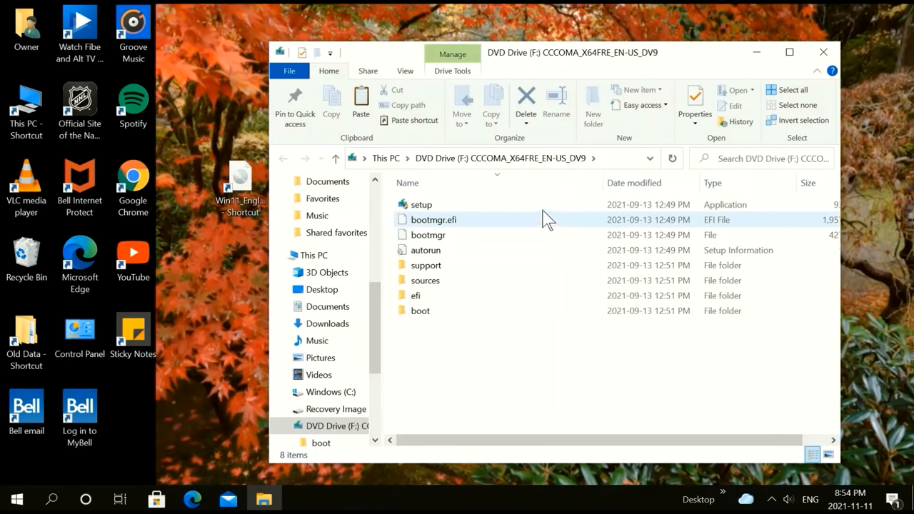
mouse_move(598, 203)
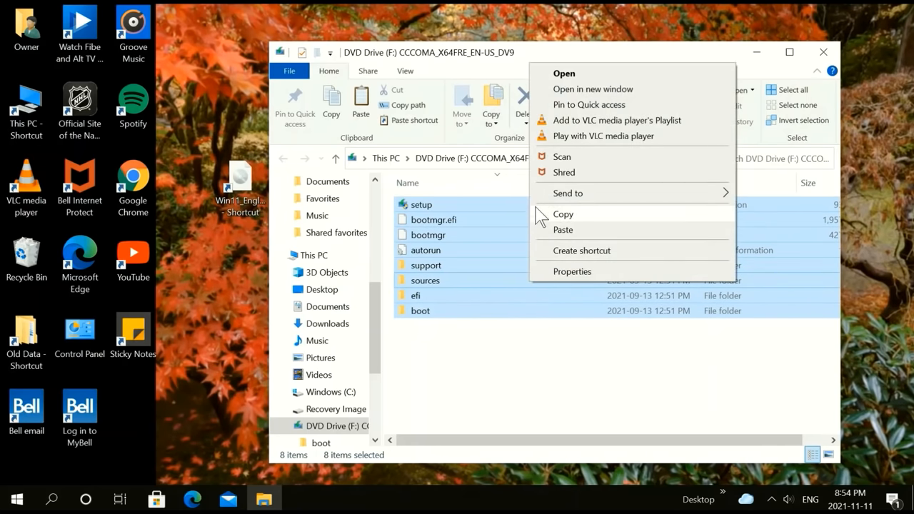
mouse_move(596, 223)
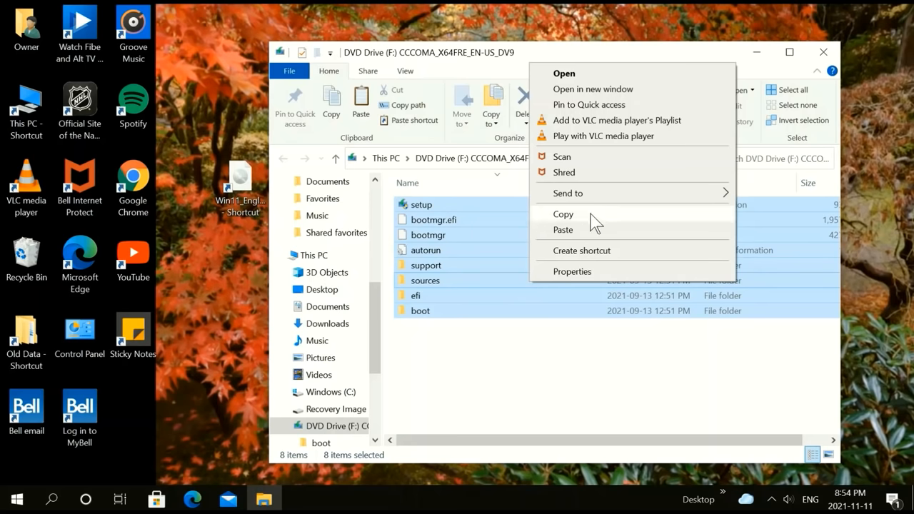
mouse_move(563, 172)
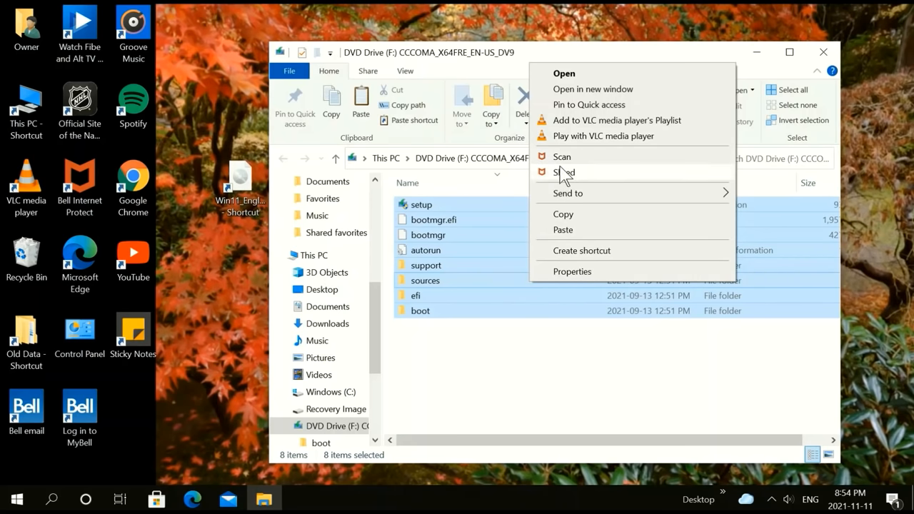
mouse_move(606, 77)
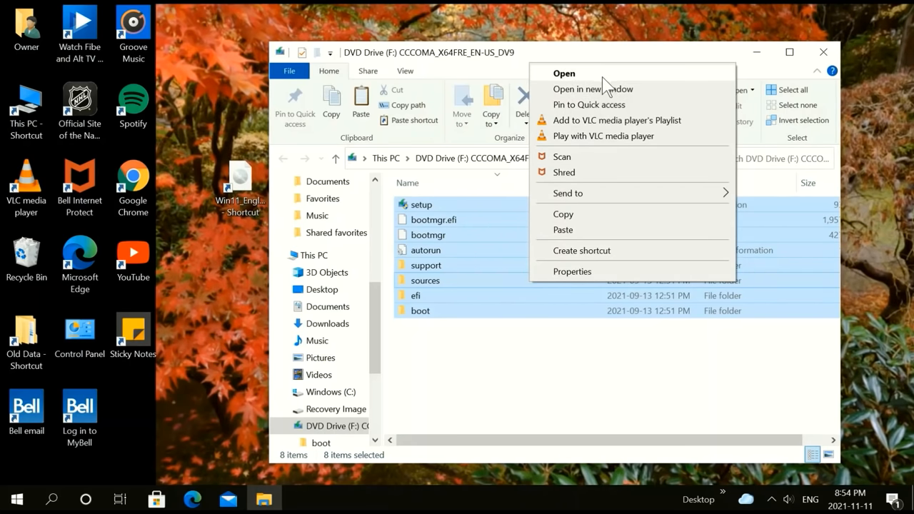
mouse_move(625, 56)
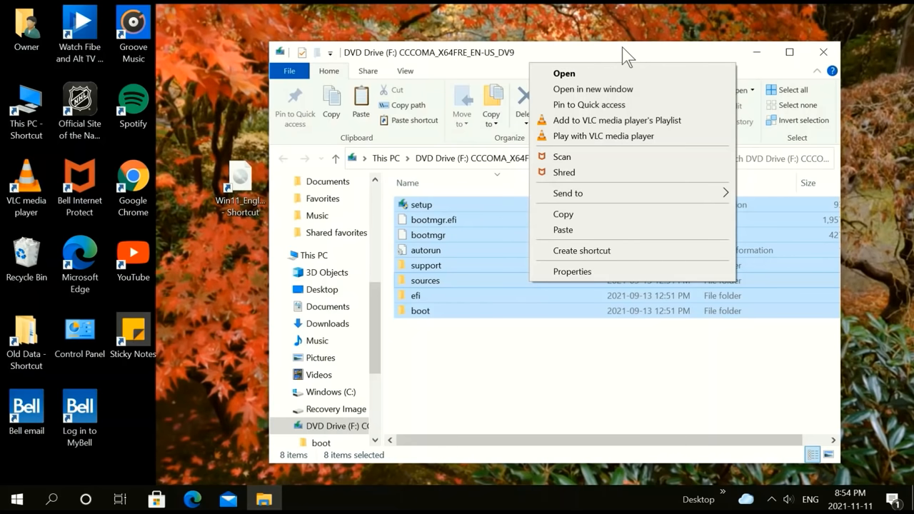
Dismiss the file context menu on the mounted DVD Drive (F:) listing.
left_click(497, 370)
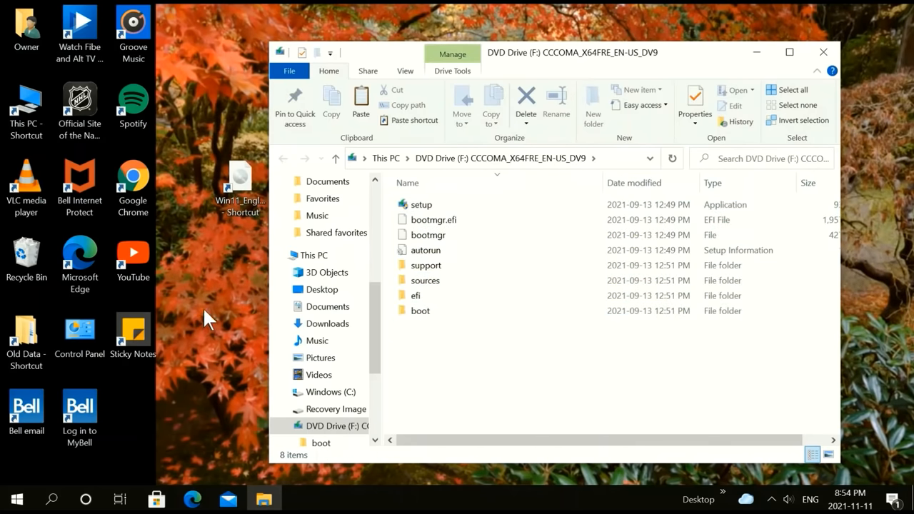
Add a new desktop folder, to be named 'windows 11 #2'.
right_click(208, 318)
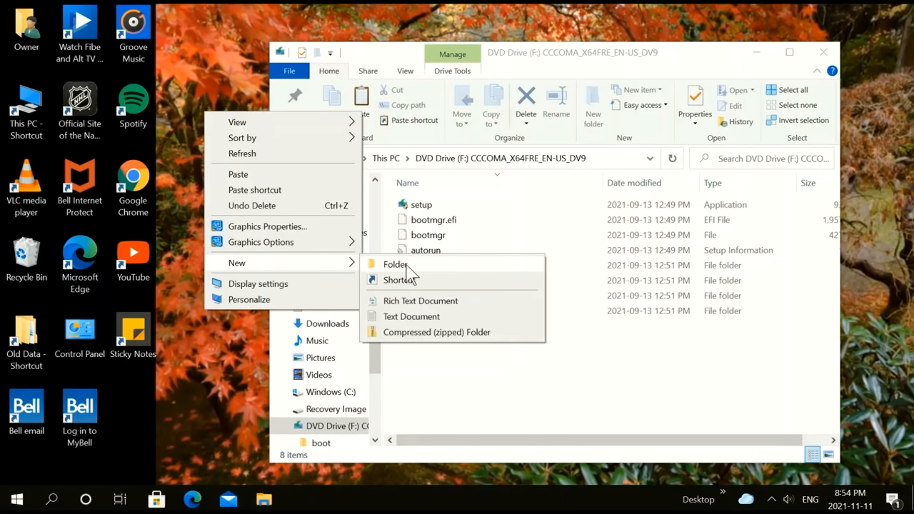
left_click(395, 264)
type("windows 11 #2")
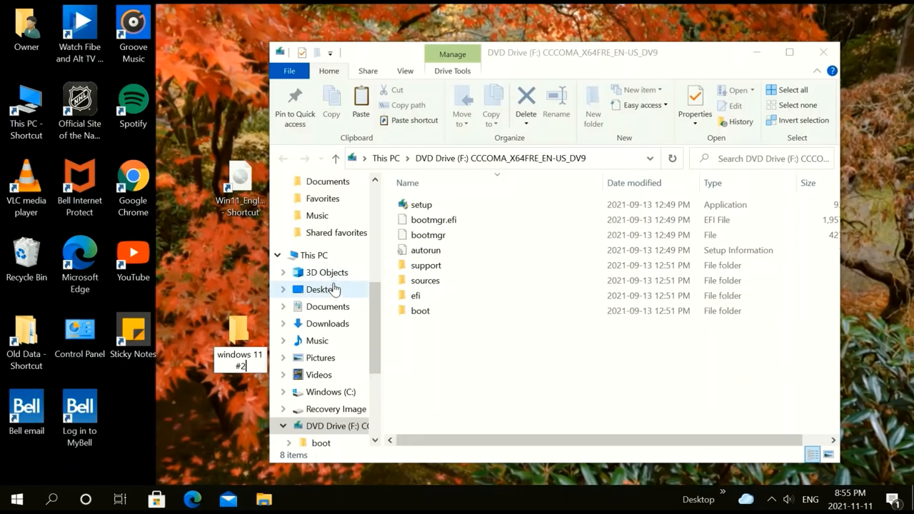
mouse_move(357, 278)
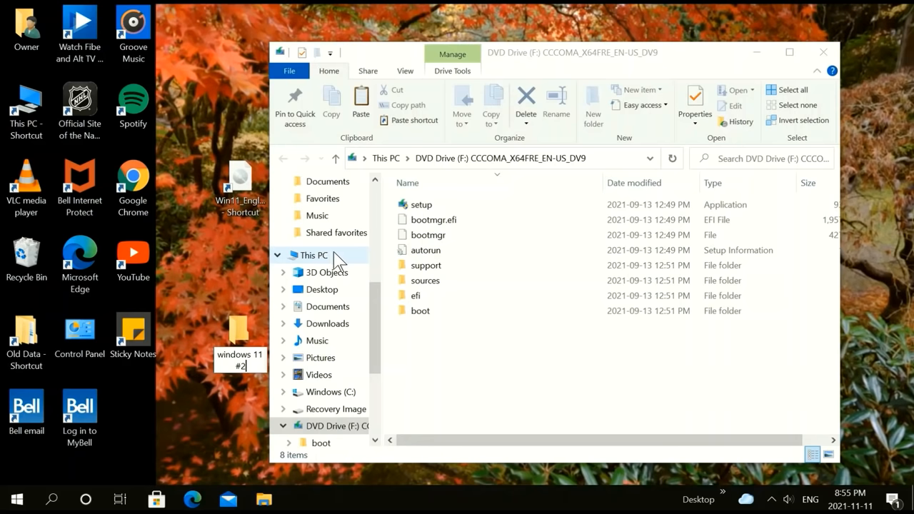
Go to This PC, bring up DVD Drive (F:) options, and close File Explorer.
left_click(314, 256)
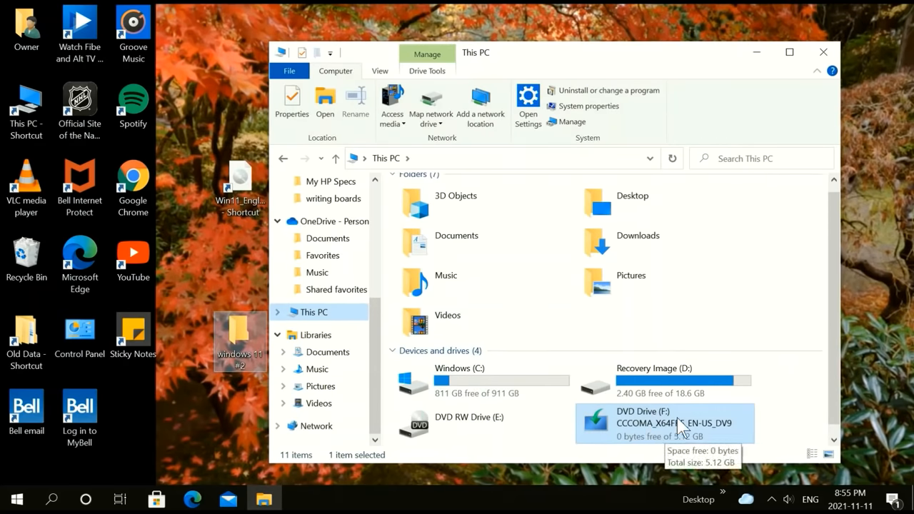
mouse_move(656, 426)
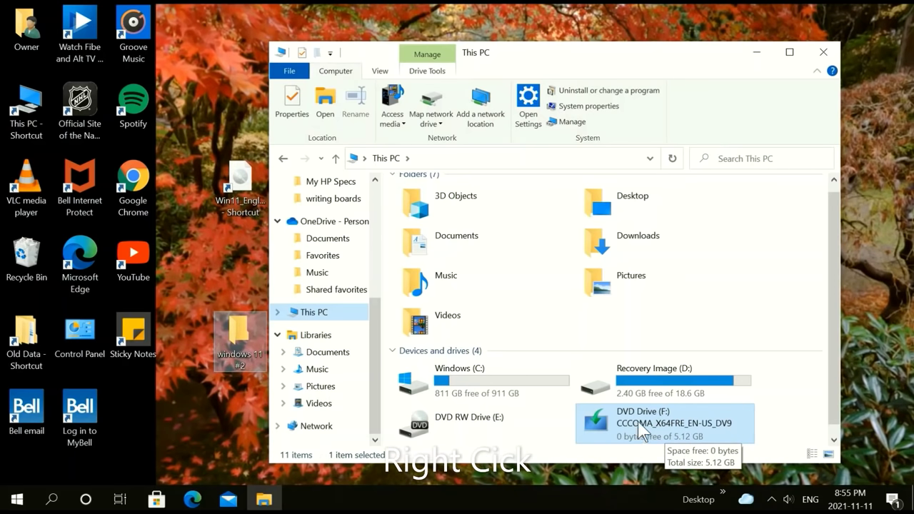
right_click(664, 423)
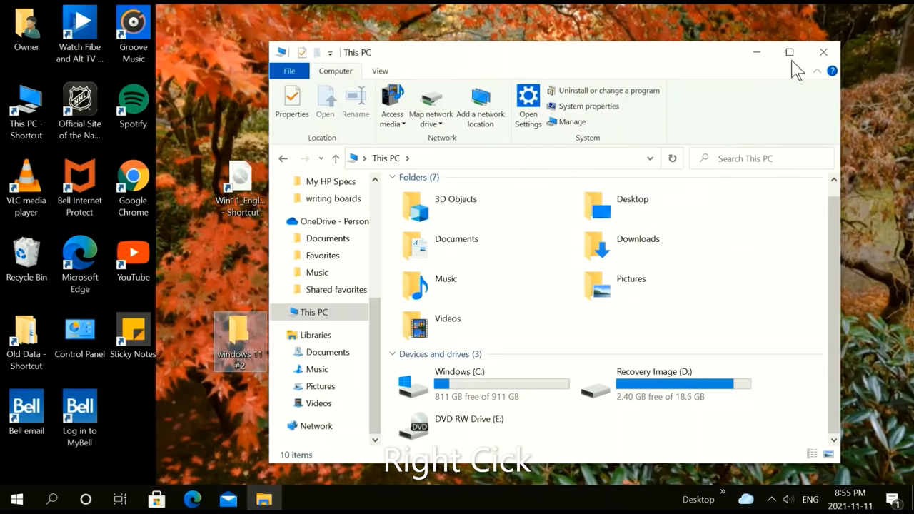
left_click(823, 52)
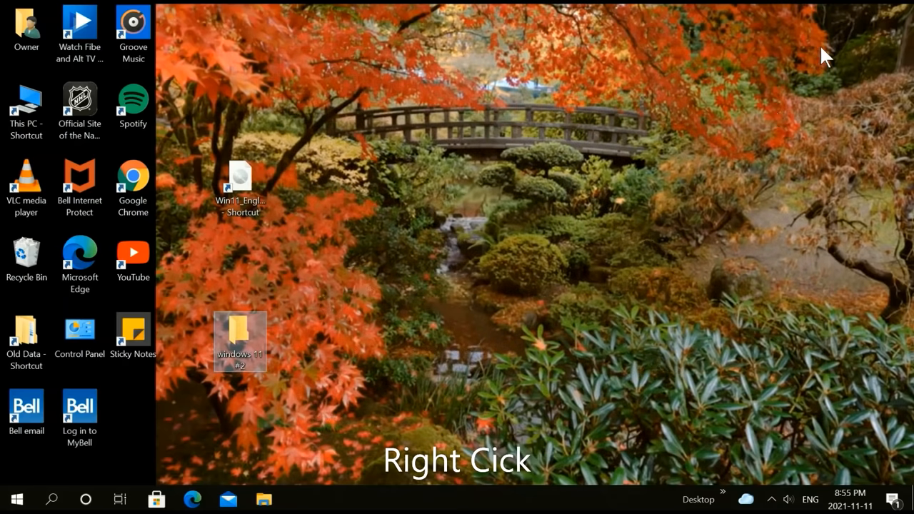
mouse_move(374, 337)
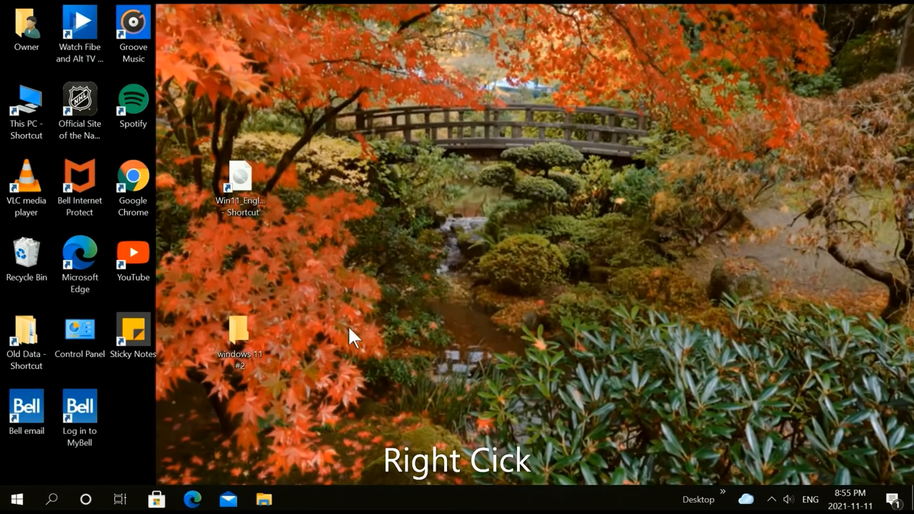
mouse_move(243, 186)
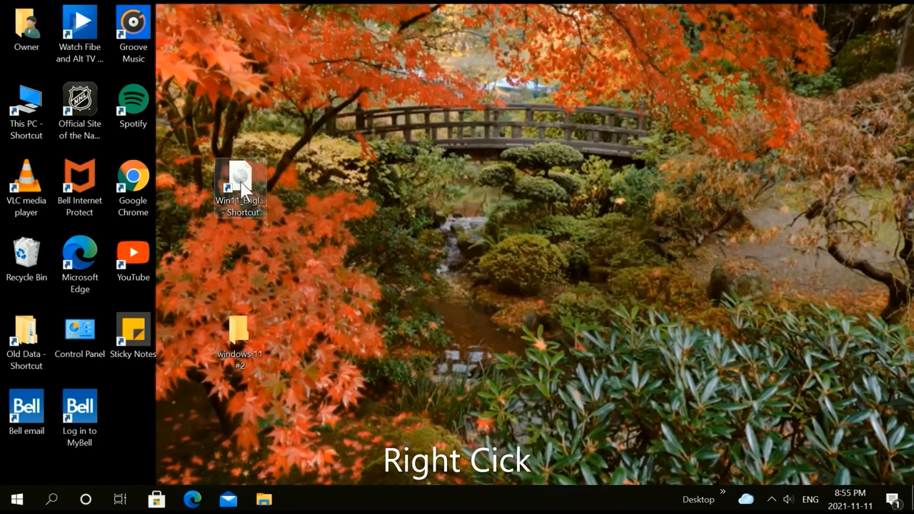
mouse_move(241, 182)
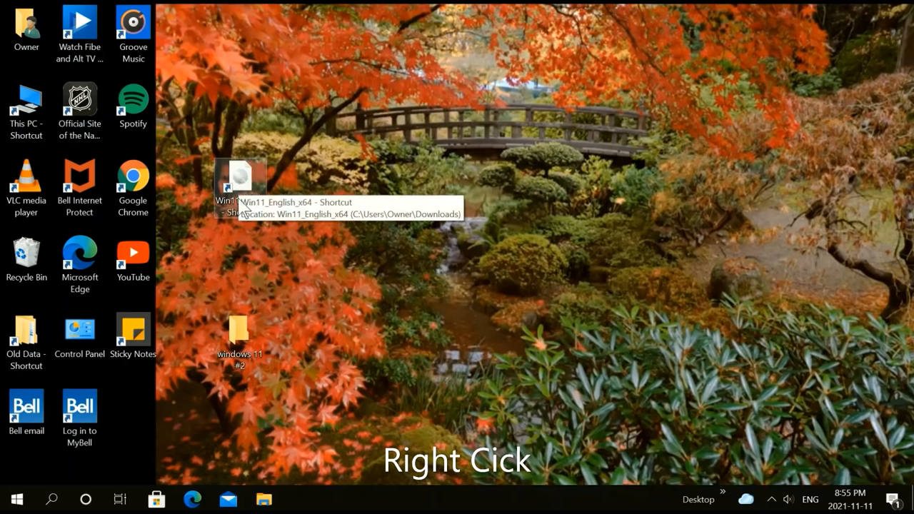
mouse_move(249, 179)
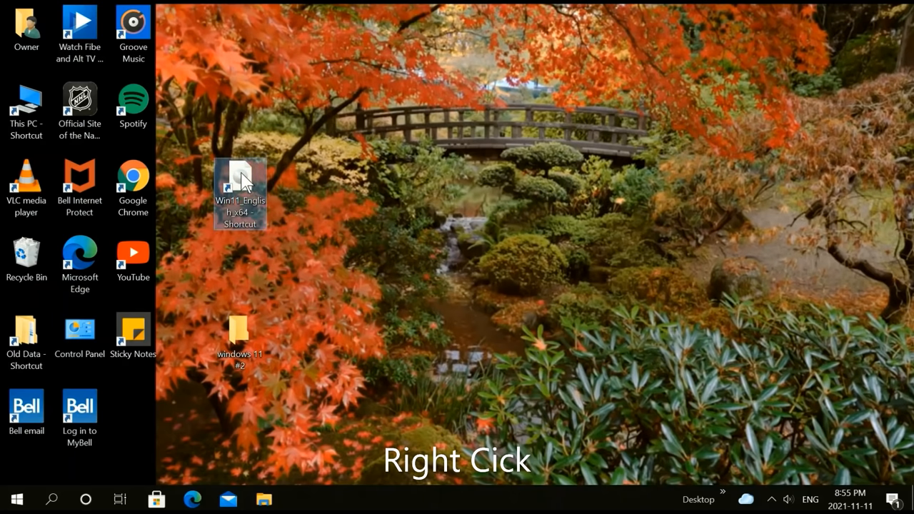
Mount the Windows 11 image and paste its eight setup items into 'windows 11 #2'.
double_click(240, 193)
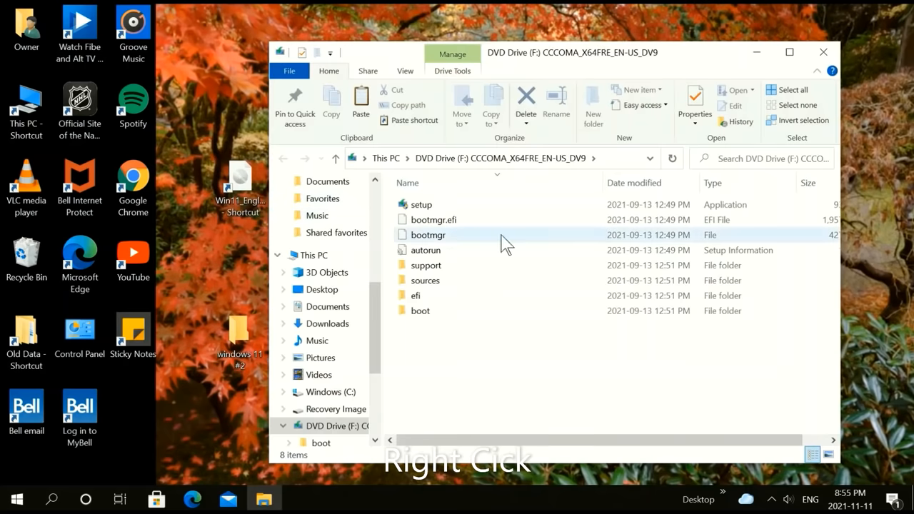
mouse_move(722, 204)
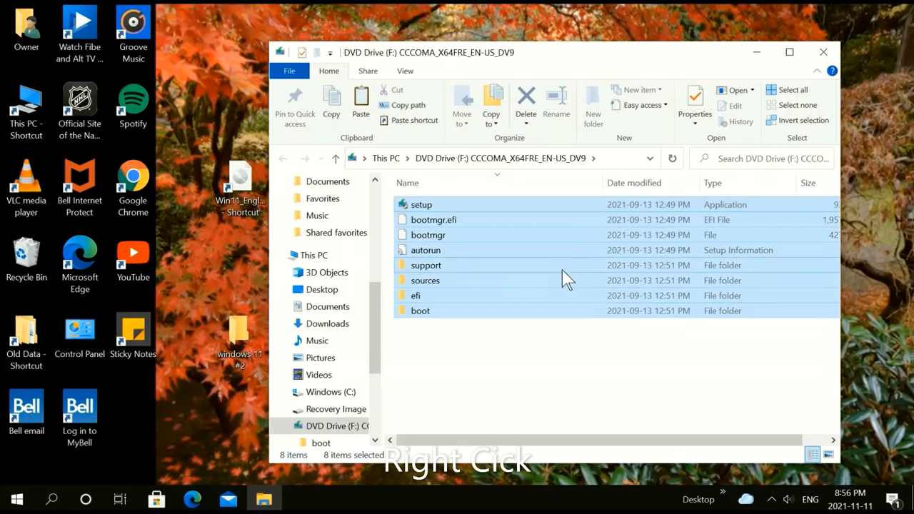
mouse_move(550, 268)
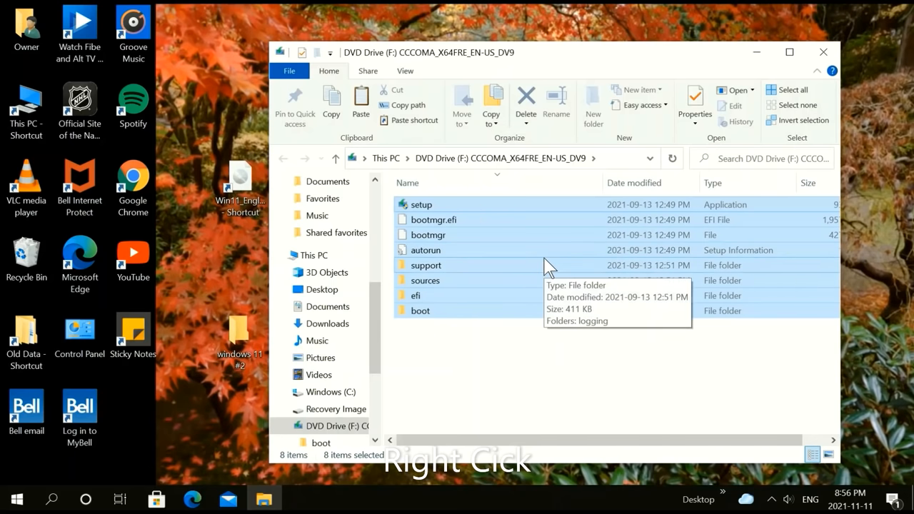
right_click(550, 265)
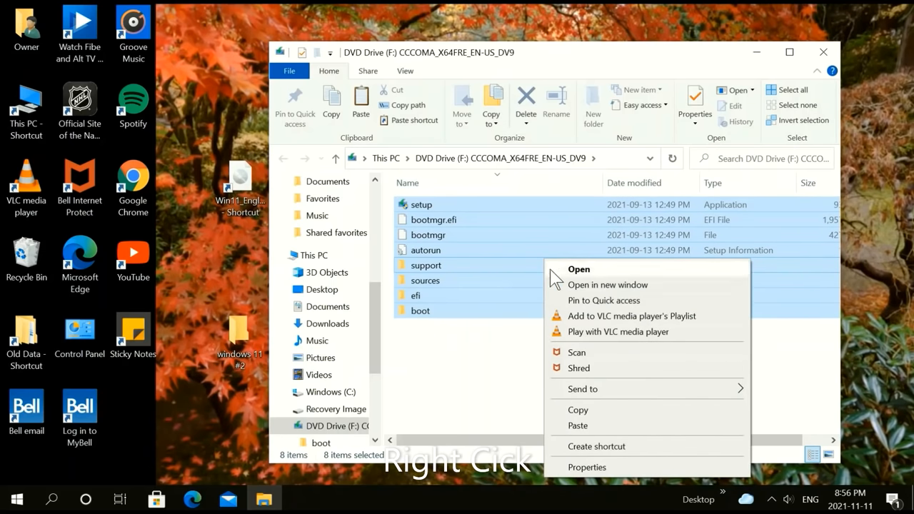
mouse_move(577, 409)
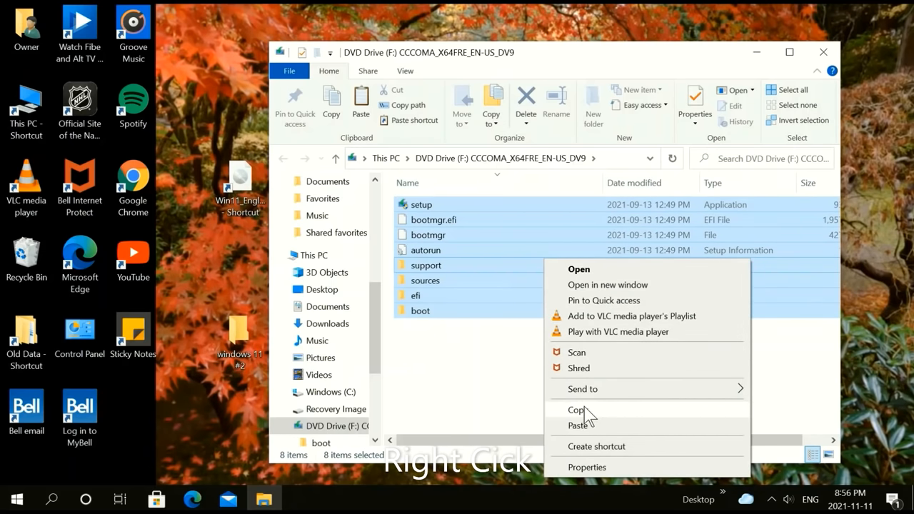
left_click(582, 412)
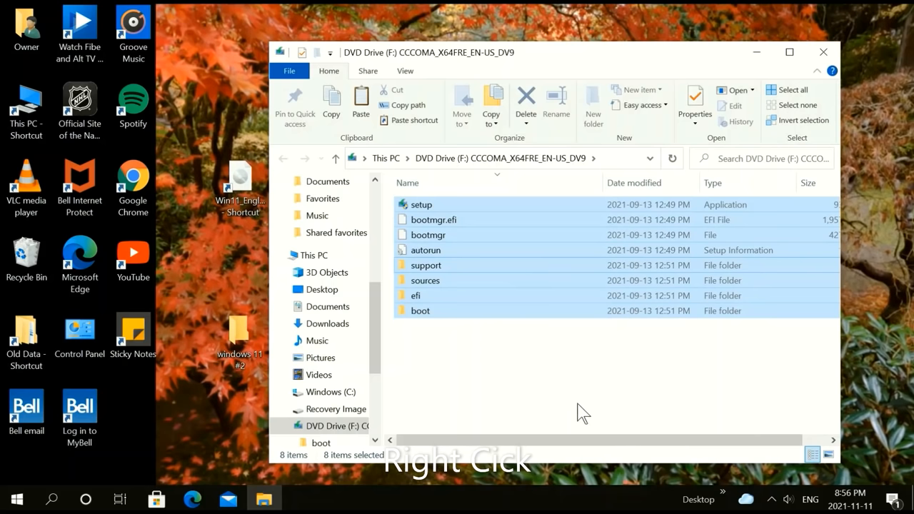
mouse_move(203, 314)
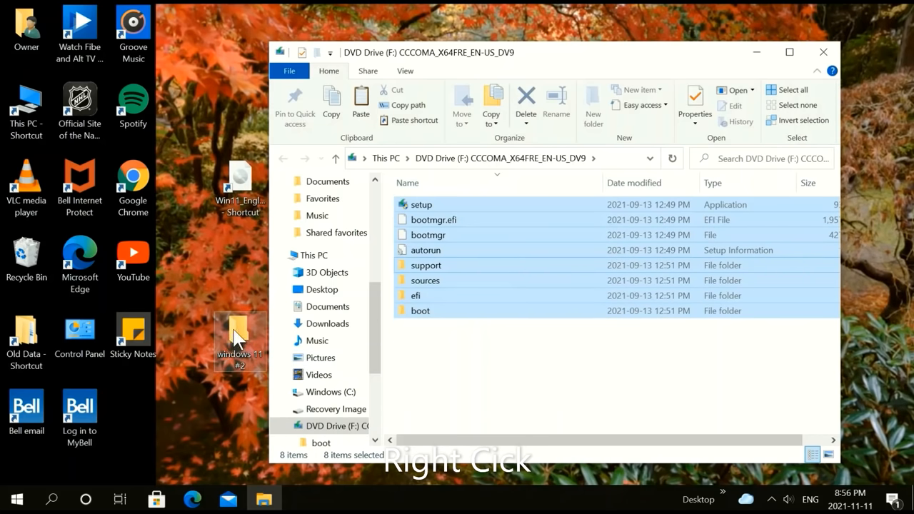
right_click(240, 343)
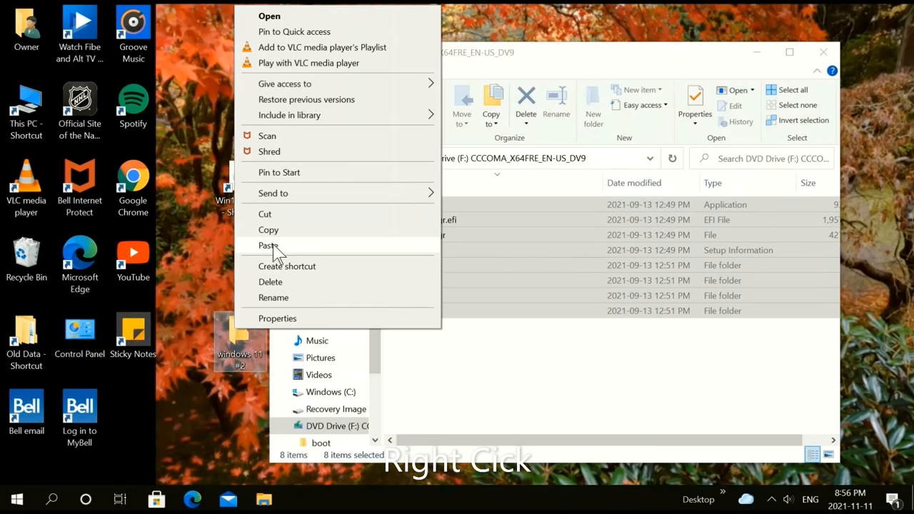
left_click(268, 245)
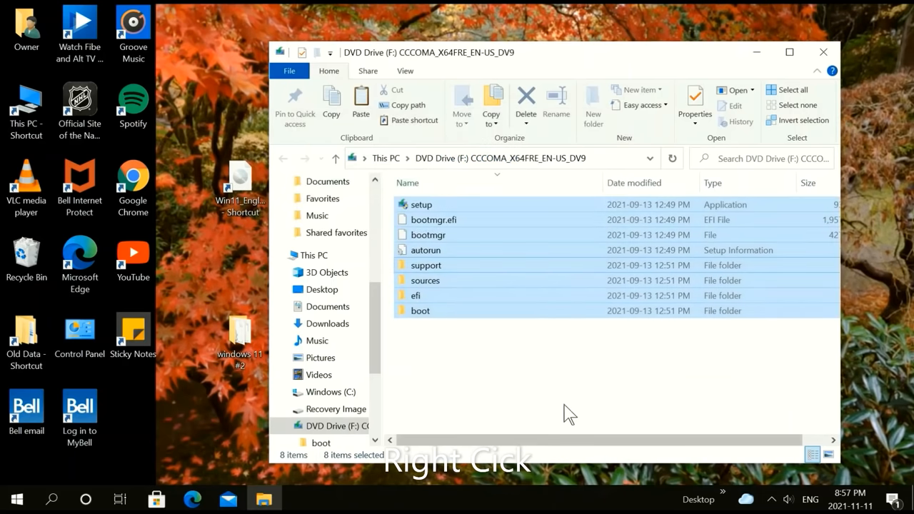
Deselect the files and eject DVD Drive (F:) from This PC.
left_click(414, 357)
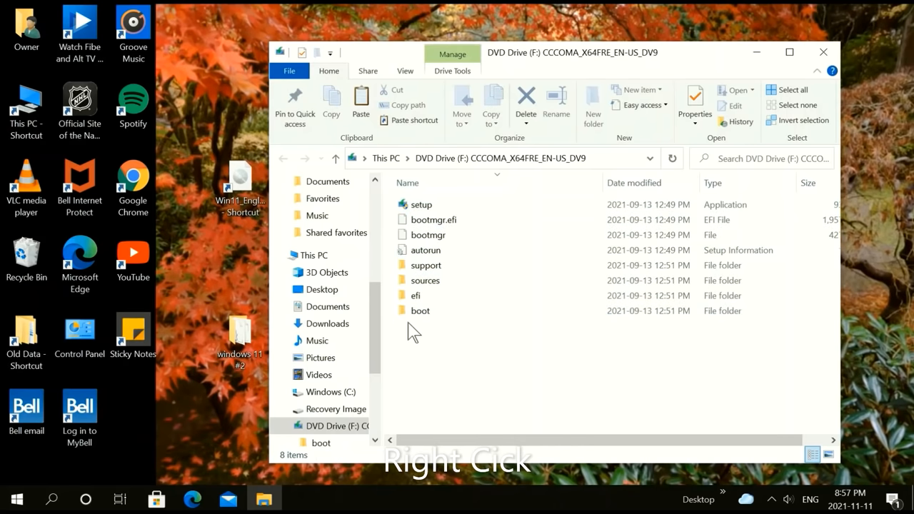
left_click(315, 255)
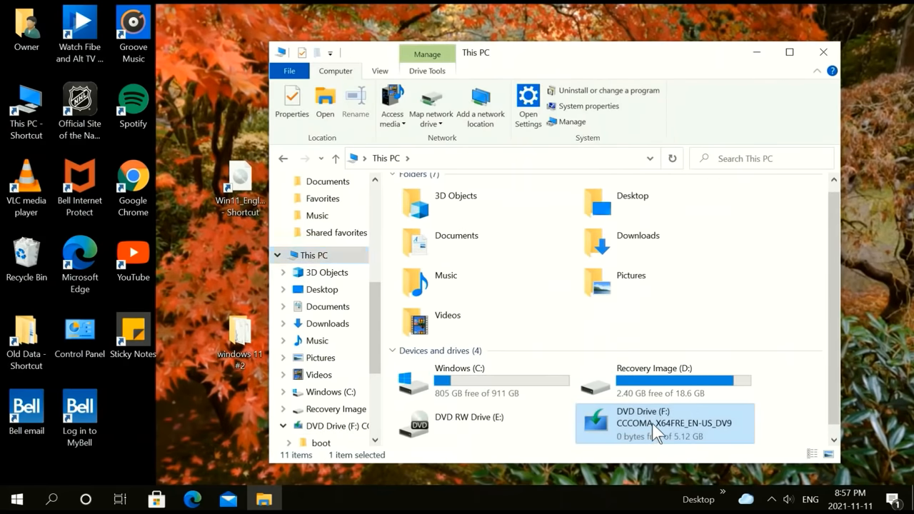
right_click(657, 429)
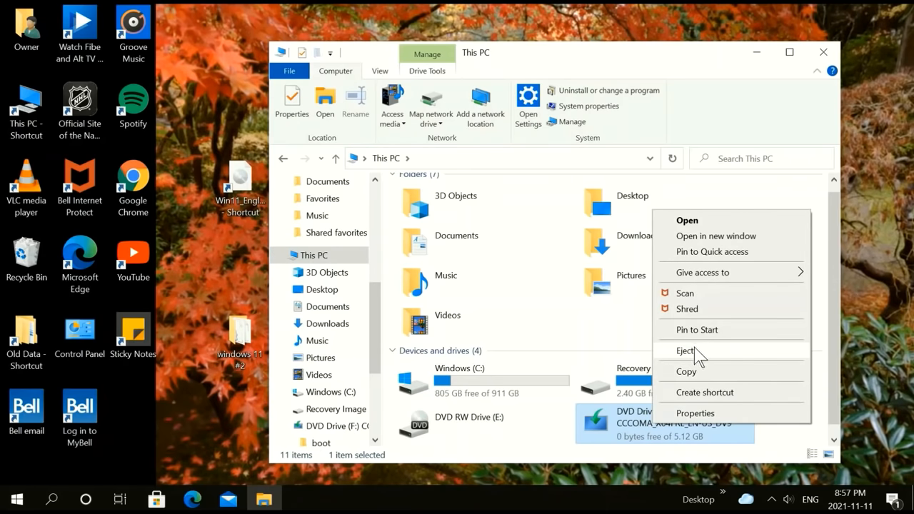
left_click(686, 351)
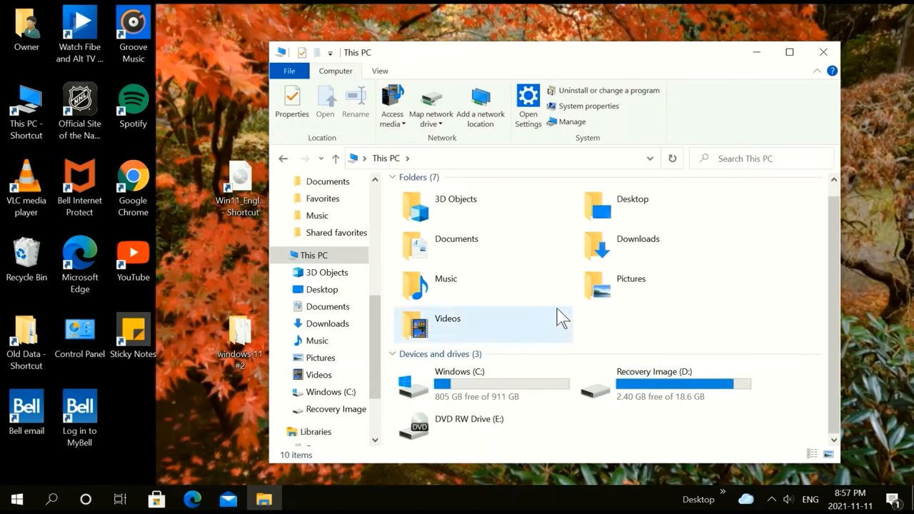
mouse_move(831, 59)
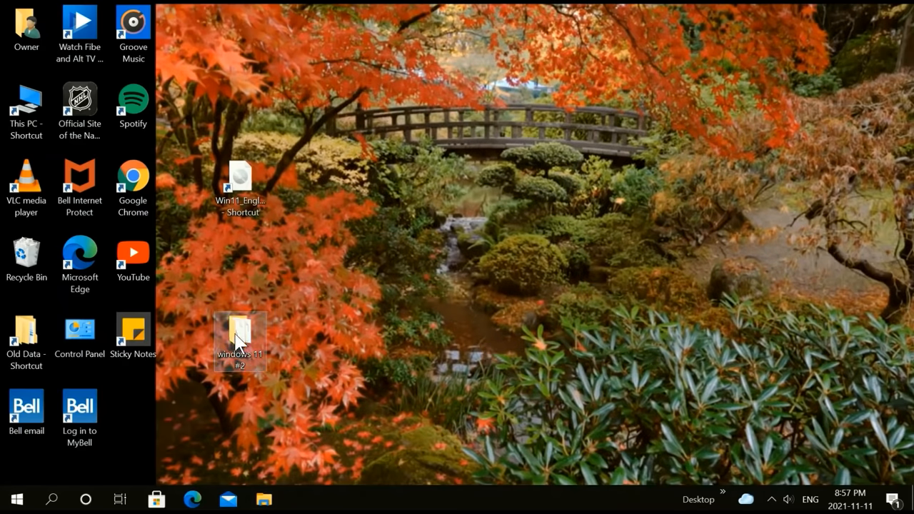
Open 'windows 11 #2' > sources and scroll down toward appraiserres.dll.
double_click(240, 333)
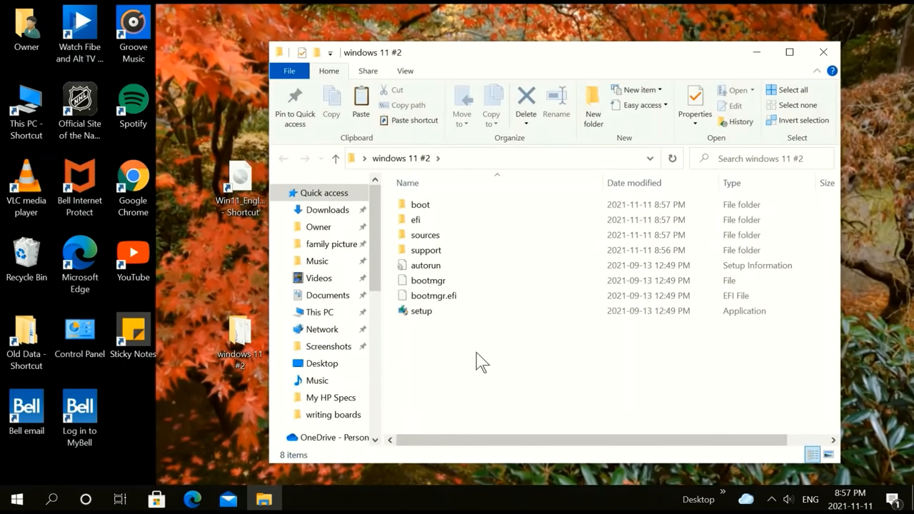
mouse_move(508, 349)
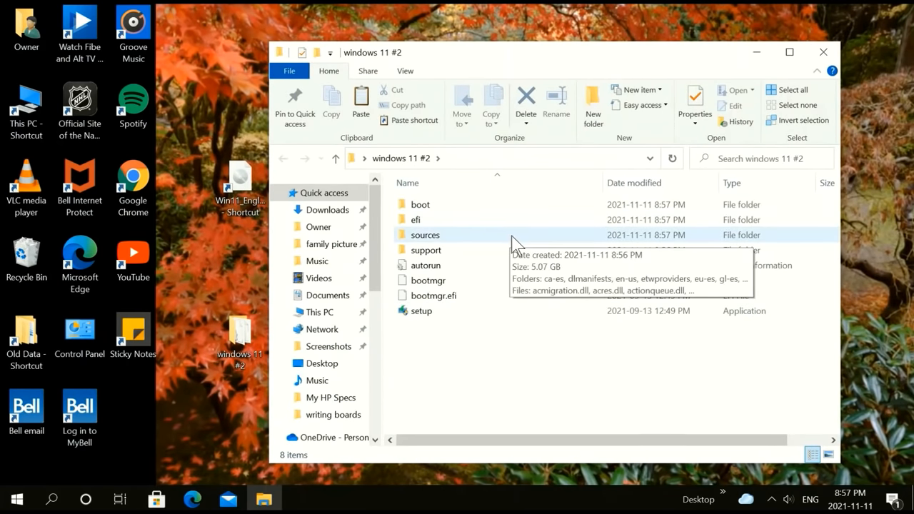
double_click(425, 234)
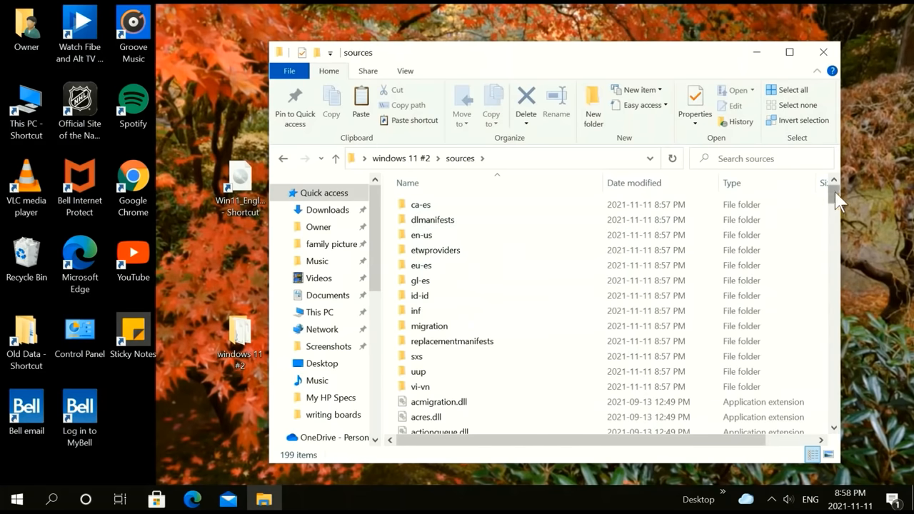
scroll("down", 3)
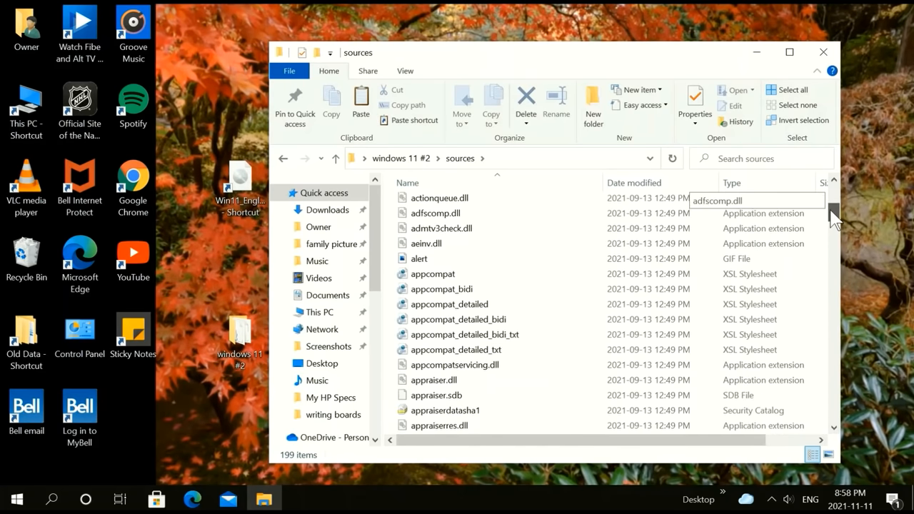
scroll("down", 3)
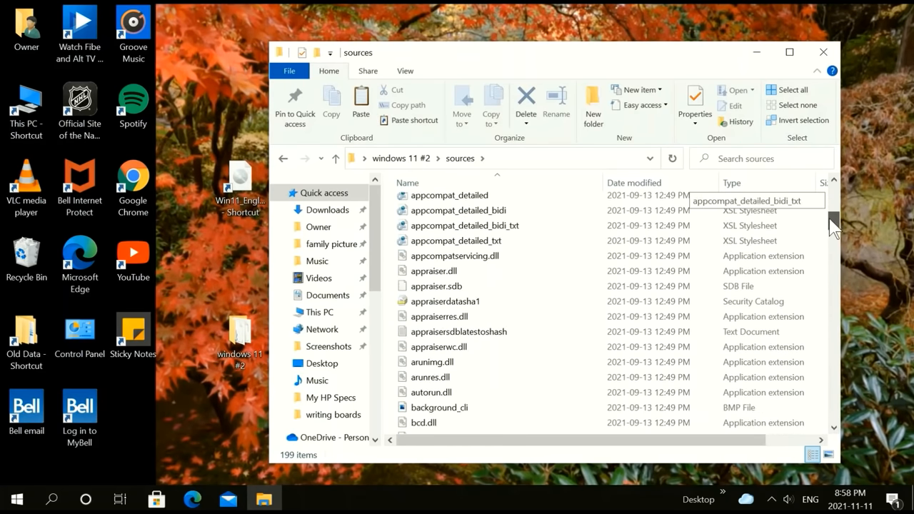
scroll("down", 3)
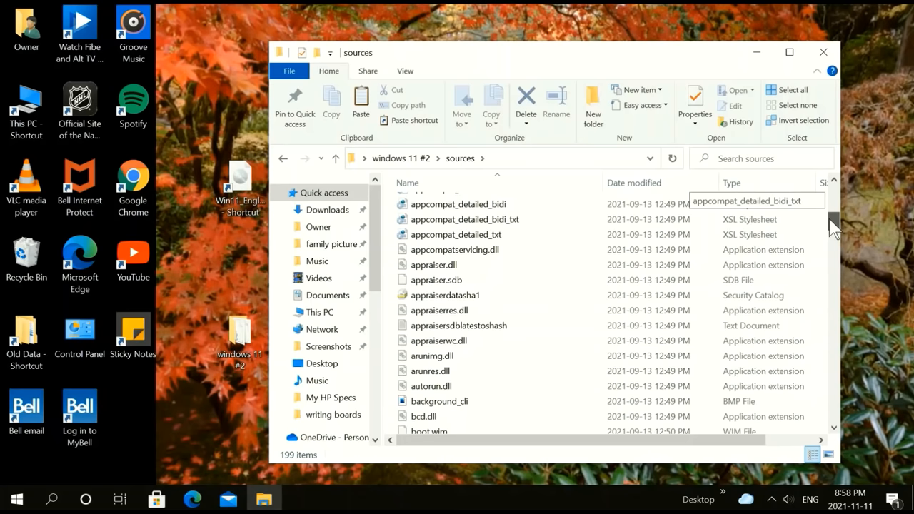
scroll("down", 3)
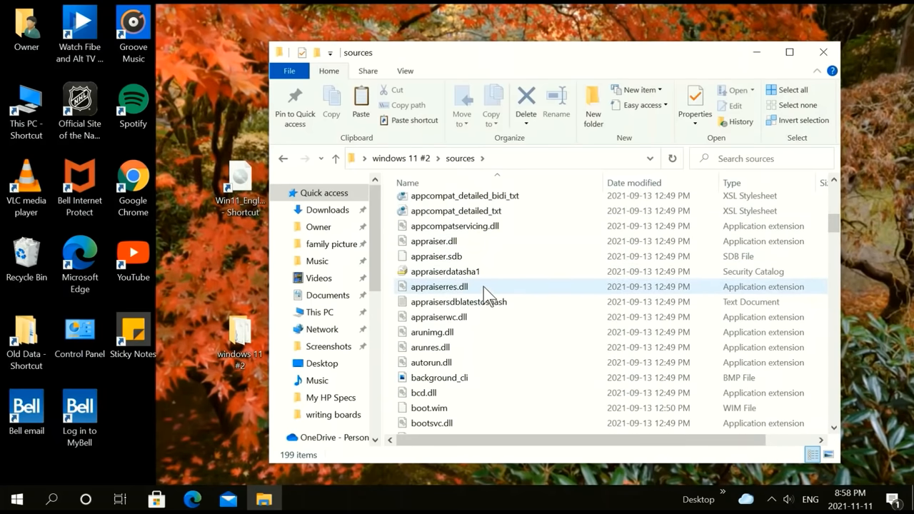
mouse_move(479, 289)
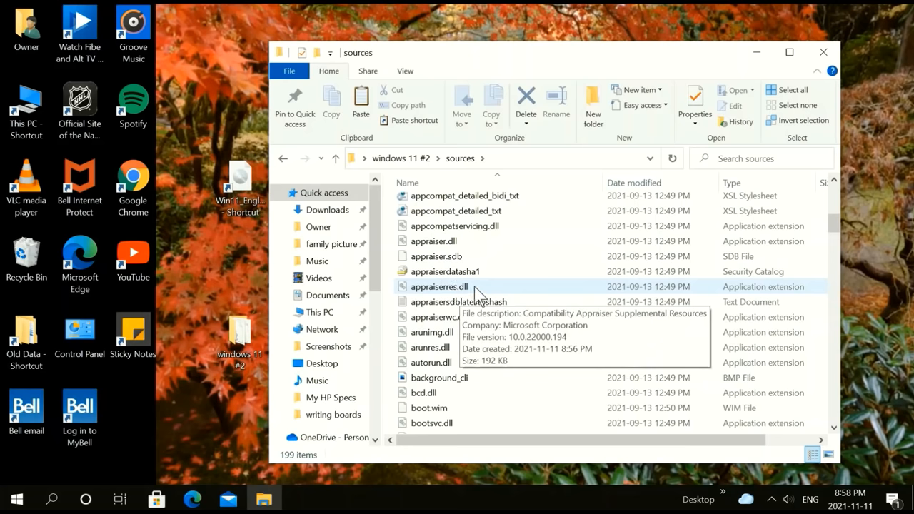
Rename appraiserres.dll in the sources folder to appraiserres.dll.old.
left_click(439, 287)
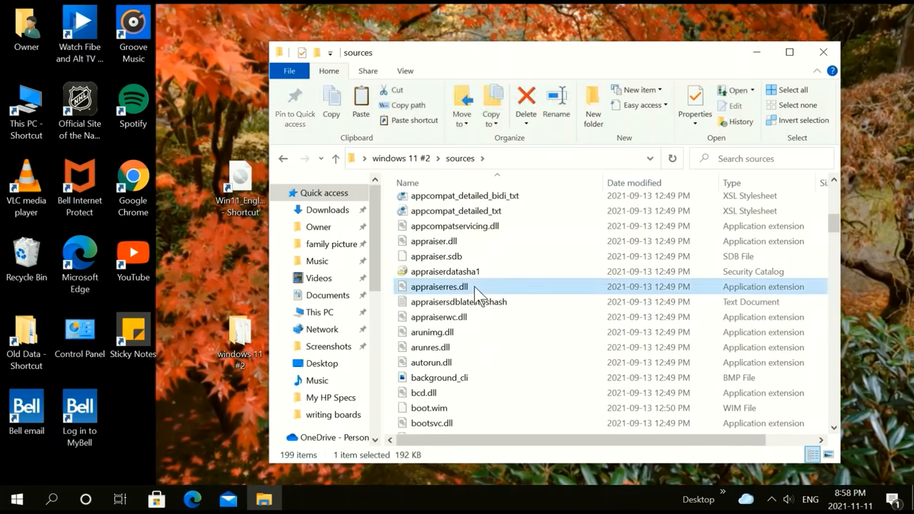
left_click(440, 286)
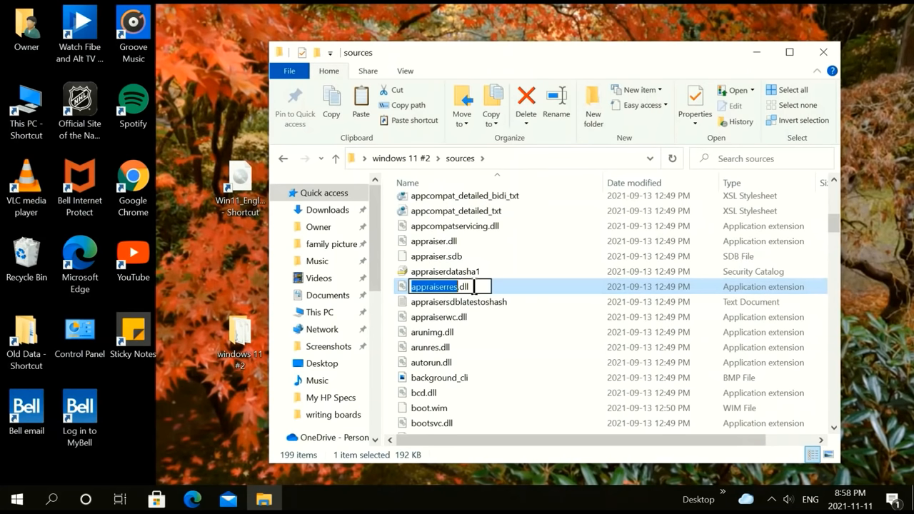
mouse_move(556, 246)
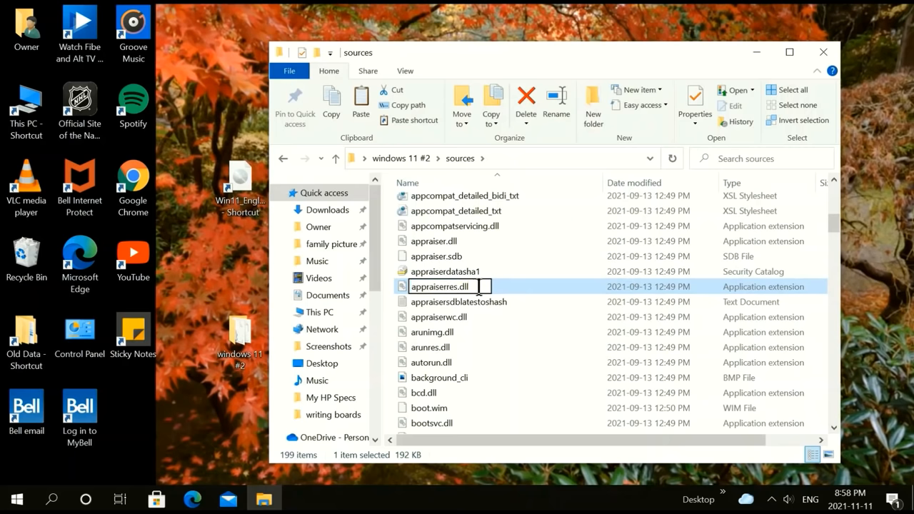
mouse_move(568, 241)
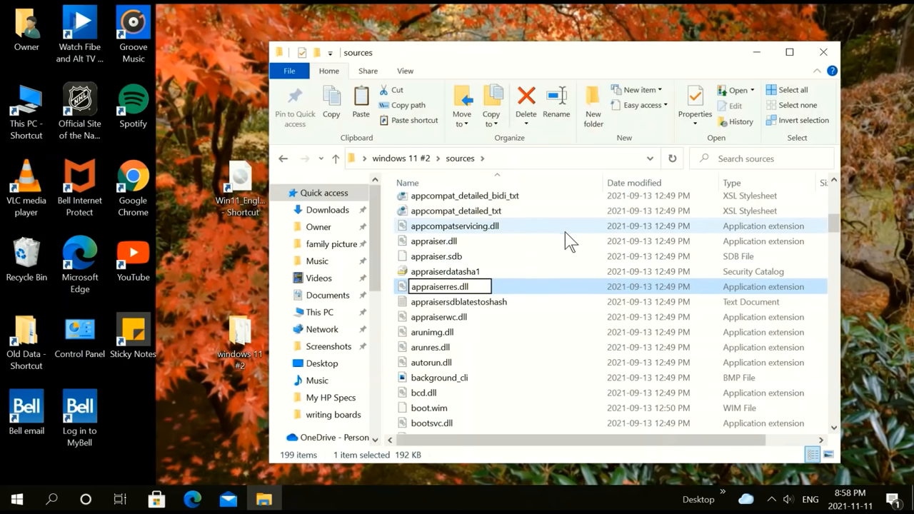
type("ol")
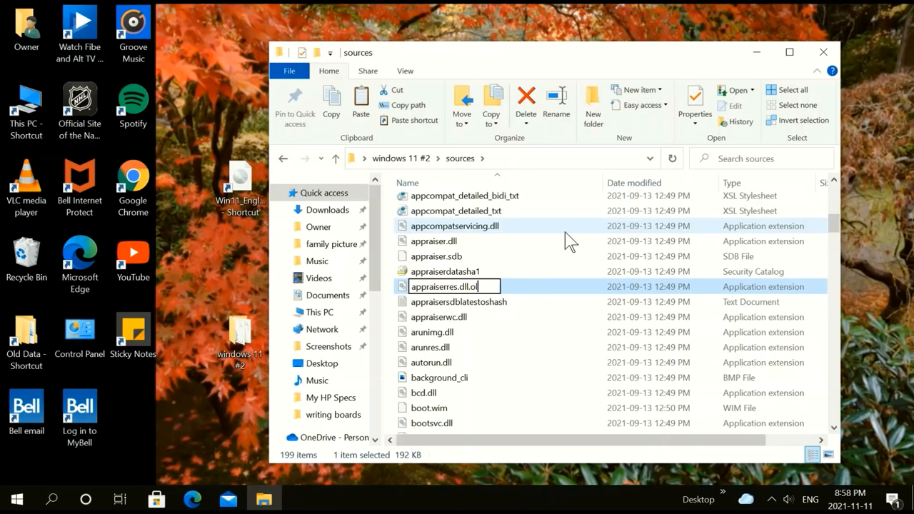
type("d")
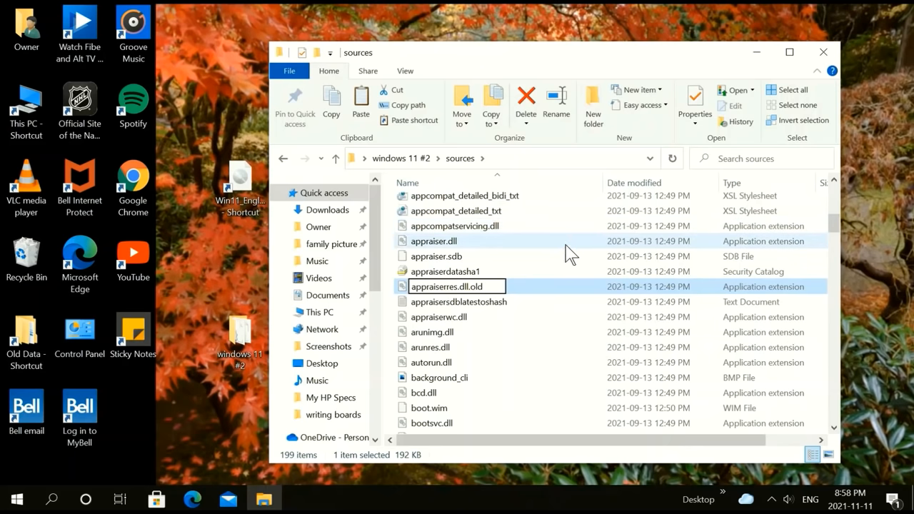
mouse_move(698, 150)
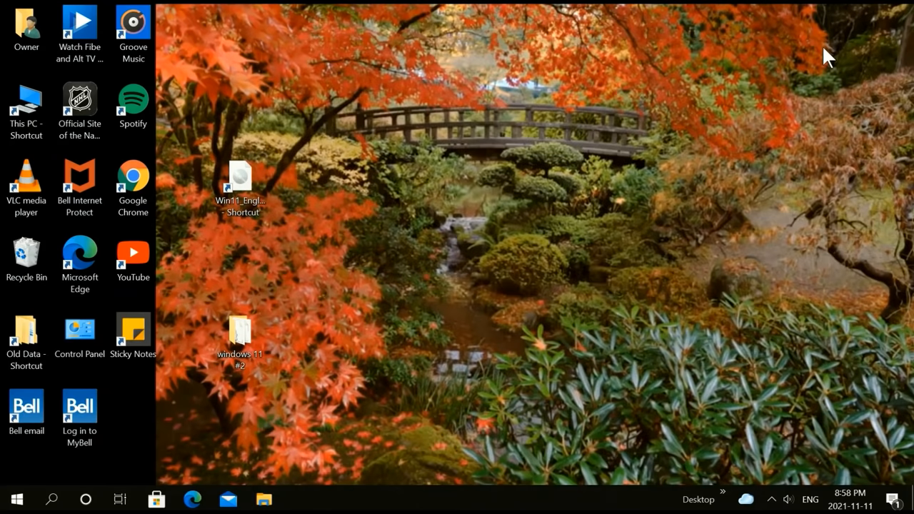
Open the windows 11 #2 folder and select its setup application.
left_click(239, 332)
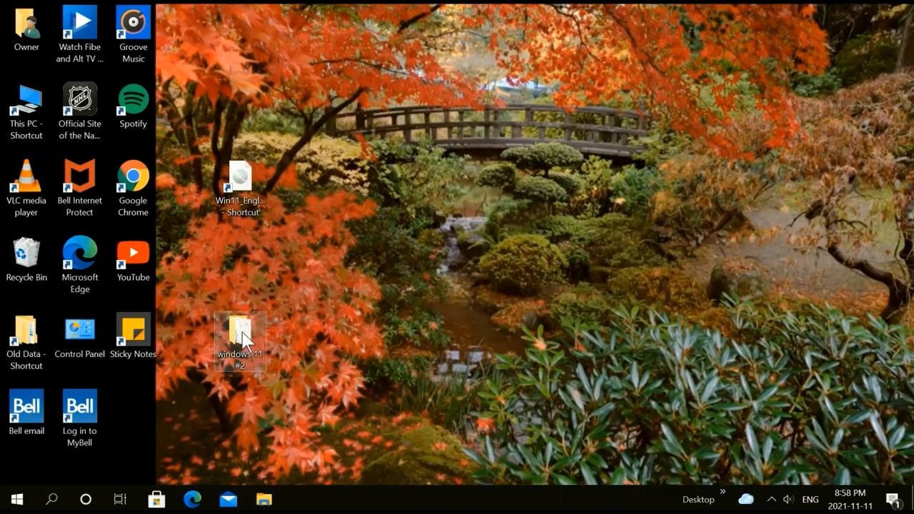
double_click(240, 336)
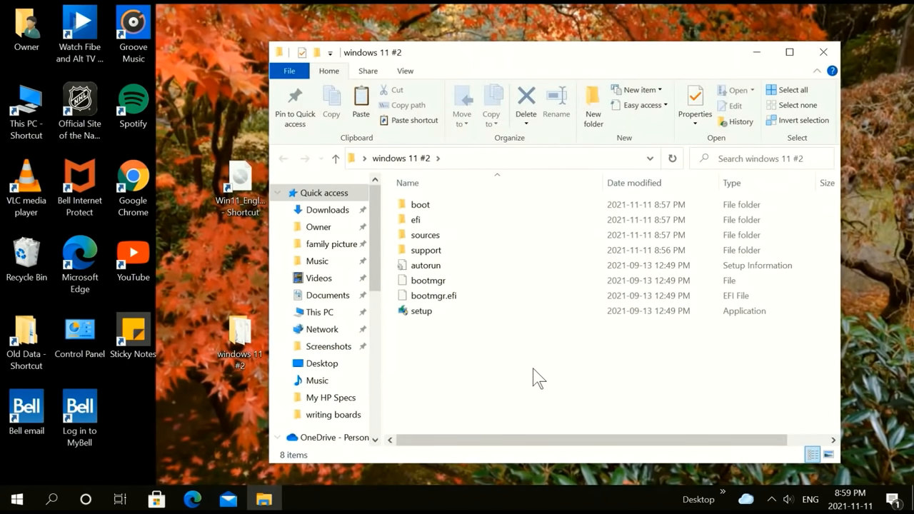
left_click(422, 310)
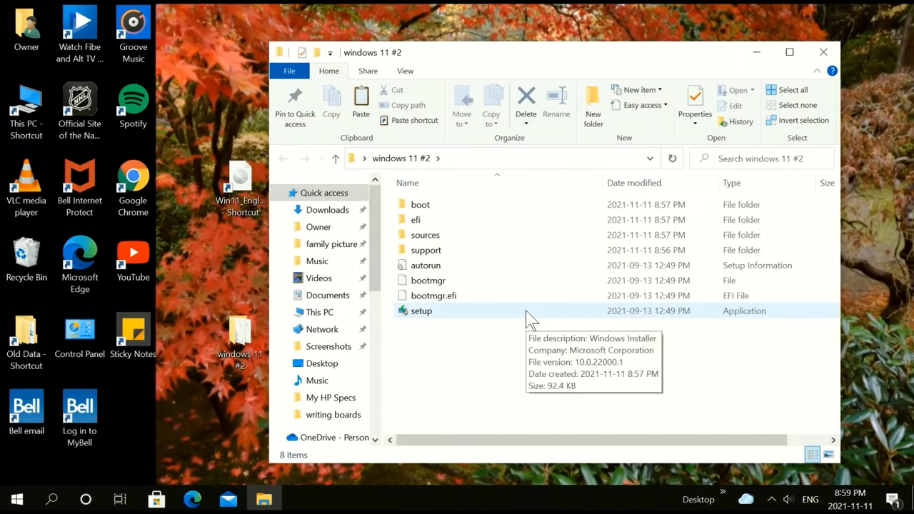
mouse_move(523, 314)
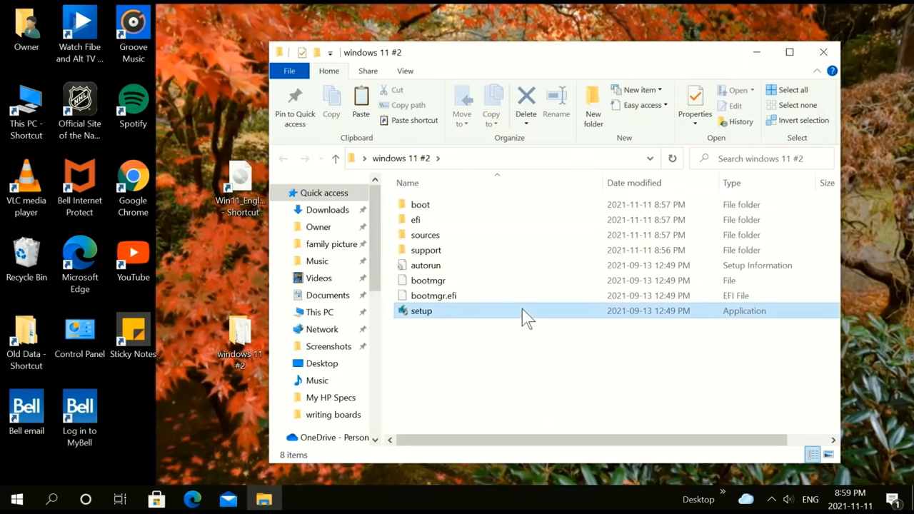
left_click(421, 311)
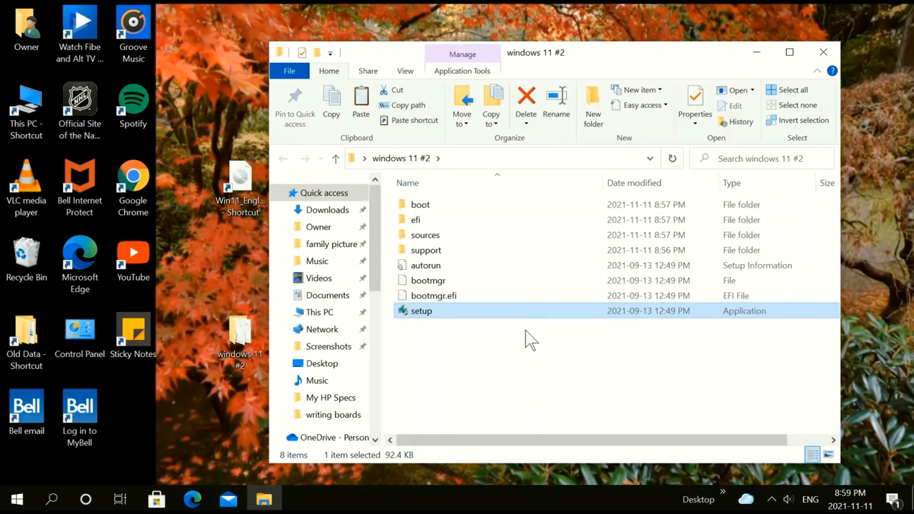
mouse_move(514, 358)
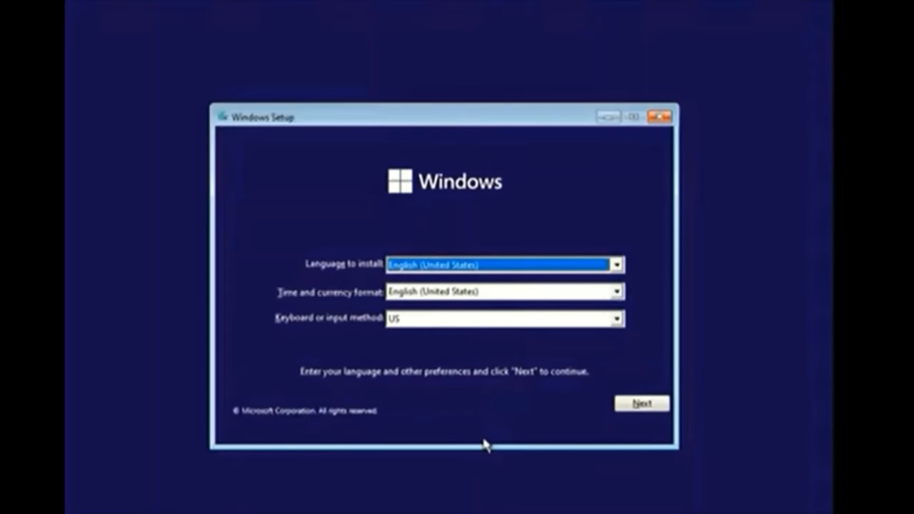
mouse_move(282, 238)
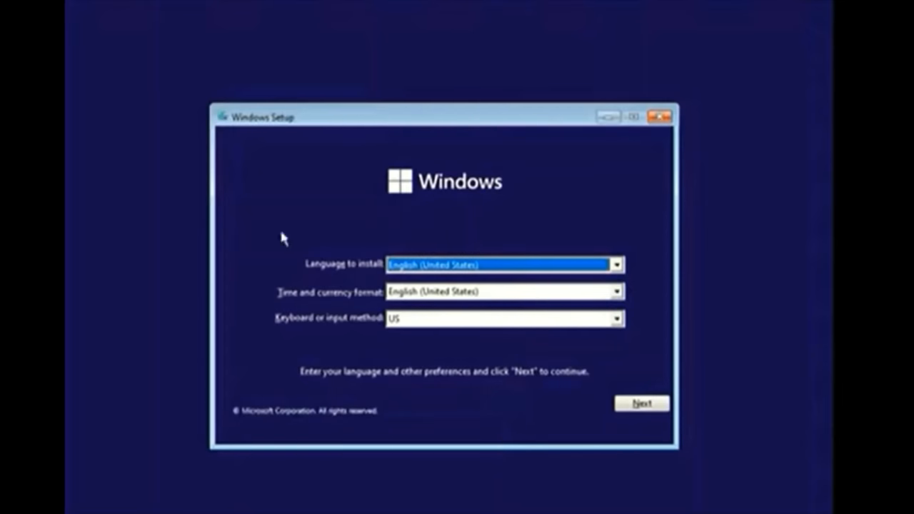
mouse_move(282, 134)
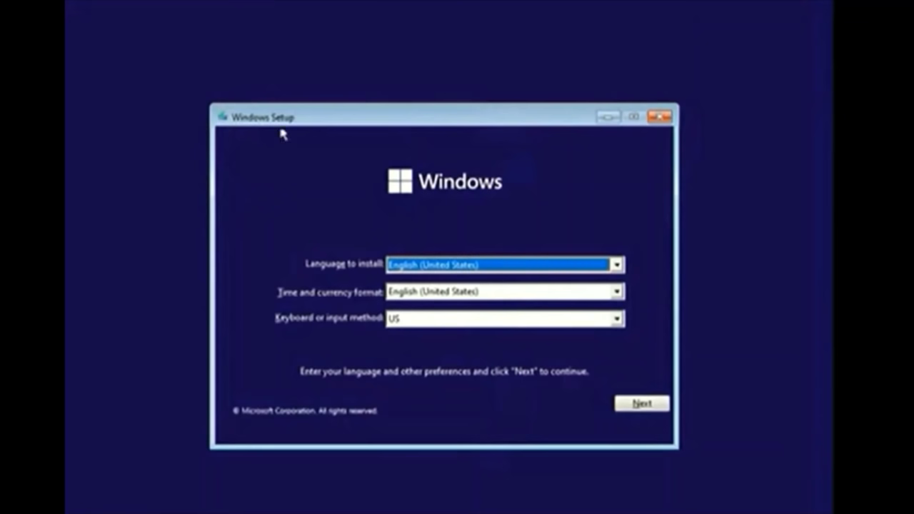
mouse_move(652, 424)
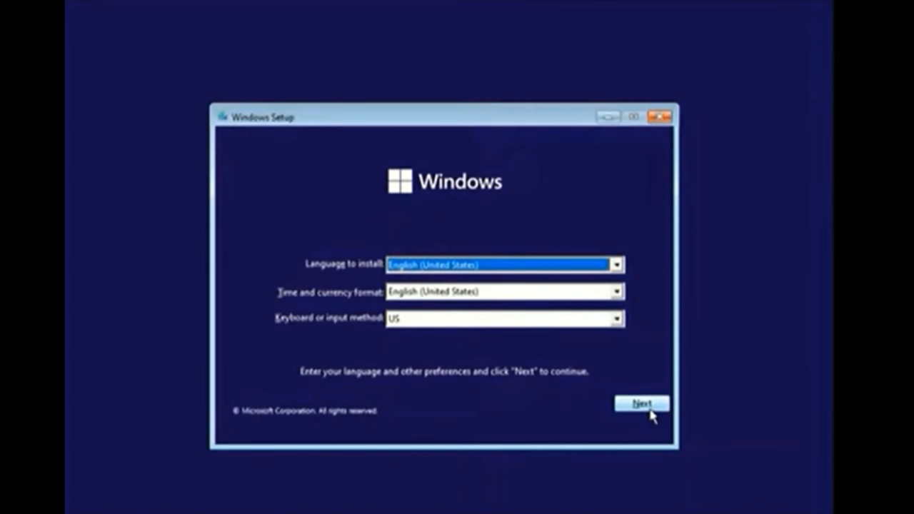
Continue with US English, skip the product key, pick Windows 11 Home and accept the license.
left_click(641, 403)
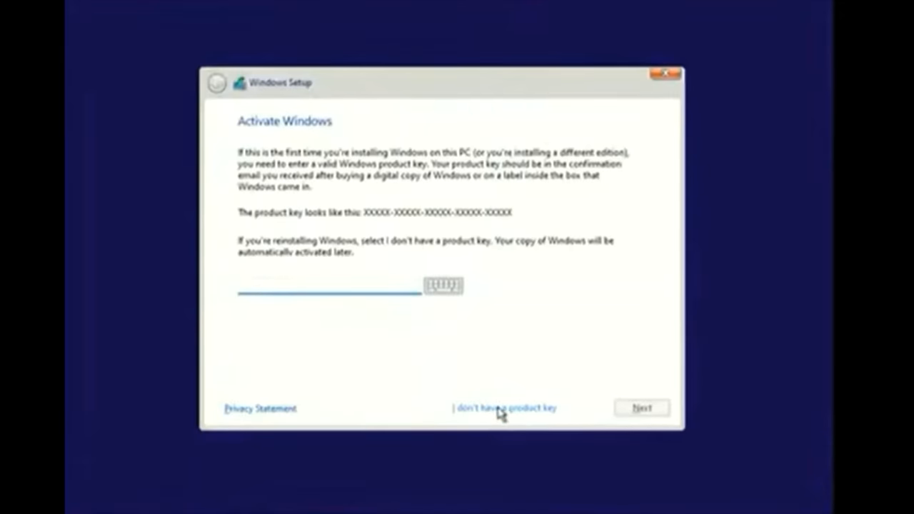
left_click(505, 407)
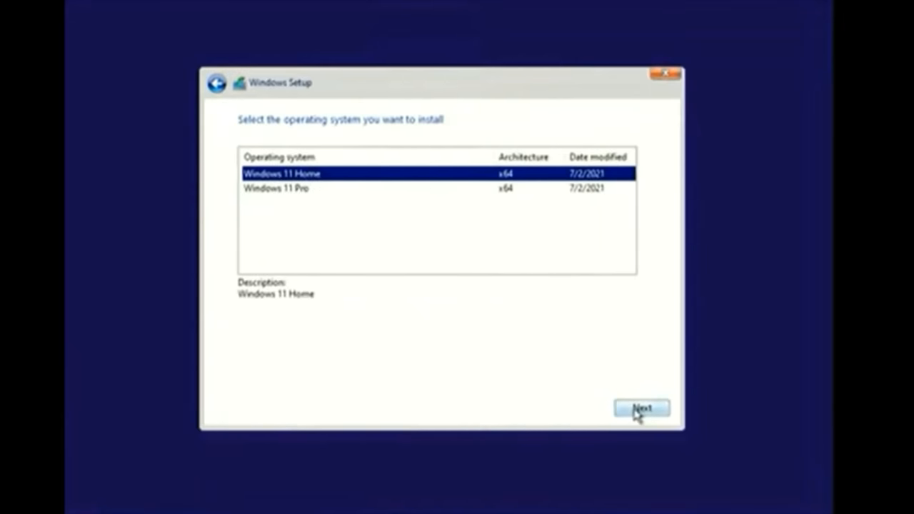
left_click(641, 408)
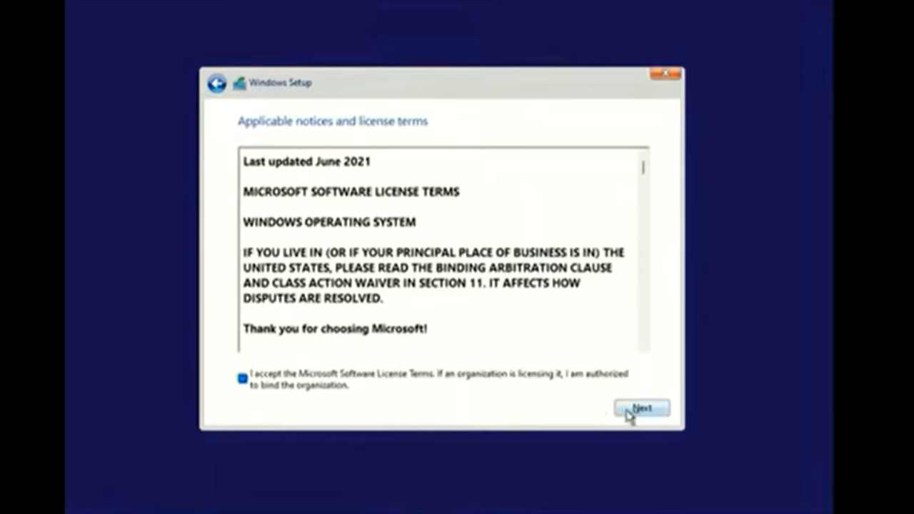
left_click(641, 407)
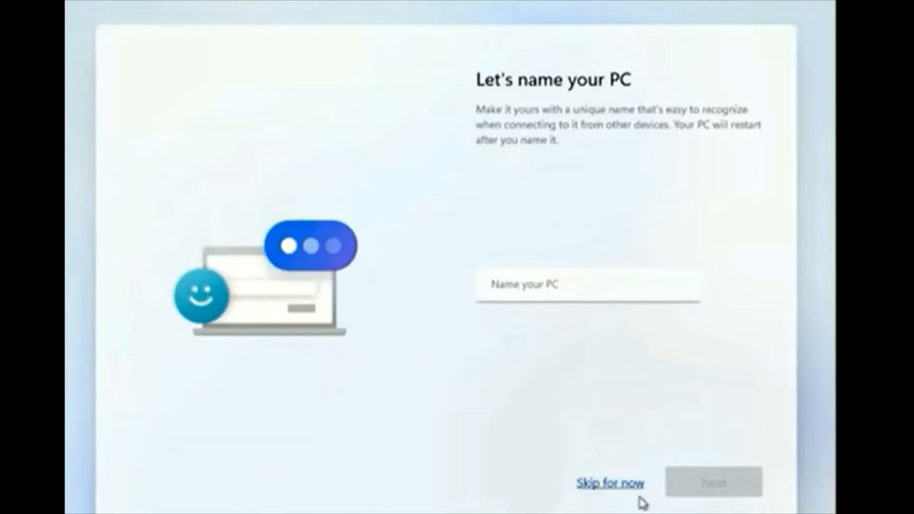
Name the PC Office-PC and get past the Microsoft account sign-in page.
left_click(588, 284)
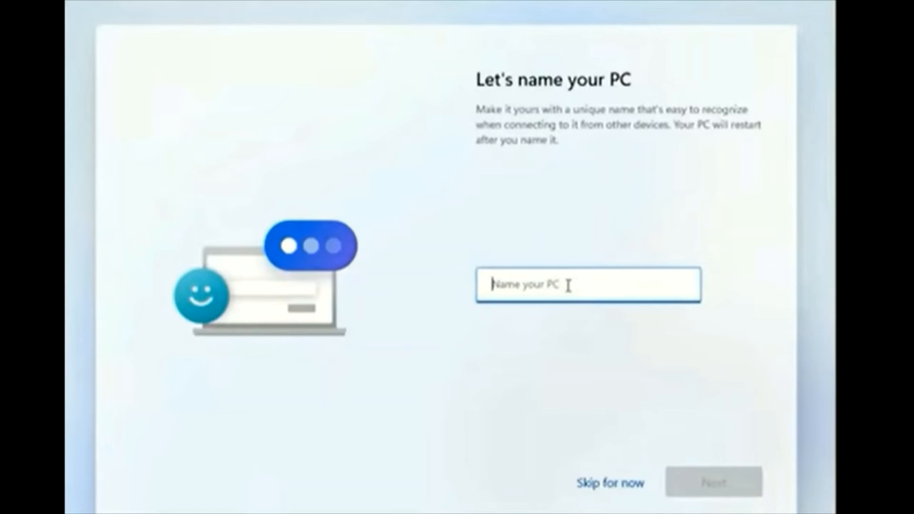
type("Office-PC")
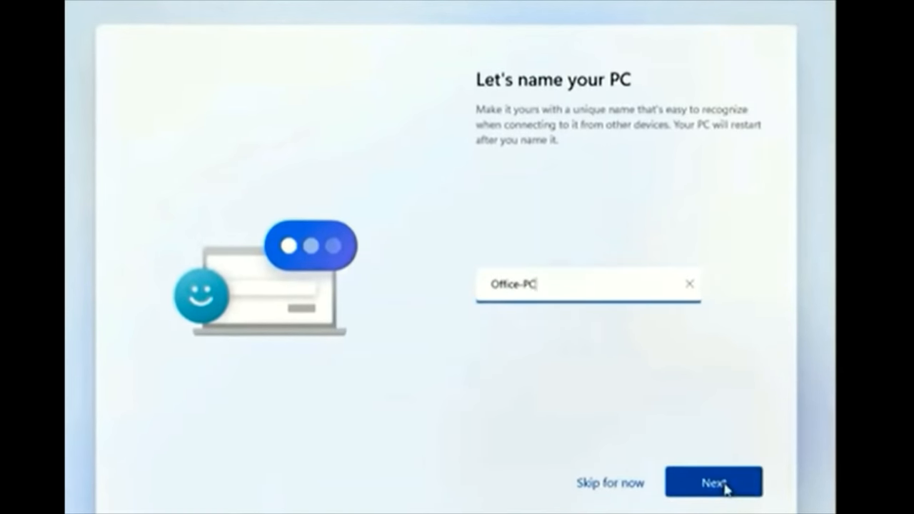
left_click(715, 482)
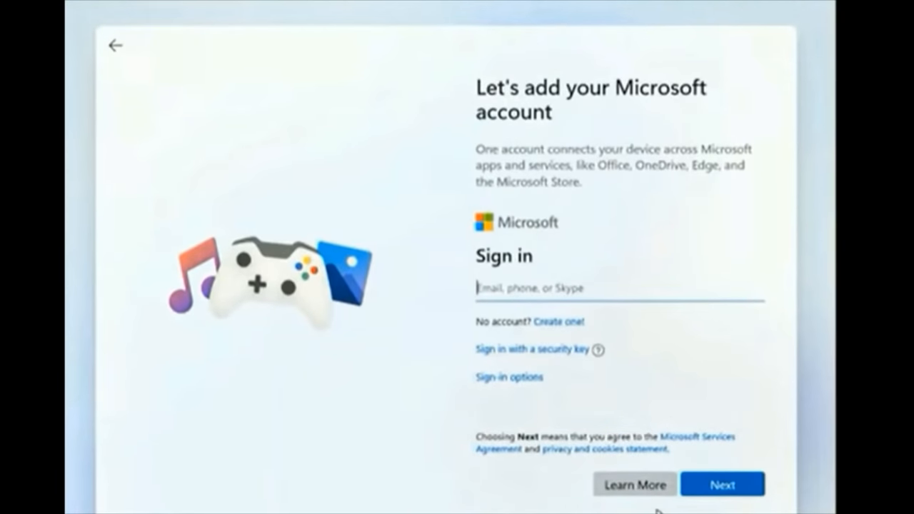
mouse_move(438, 492)
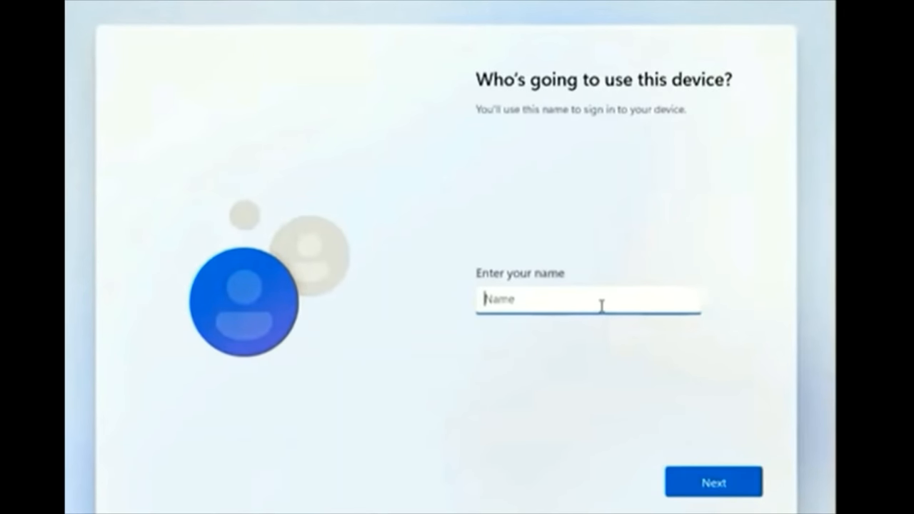
left_click(713, 481)
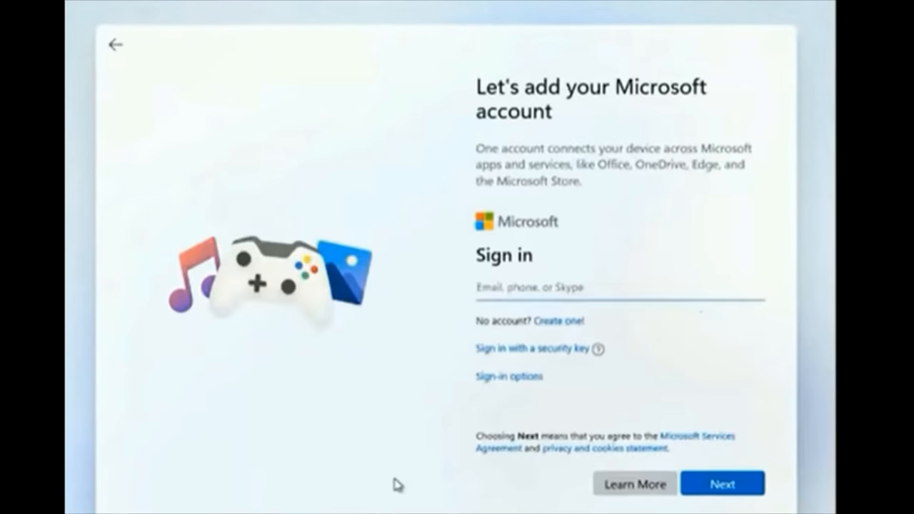
left_click(722, 483)
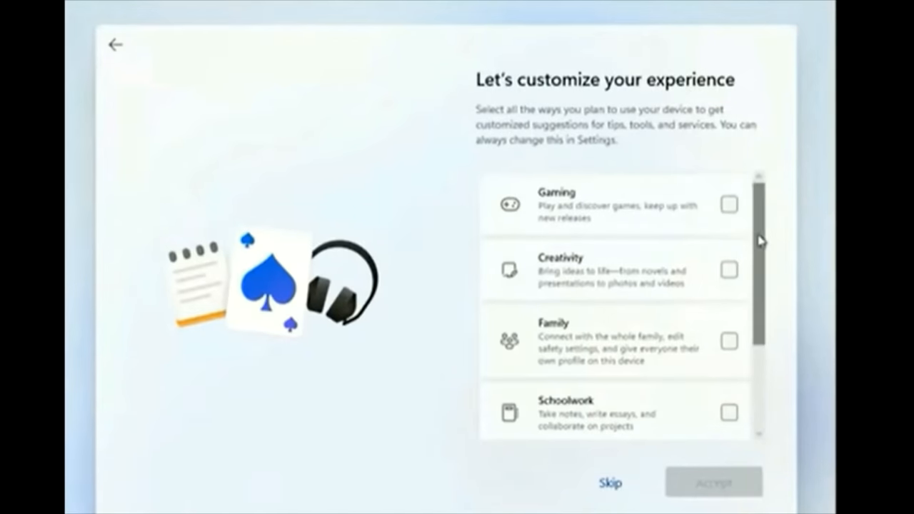
Select Entertainment and Gaming as planned uses, accept, then decline Xbox Game Pass.
scroll("down", 3)
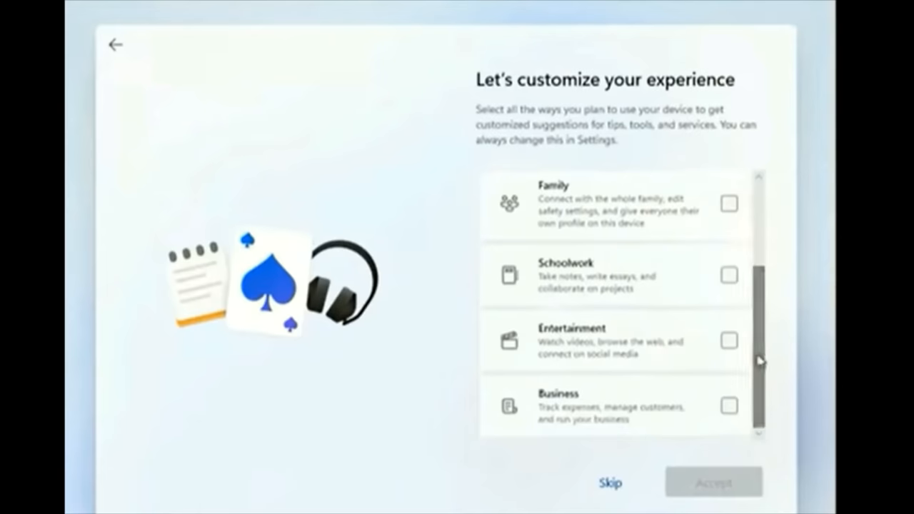
left_click(729, 340)
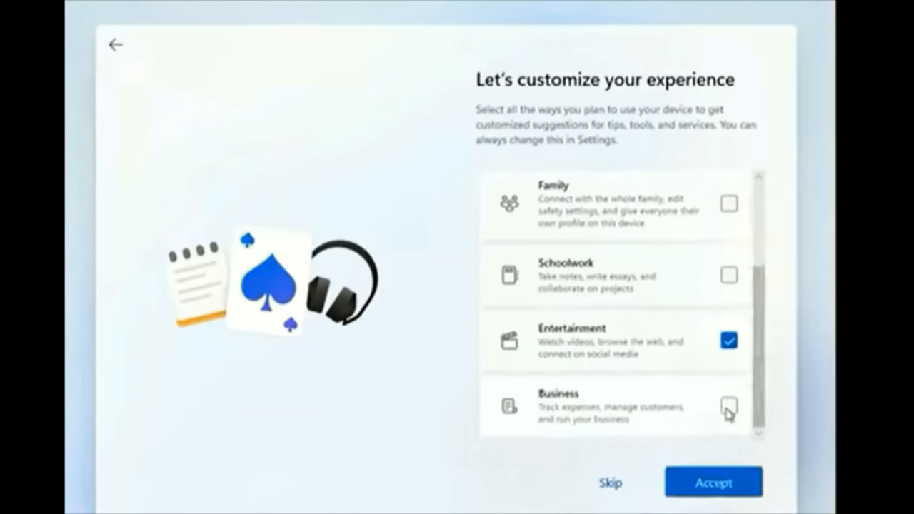
scroll("up", 3)
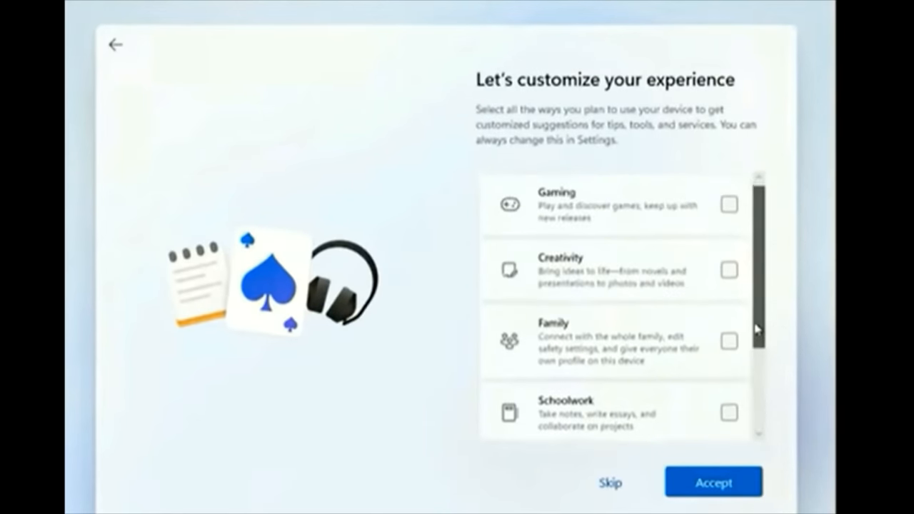
left_click(729, 204)
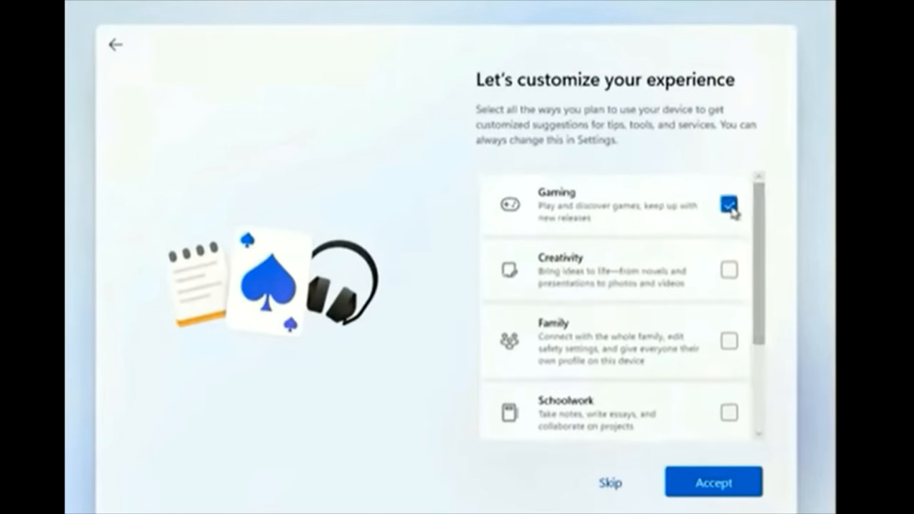
scroll("down", 3)
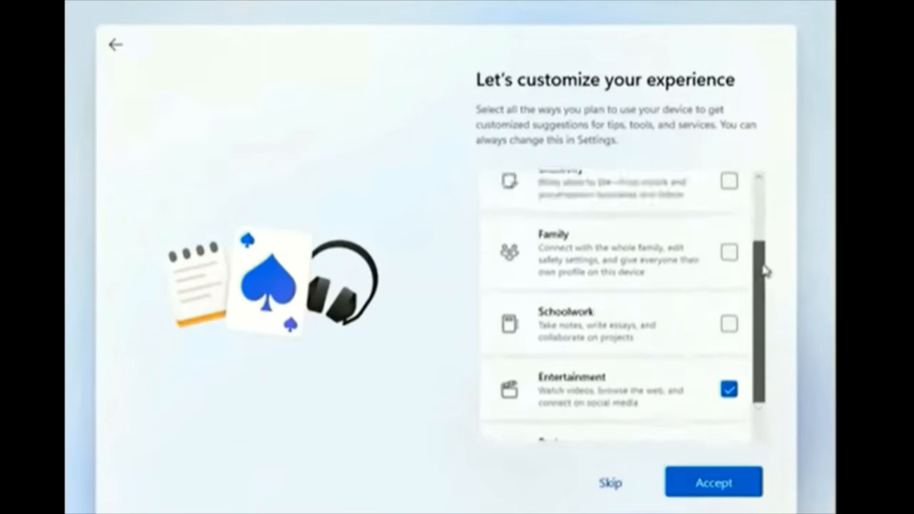
left_click(713, 482)
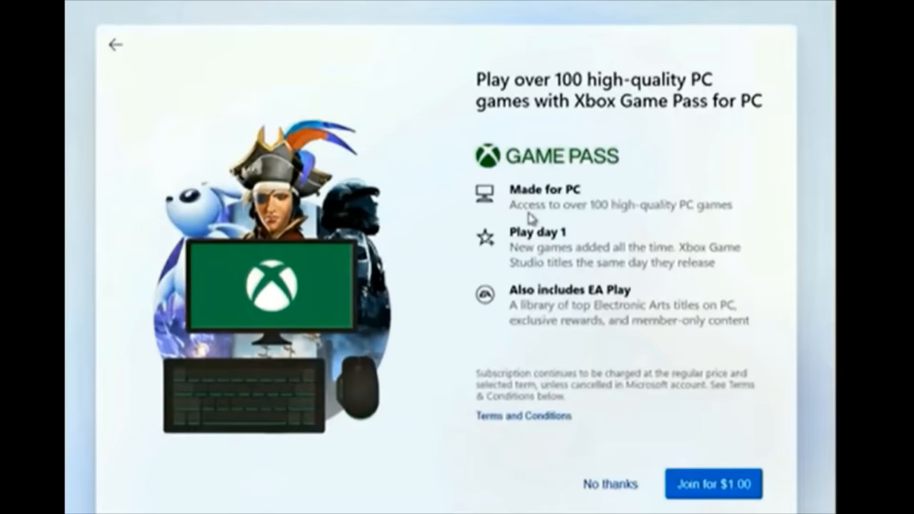
mouse_move(575, 178)
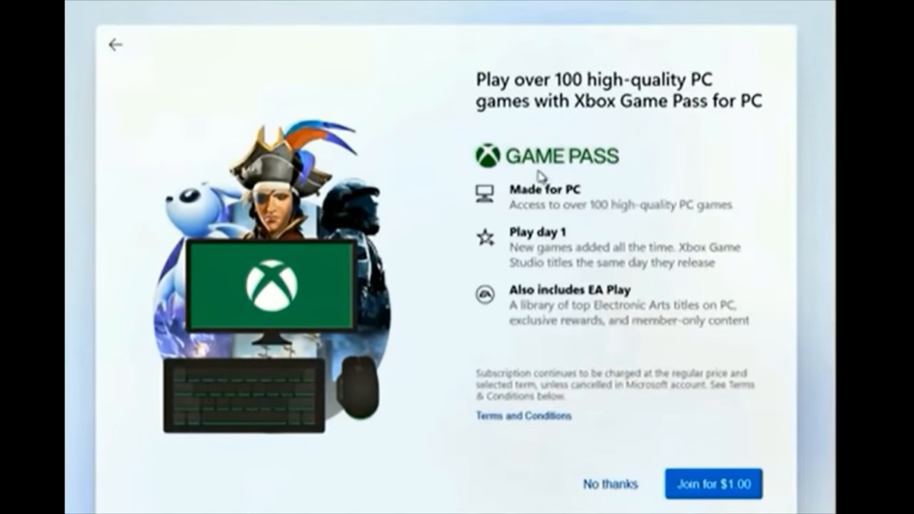
mouse_move(541, 177)
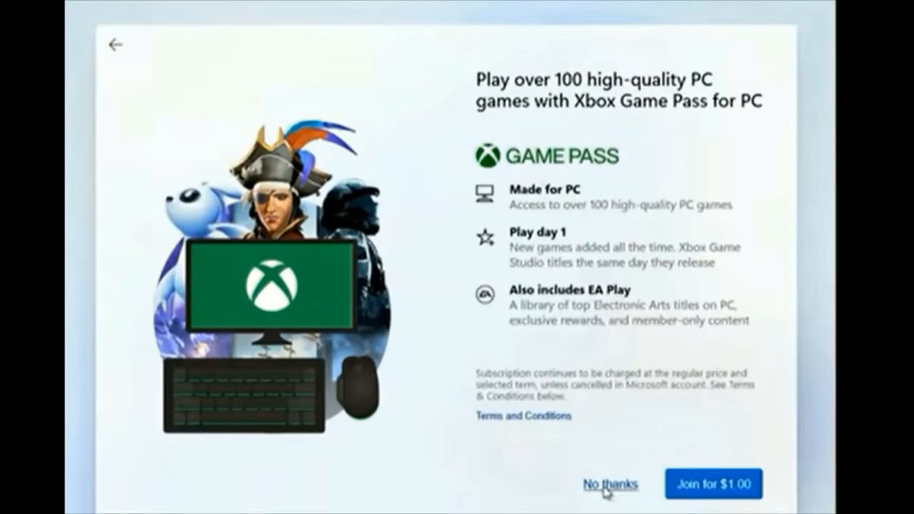
left_click(609, 484)
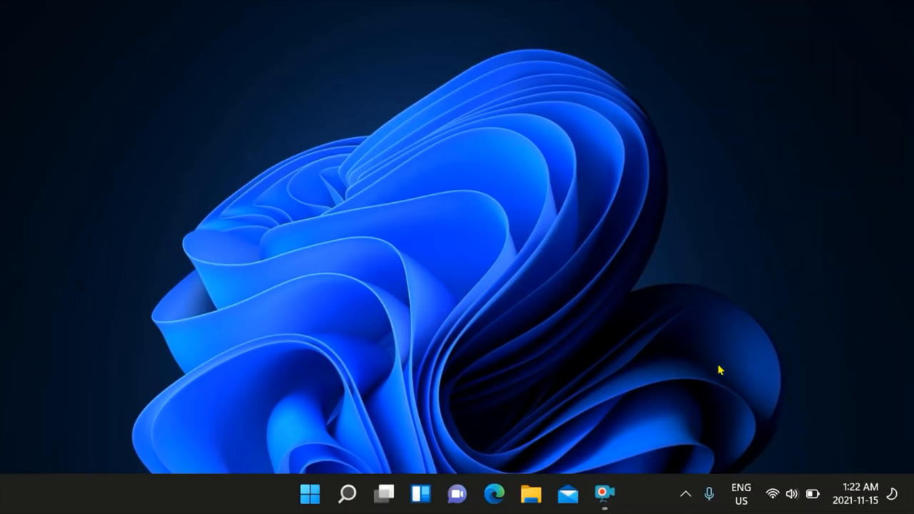
mouse_move(310, 493)
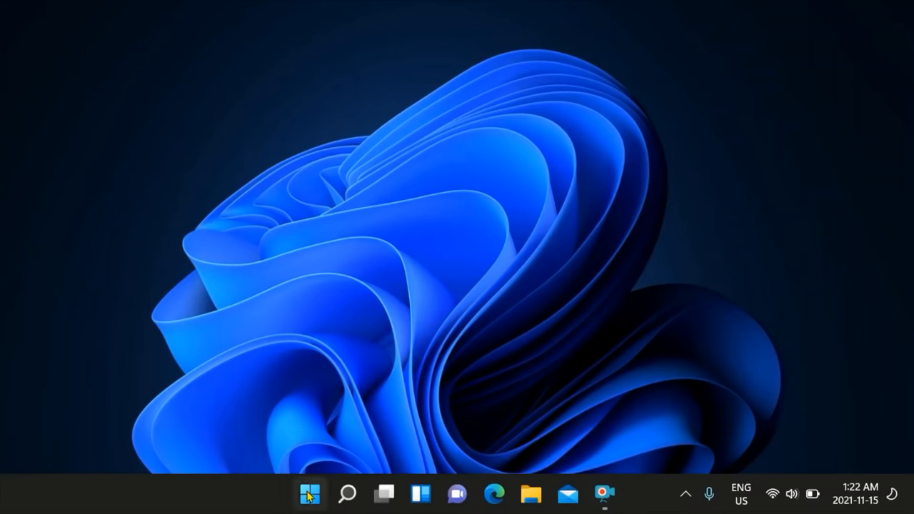
mouse_move(309, 494)
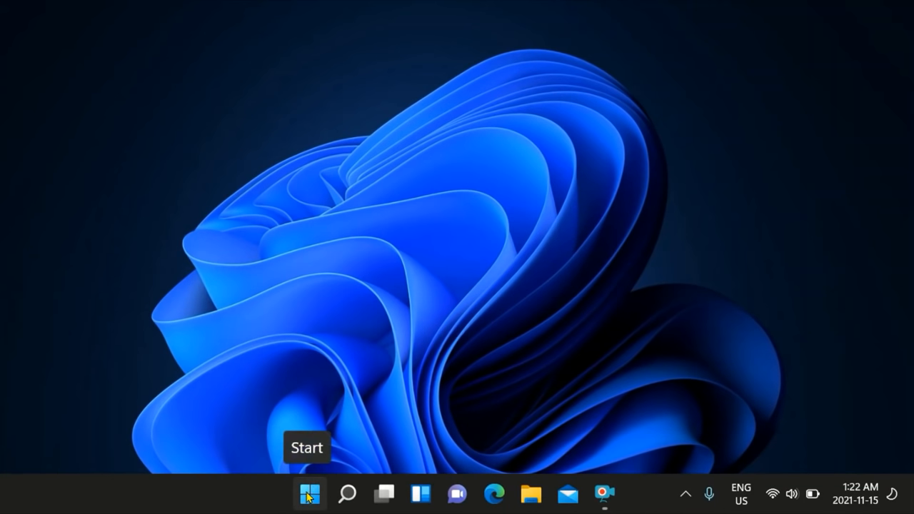
Launch Settings from the Start menu and go to the Windows Update page.
left_click(308, 495)
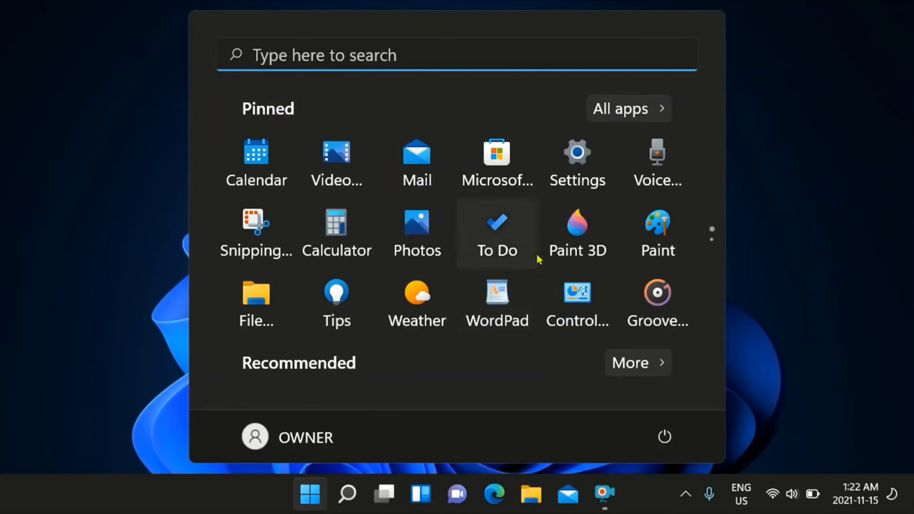
mouse_move(577, 152)
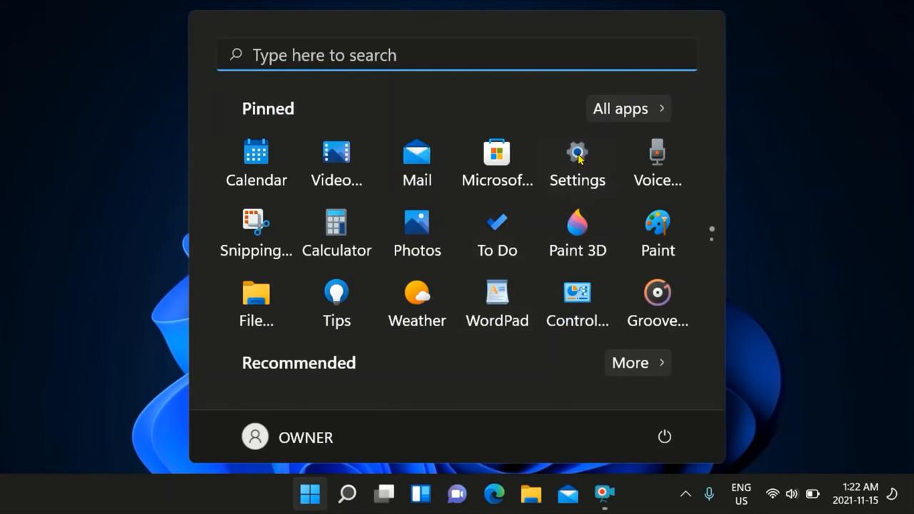
left_click(577, 152)
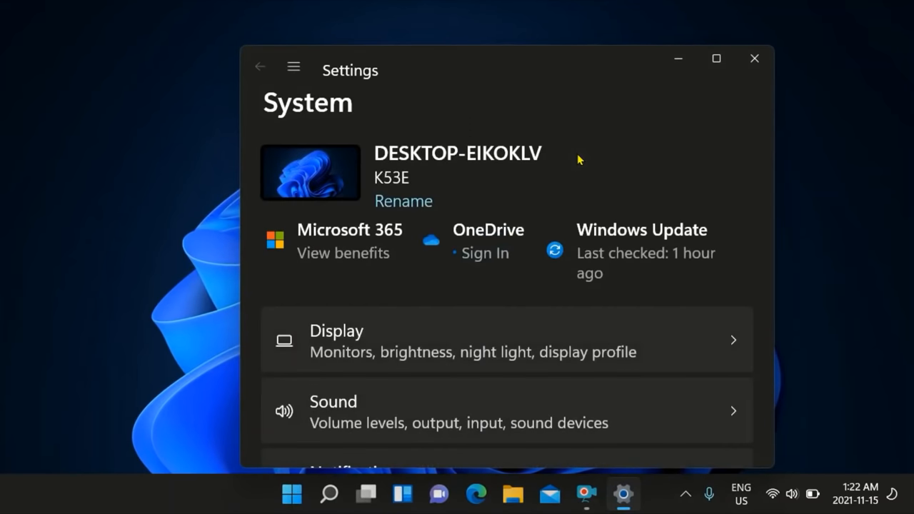
mouse_move(671, 230)
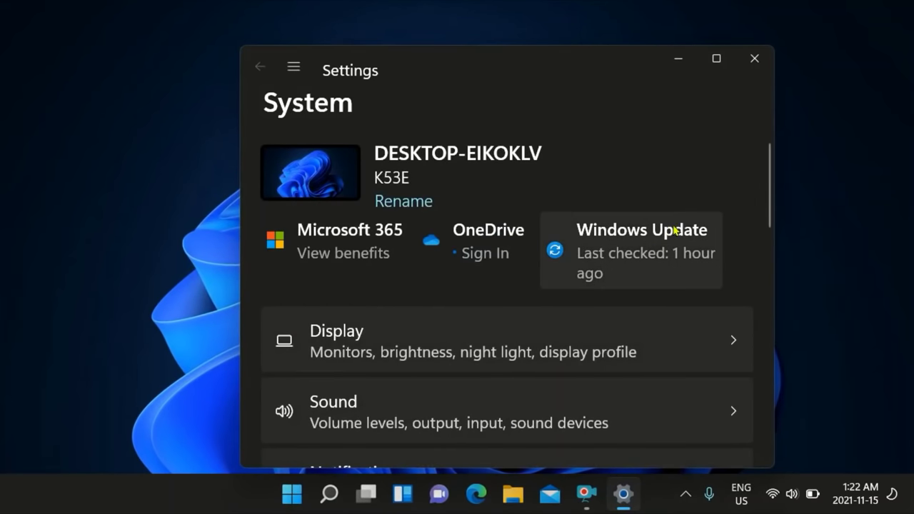
mouse_move(668, 257)
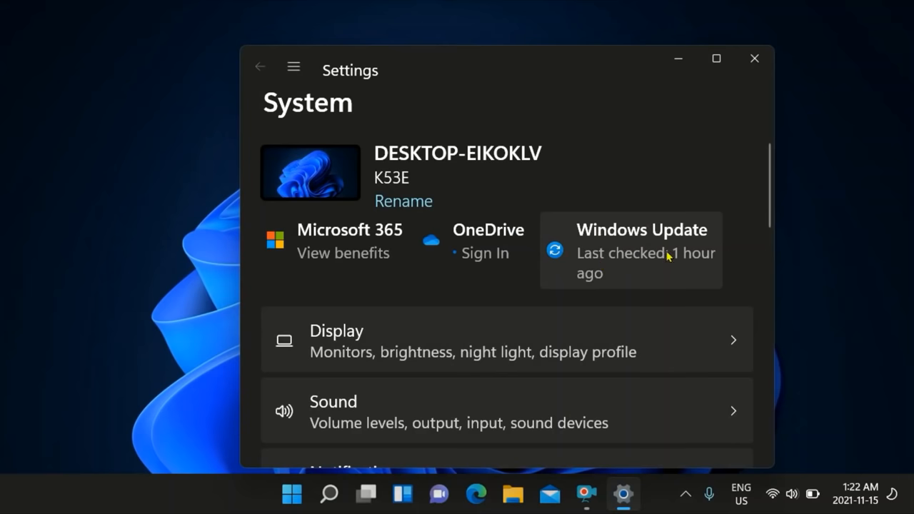
mouse_move(631, 250)
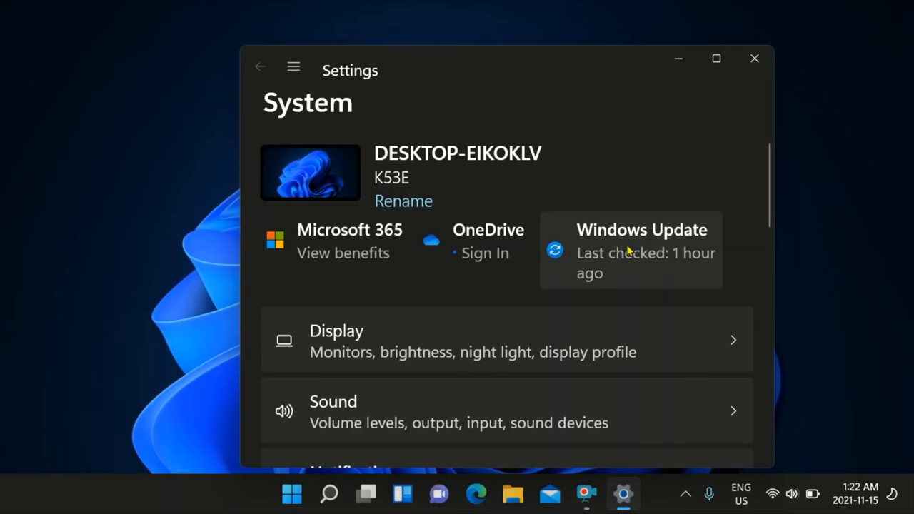
left_click(641, 250)
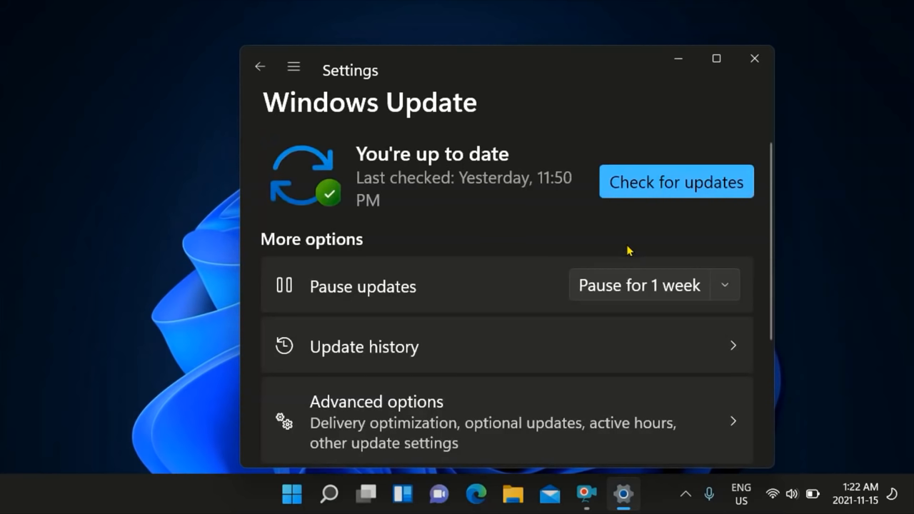
mouse_move(676, 182)
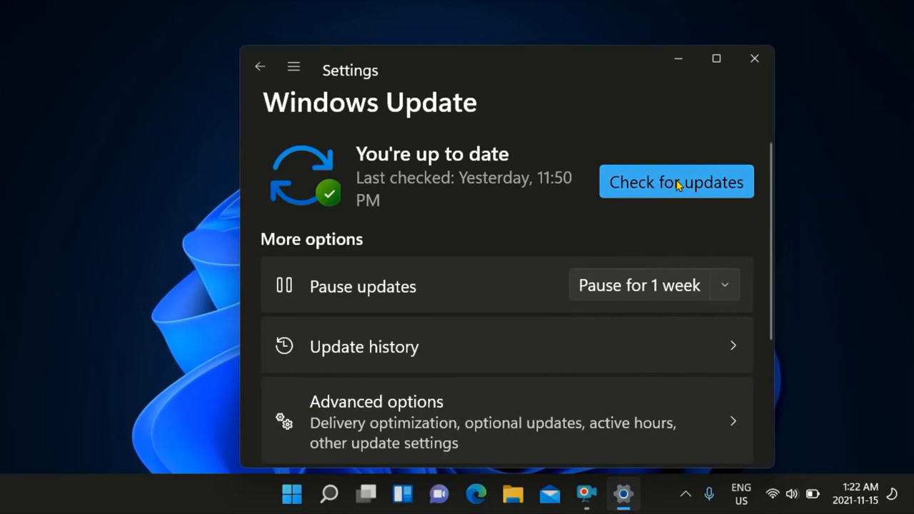
mouse_move(632, 203)
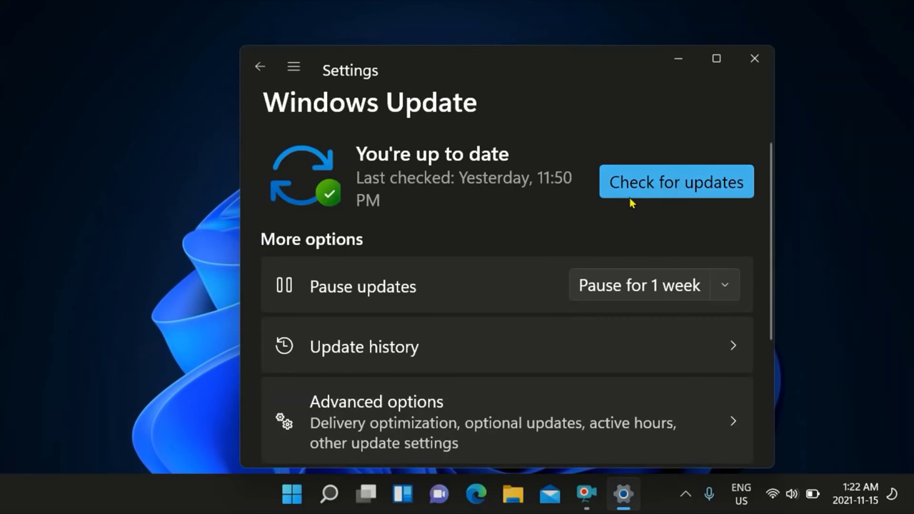
mouse_move(606, 229)
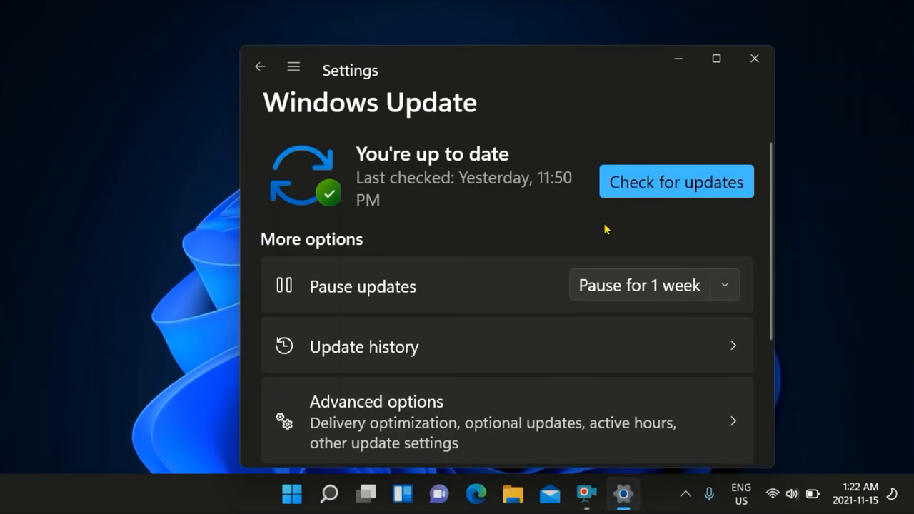
mouse_move(722, 127)
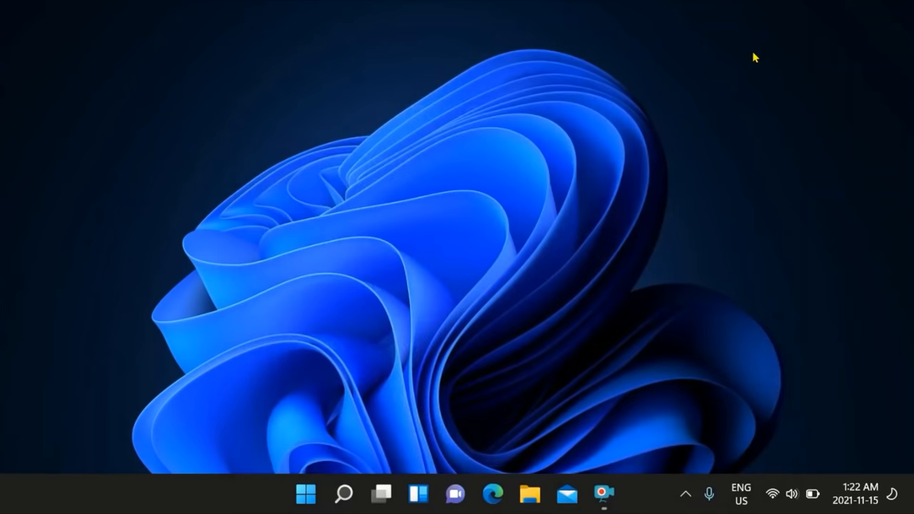
mouse_move(632, 355)
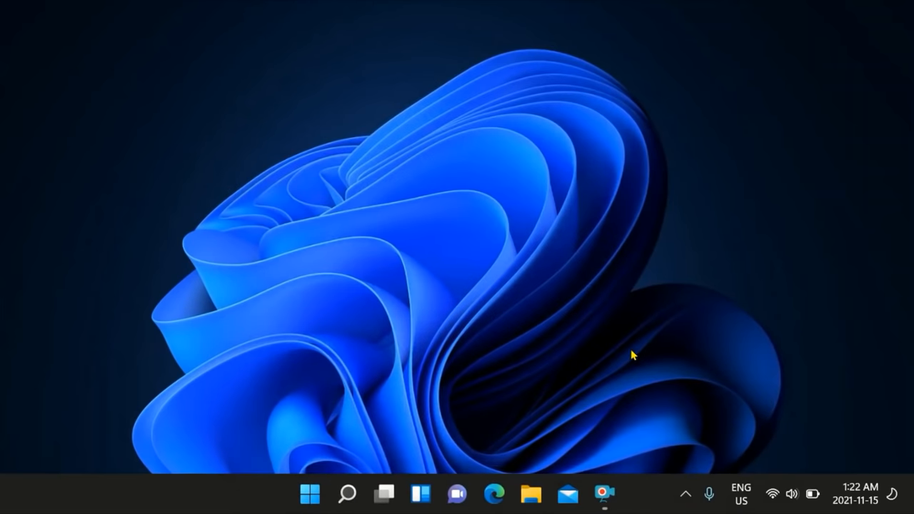
mouse_move(340, 421)
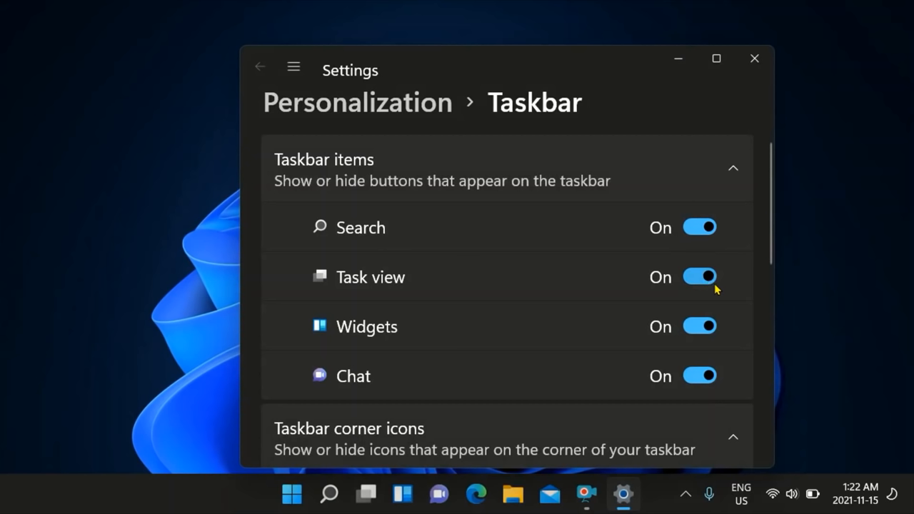
mouse_move(677, 281)
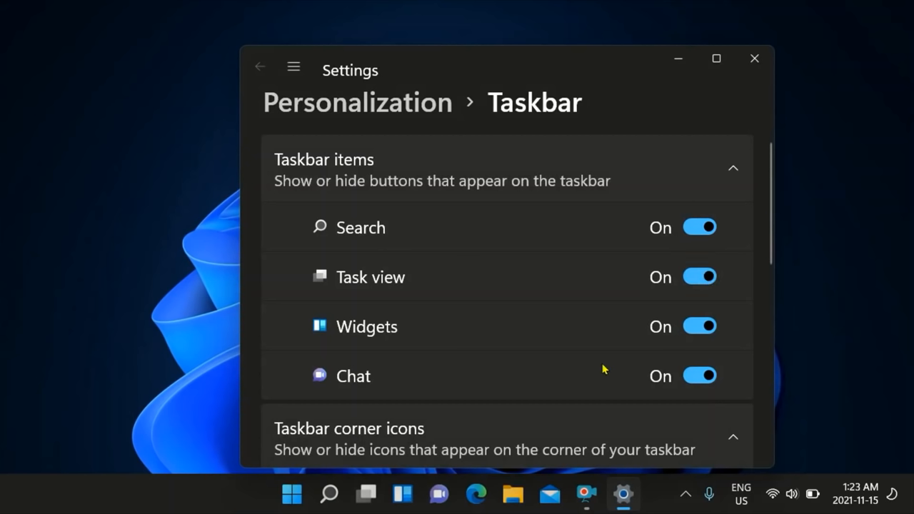
mouse_move(560, 327)
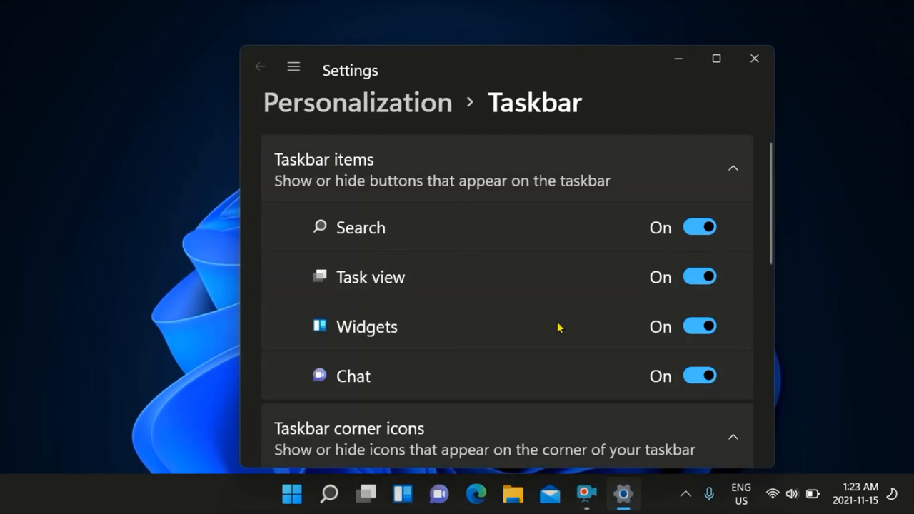
mouse_move(700, 326)
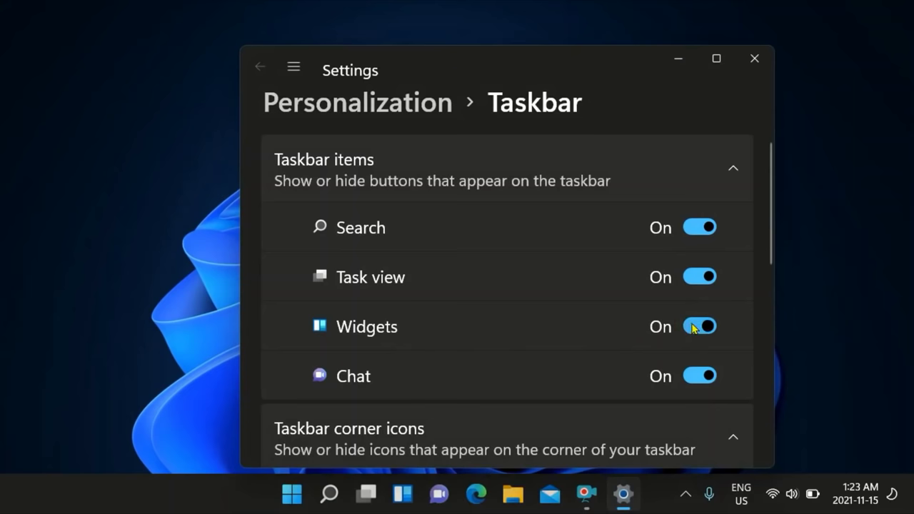
Turn off the Widgets and Chat taskbar toggles and review the remaining taskbar options.
left_click(700, 327)
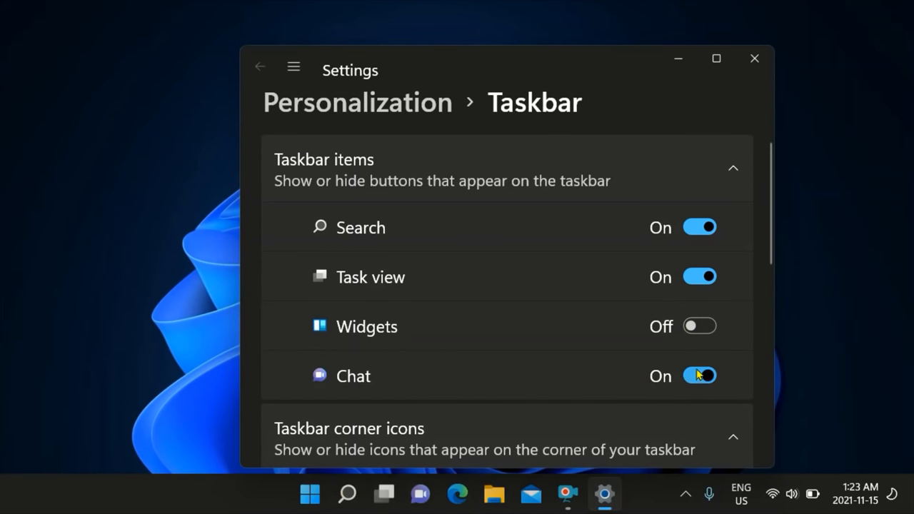
left_click(701, 376)
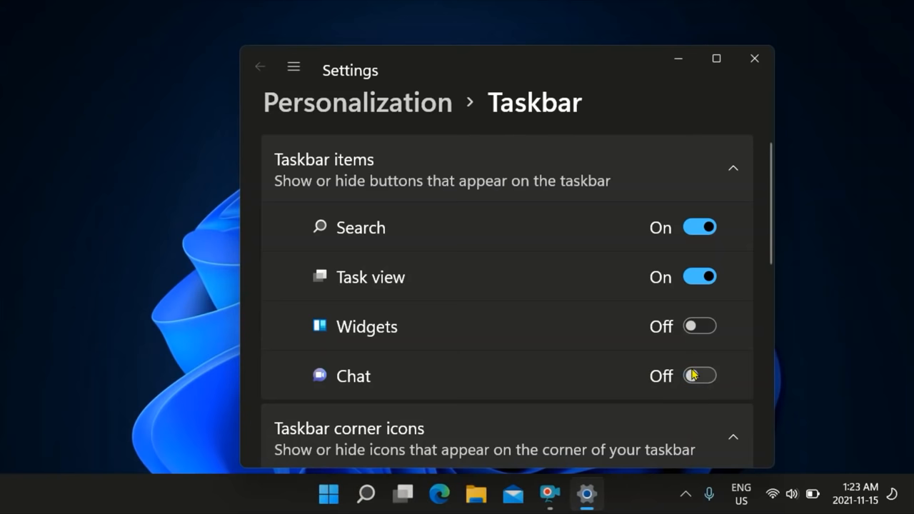
mouse_move(701, 277)
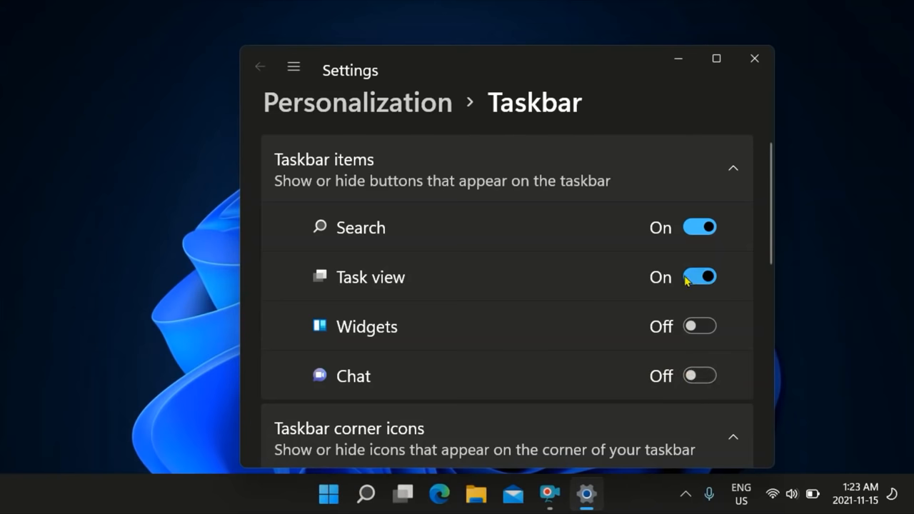
mouse_move(775, 205)
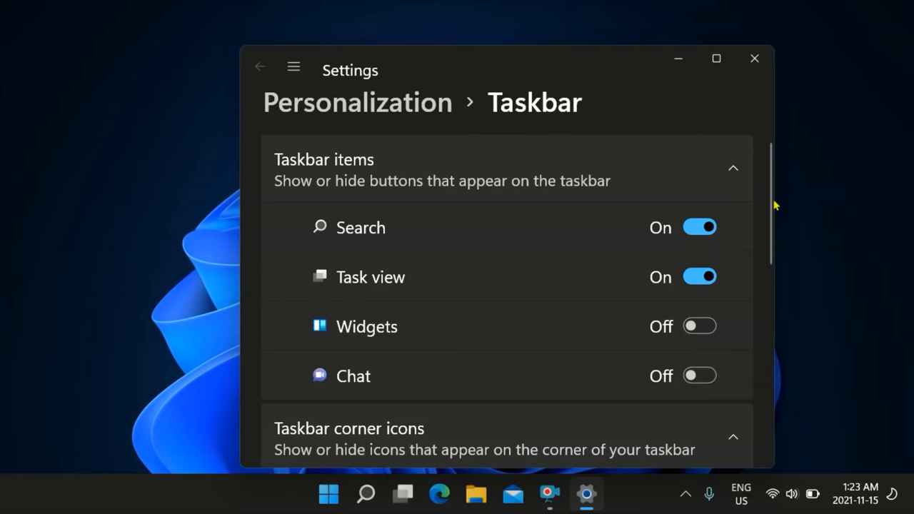
scroll("down", 3)
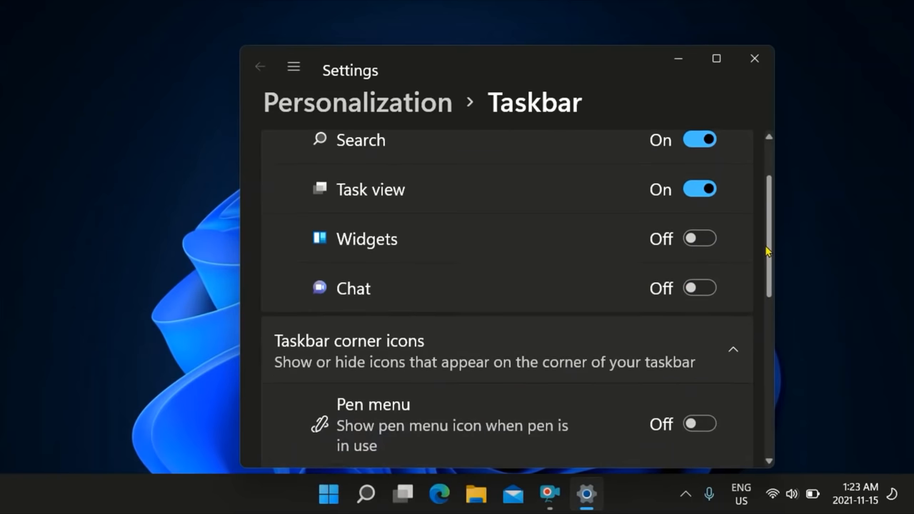
scroll("down", 3)
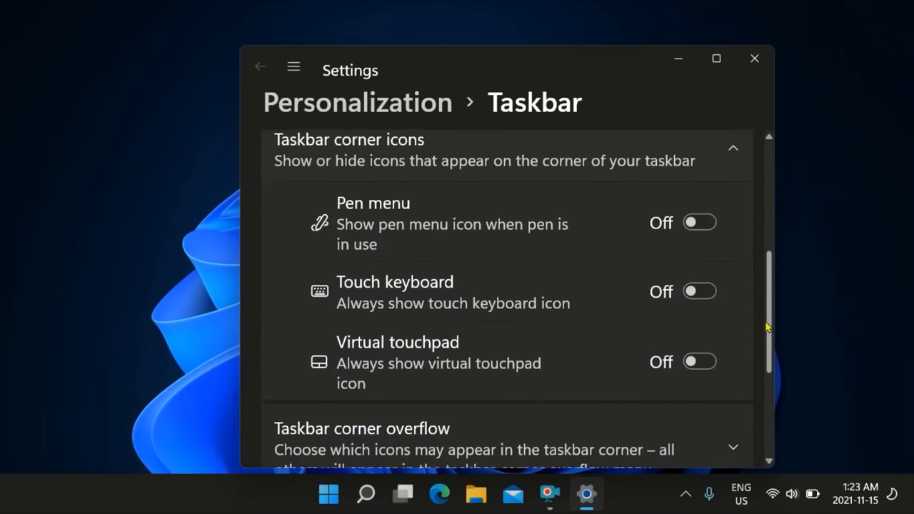
scroll("down", 3)
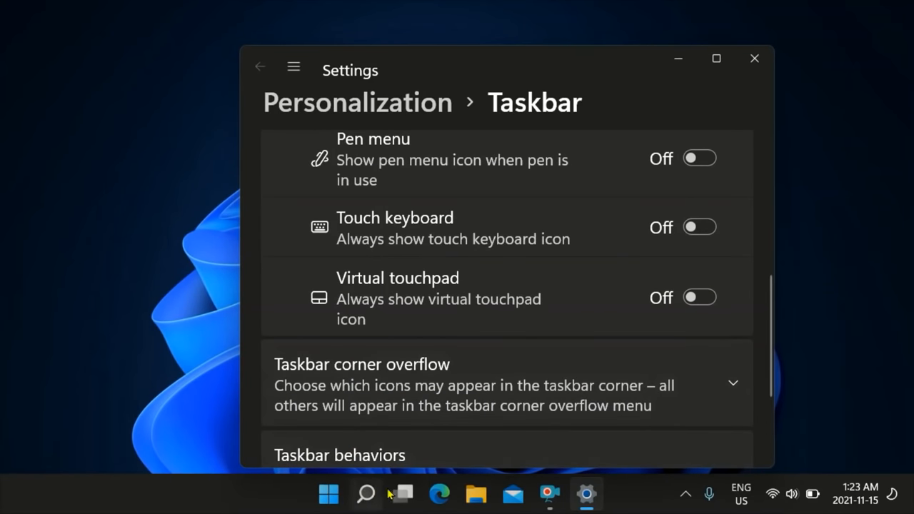
mouse_move(69, 493)
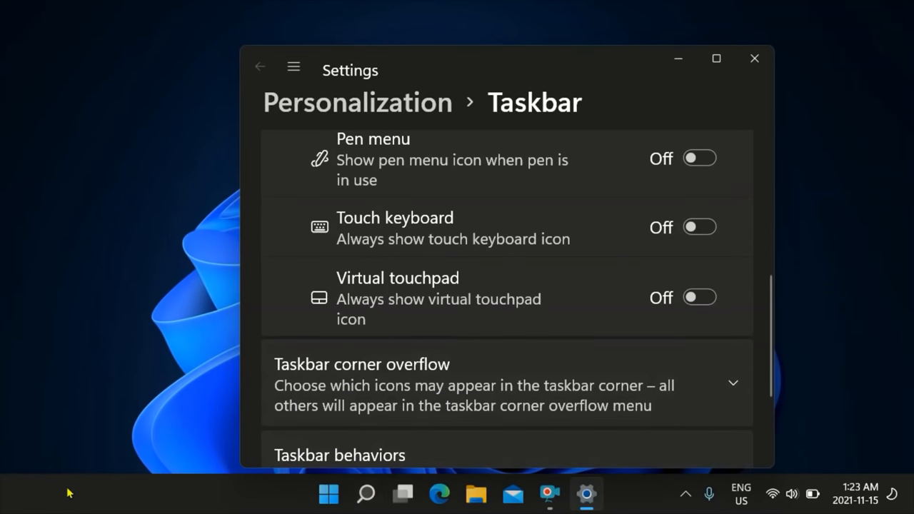
mouse_move(575, 380)
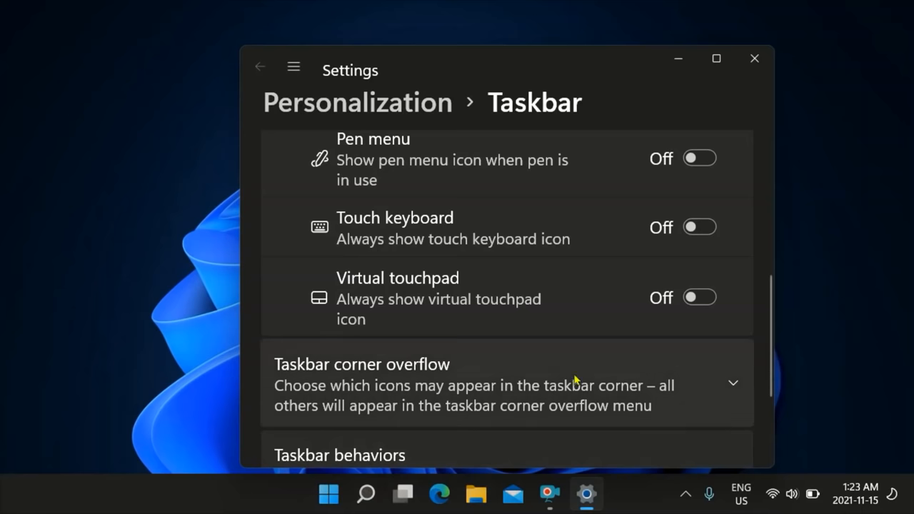
mouse_move(755, 344)
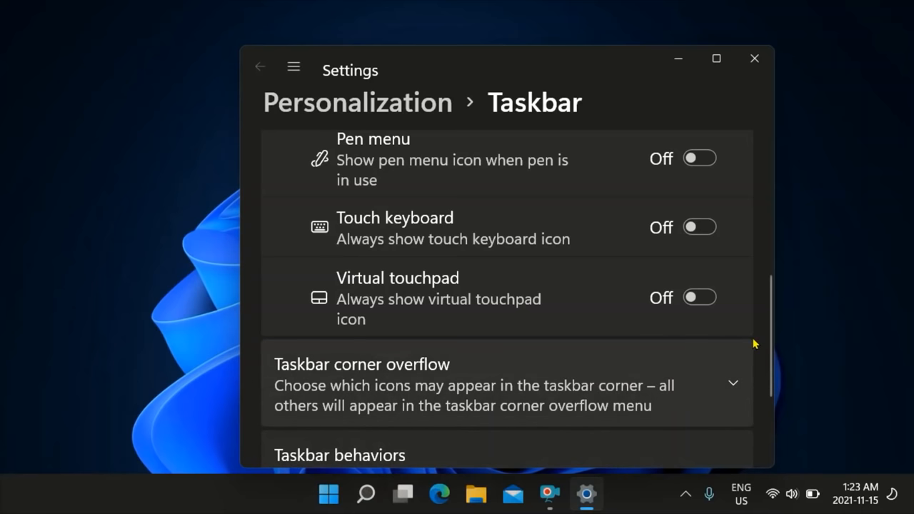
scroll("down", 3)
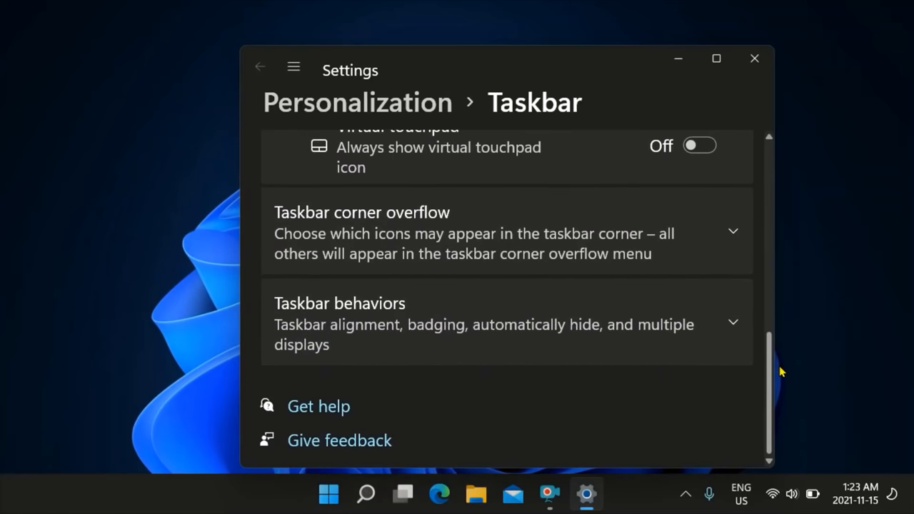
scroll("up", 3)
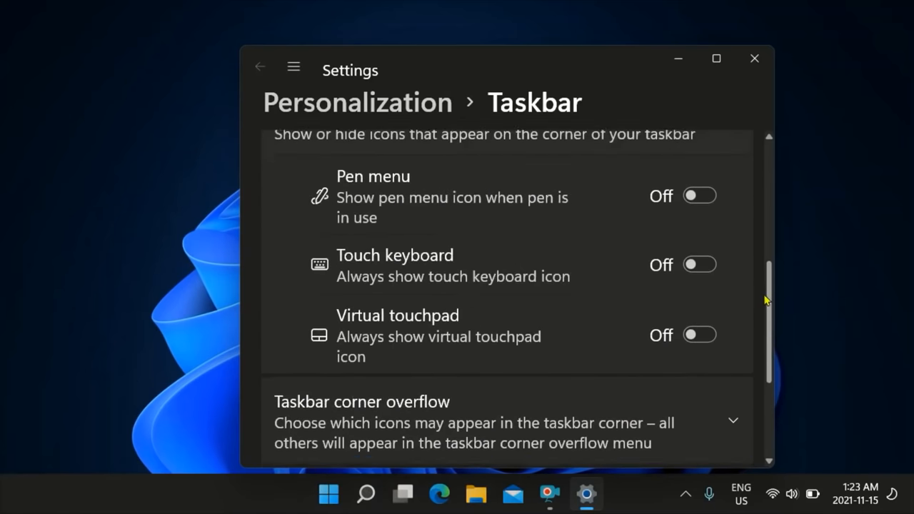
scroll("up", 3)
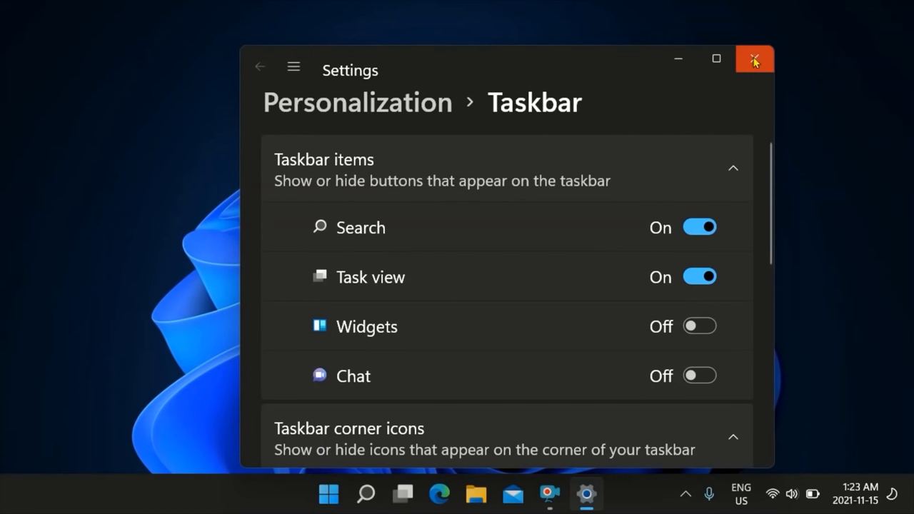
mouse_move(347, 107)
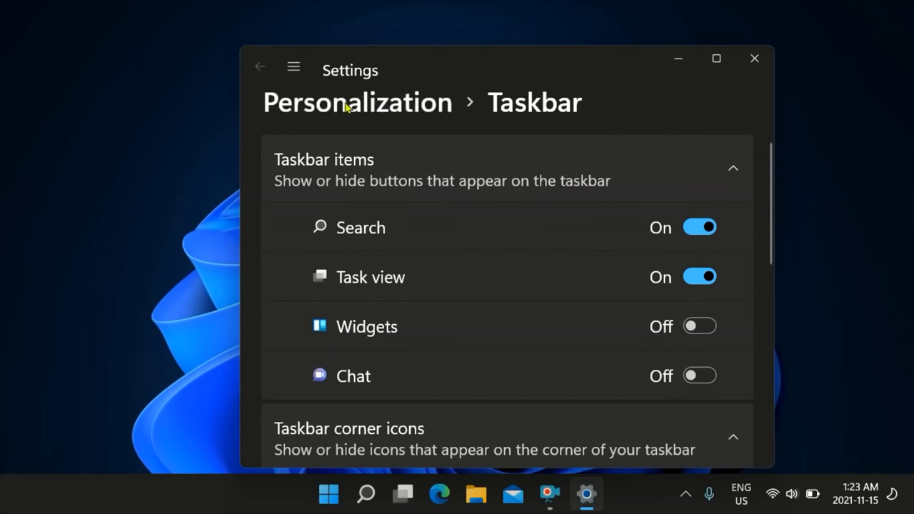
mouse_move(294, 67)
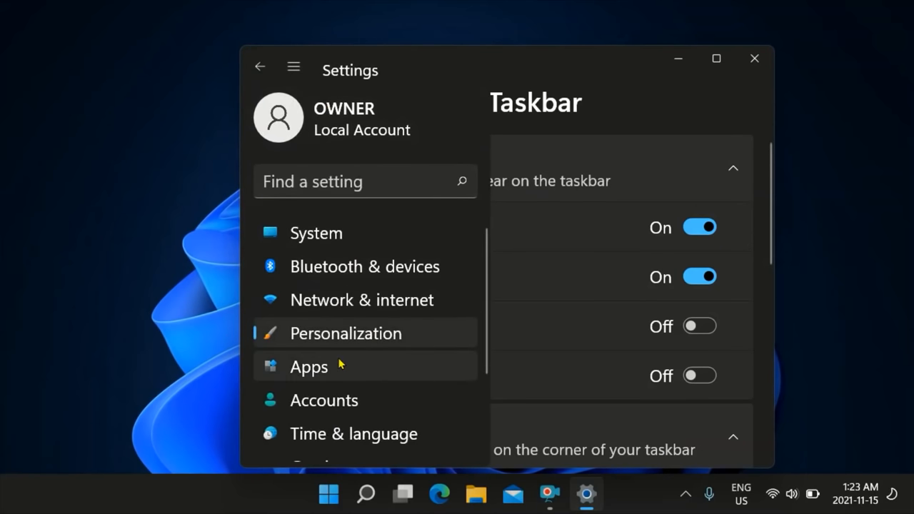
Scroll through the 45 installed apps under Apps, then close the Settings window.
left_click(309, 366)
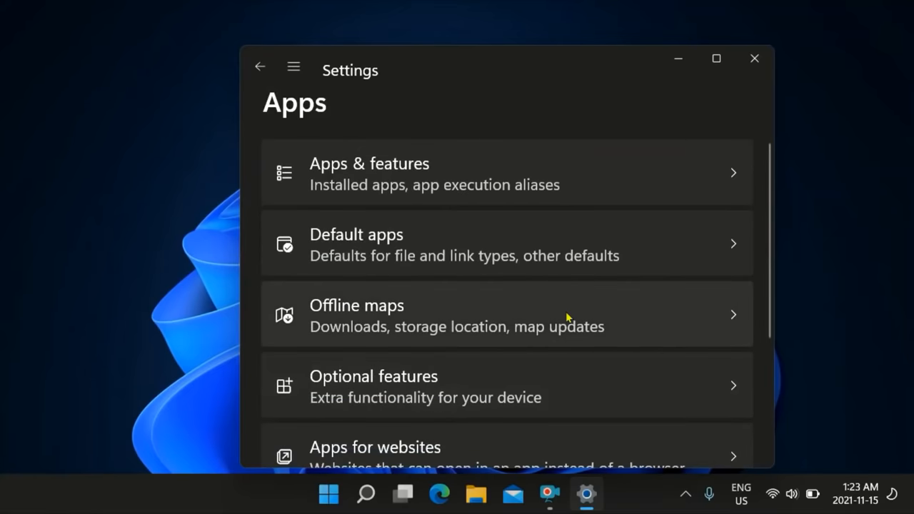
scroll("down", 3)
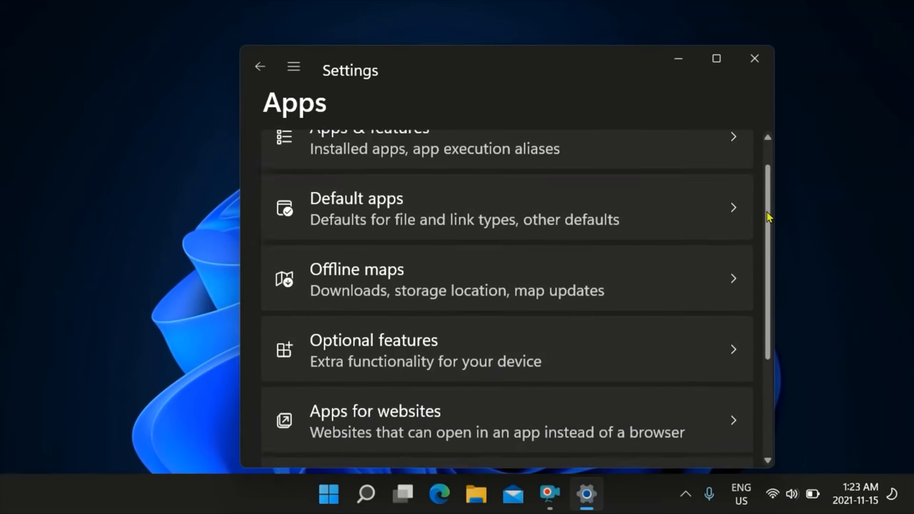
scroll("down", 3)
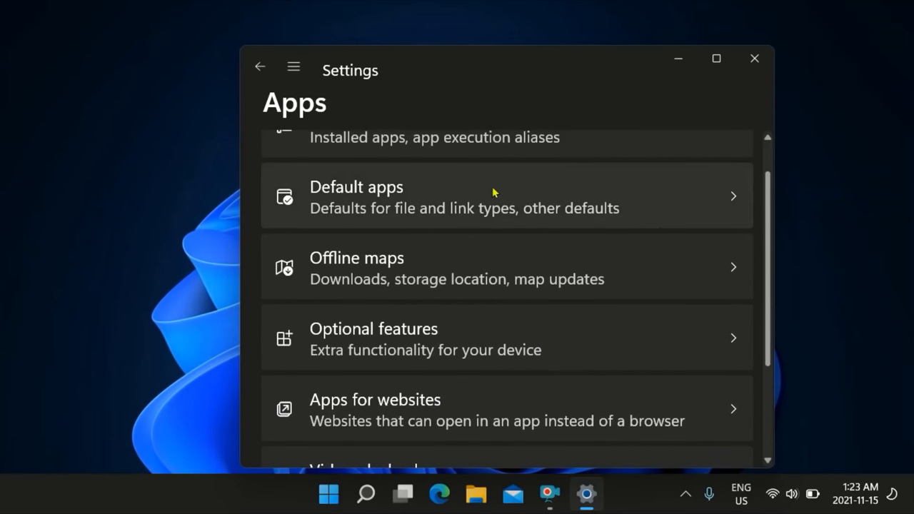
scroll("up", 3)
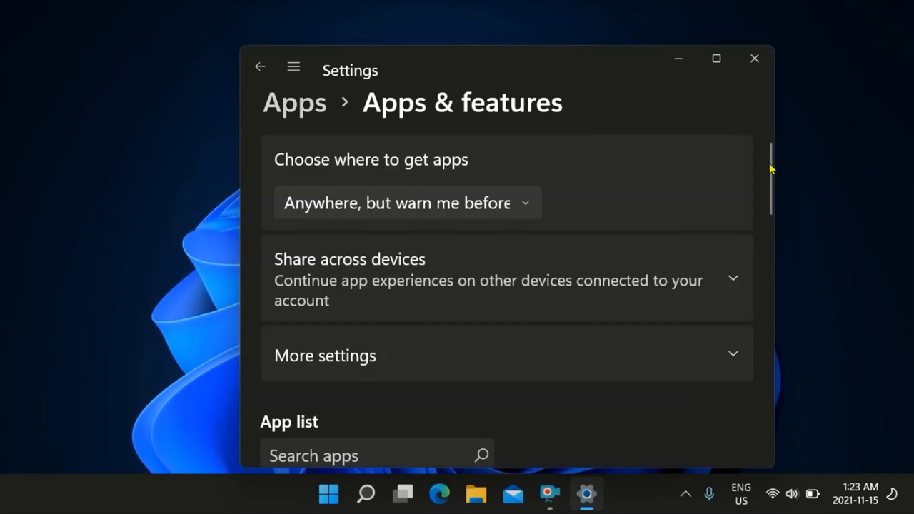
scroll("down", 3)
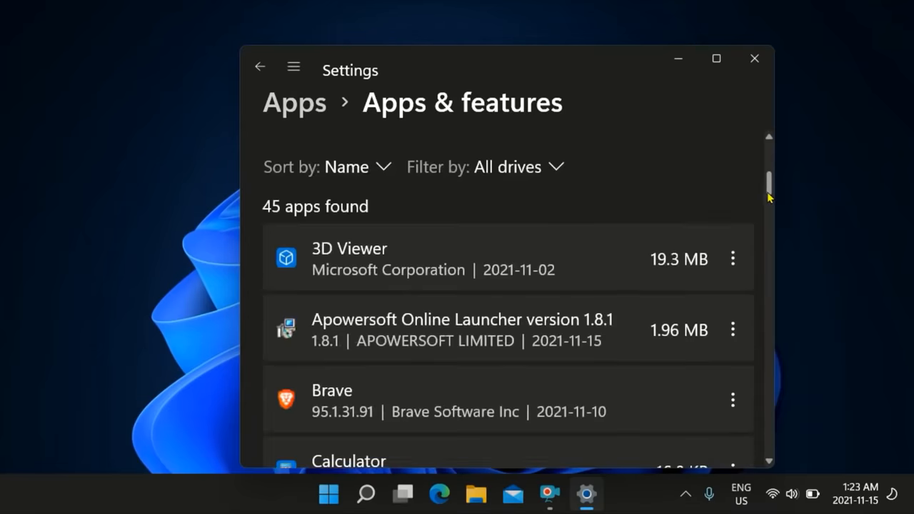
scroll("down", 3)
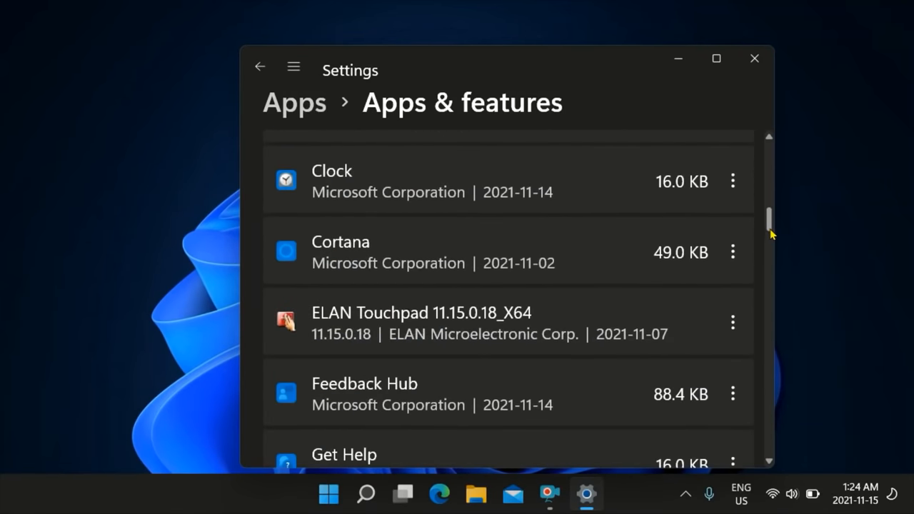
scroll("down", 3)
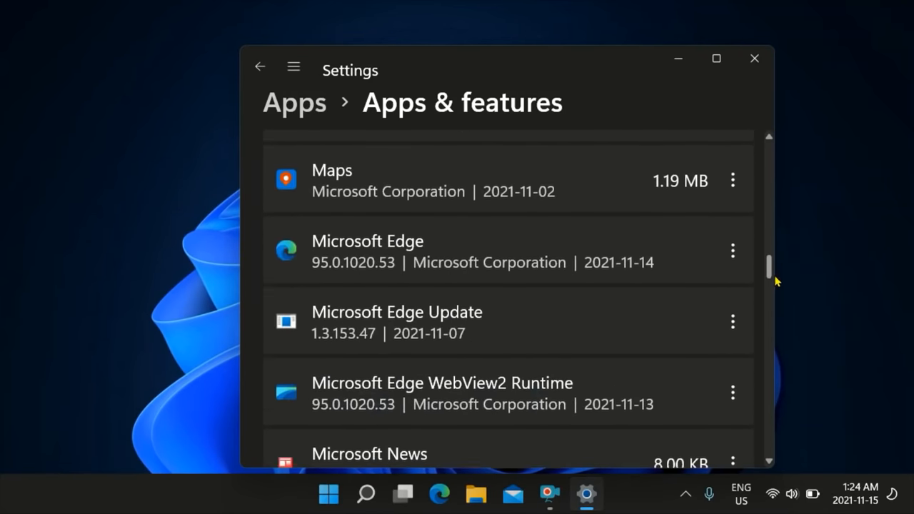
scroll("down", 3)
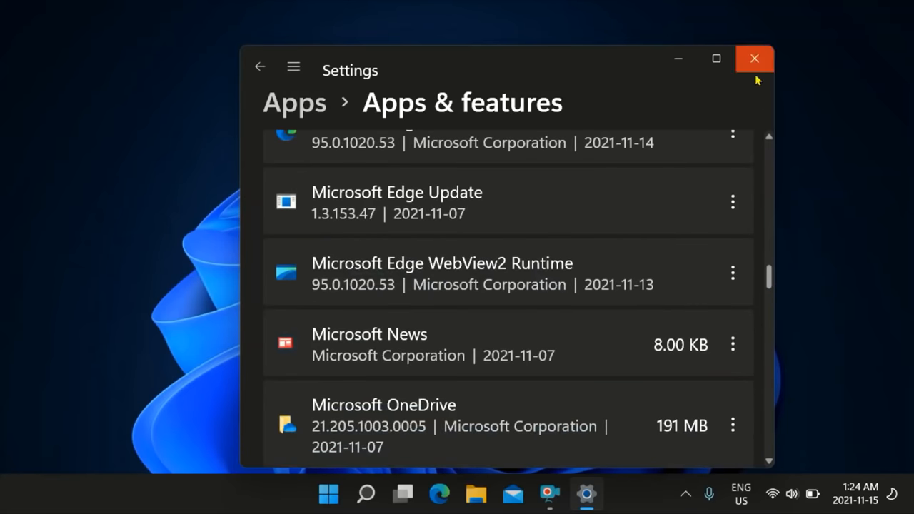
left_click(755, 59)
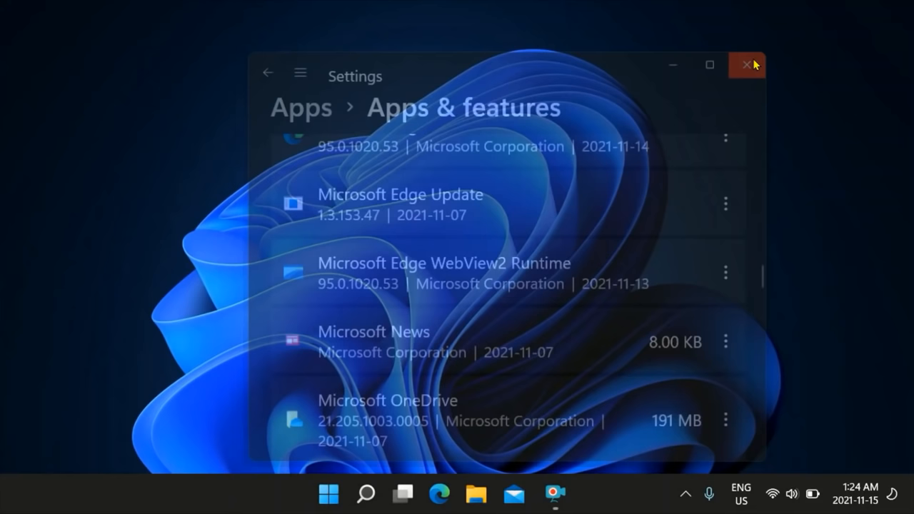
Reopen the Start menu, briefly launch and close Settings, leaving pinned apps showing.
left_click(747, 65)
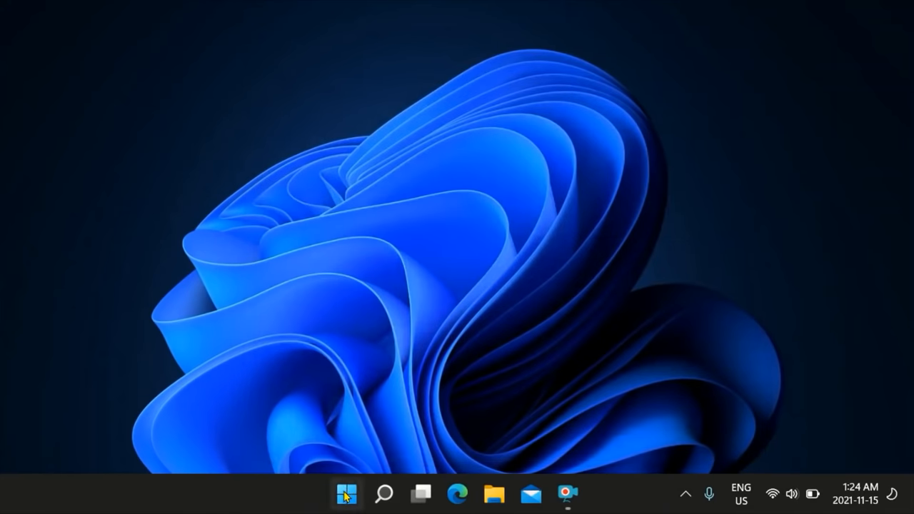
left_click(347, 494)
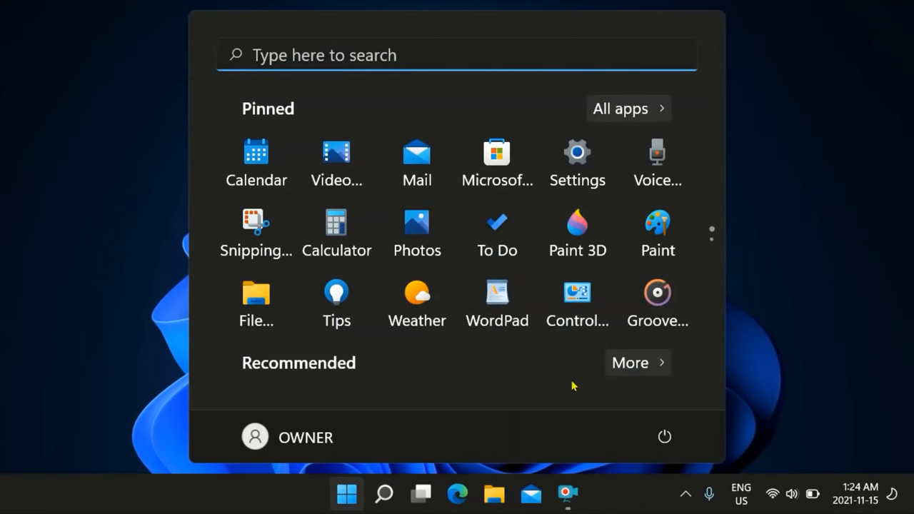
mouse_move(577, 300)
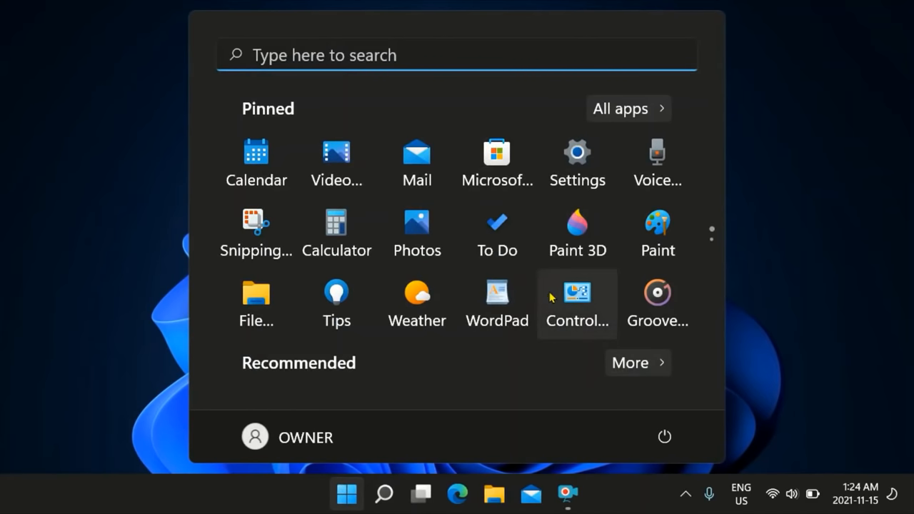
mouse_move(620, 109)
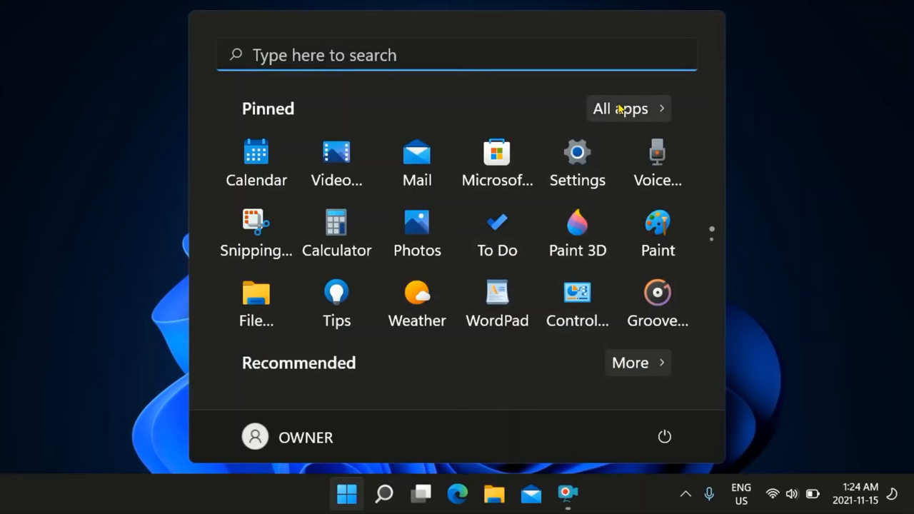
mouse_move(597, 127)
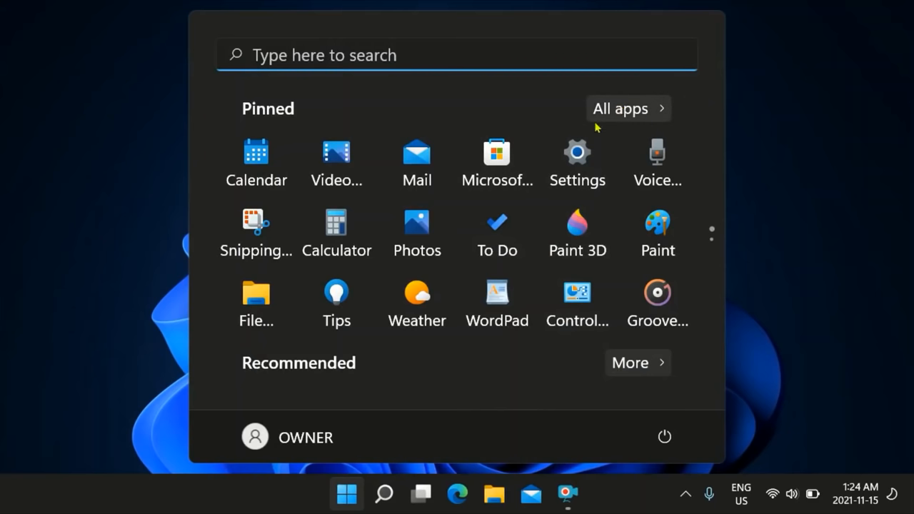
left_click(577, 152)
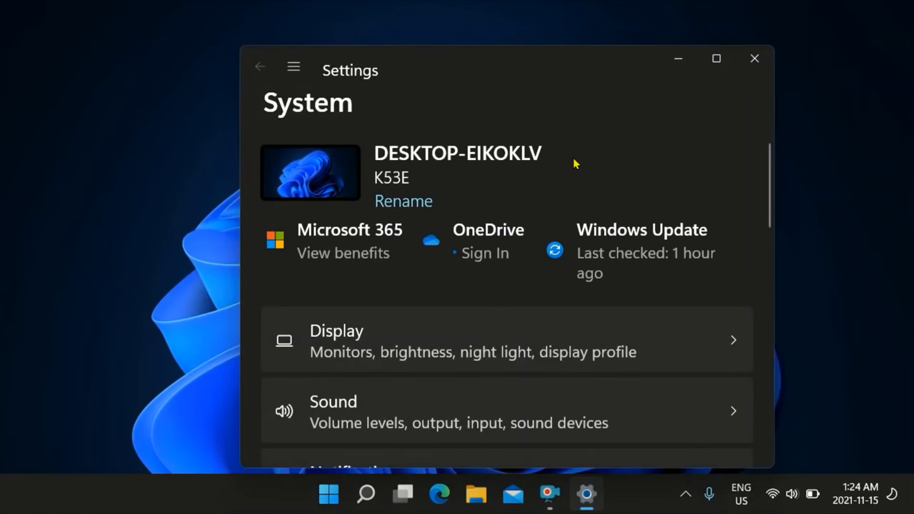
mouse_move(257, 67)
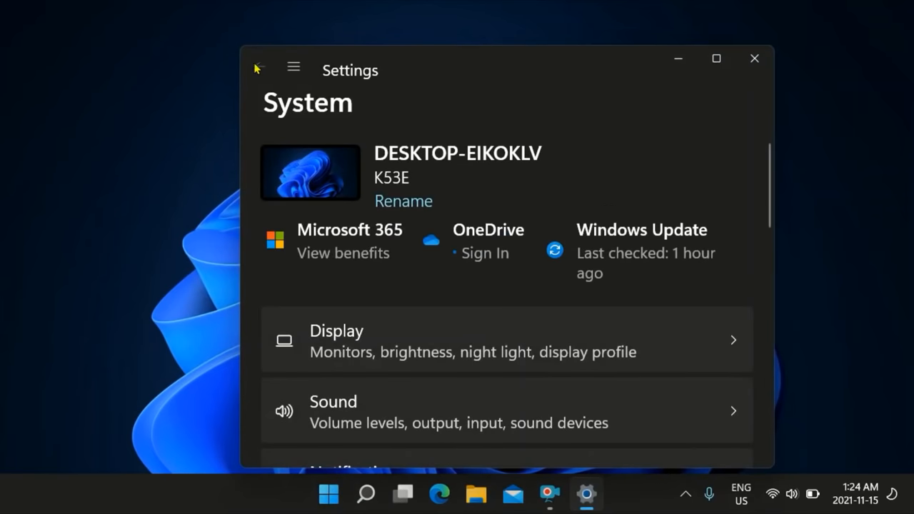
mouse_move(754, 59)
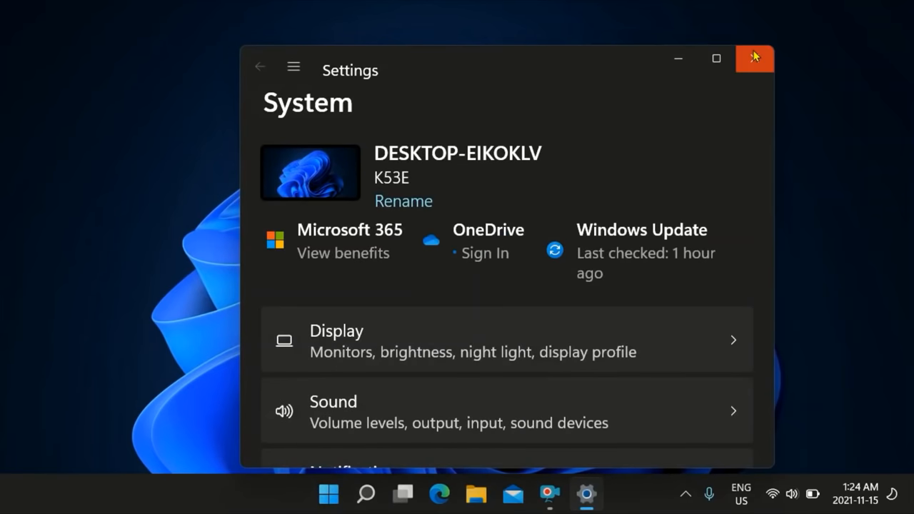
left_click(755, 59)
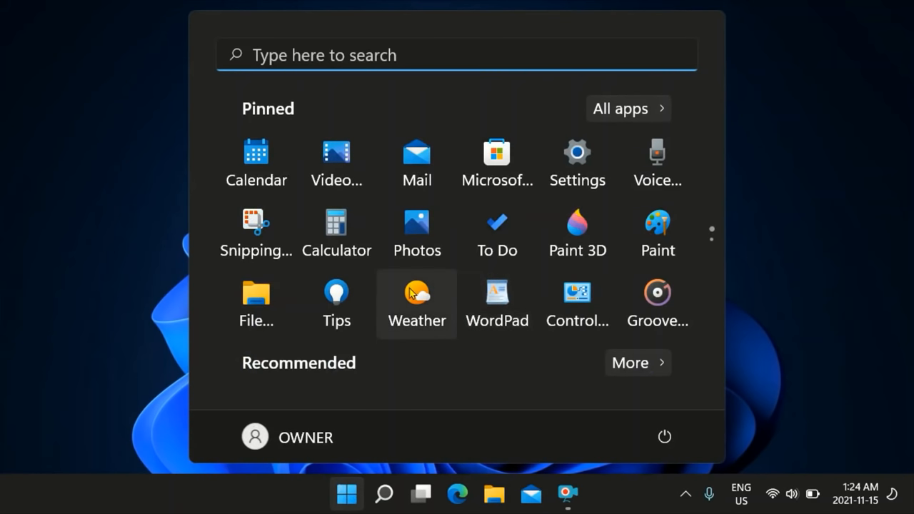
mouse_move(653, 115)
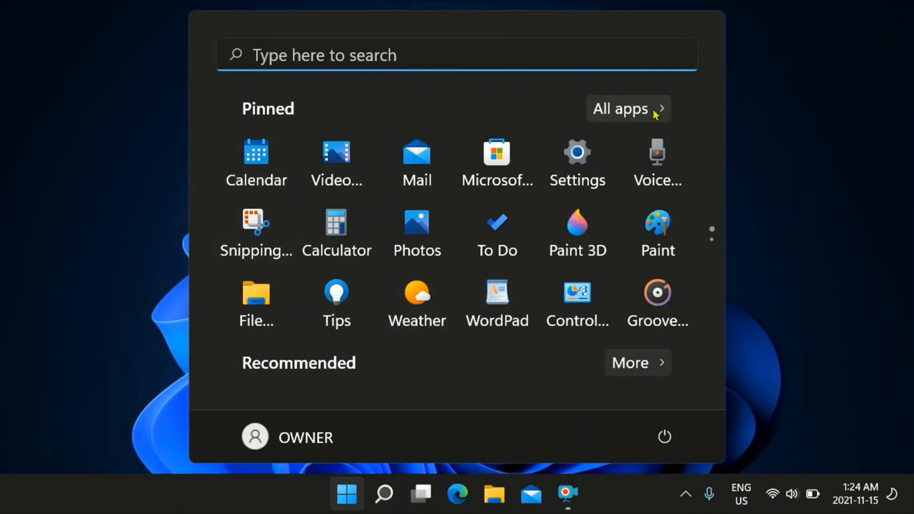
mouse_move(553, 383)
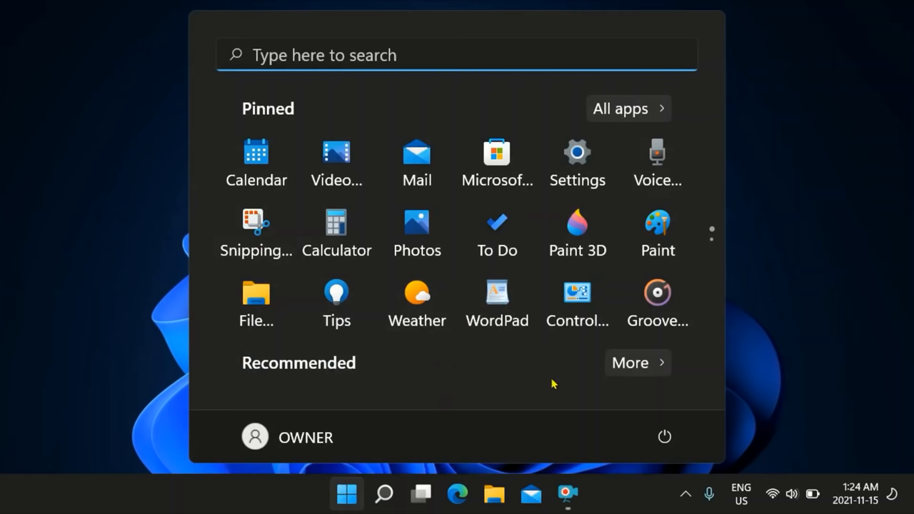
mouse_move(627, 363)
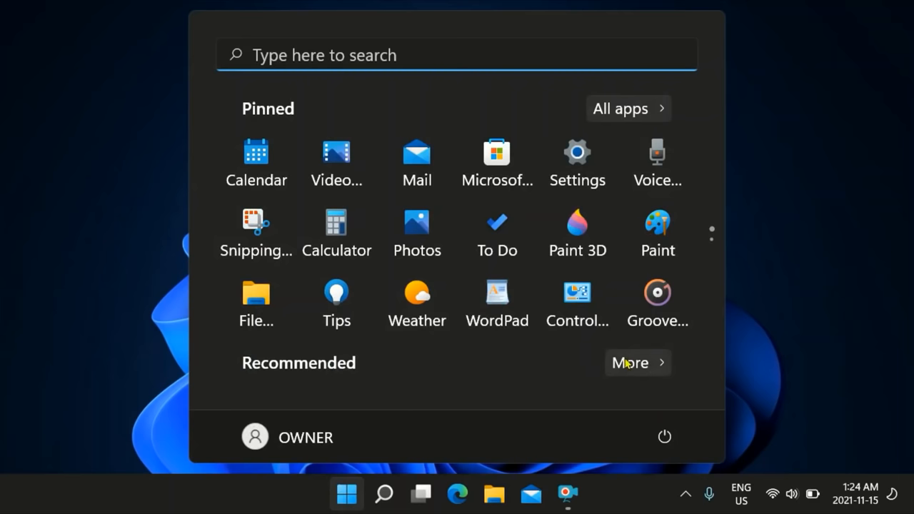
left_click(629, 362)
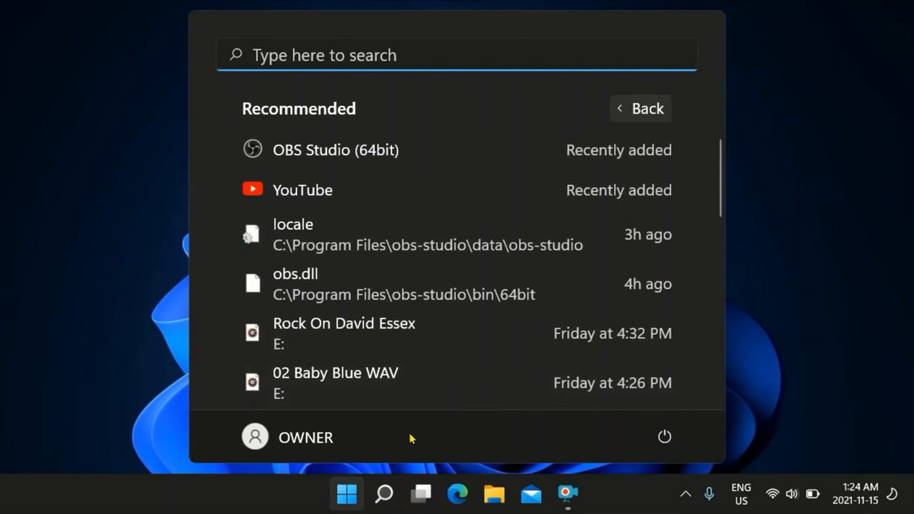
mouse_move(718, 185)
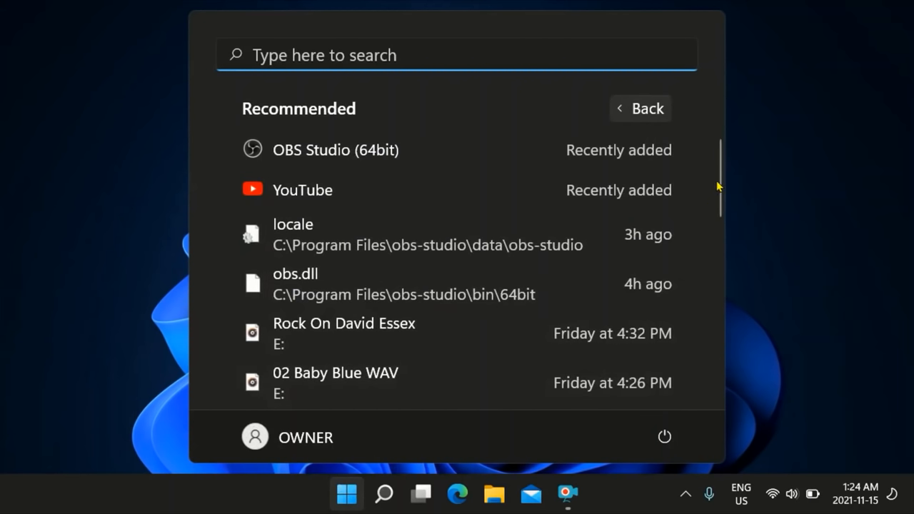
scroll("down", 3)
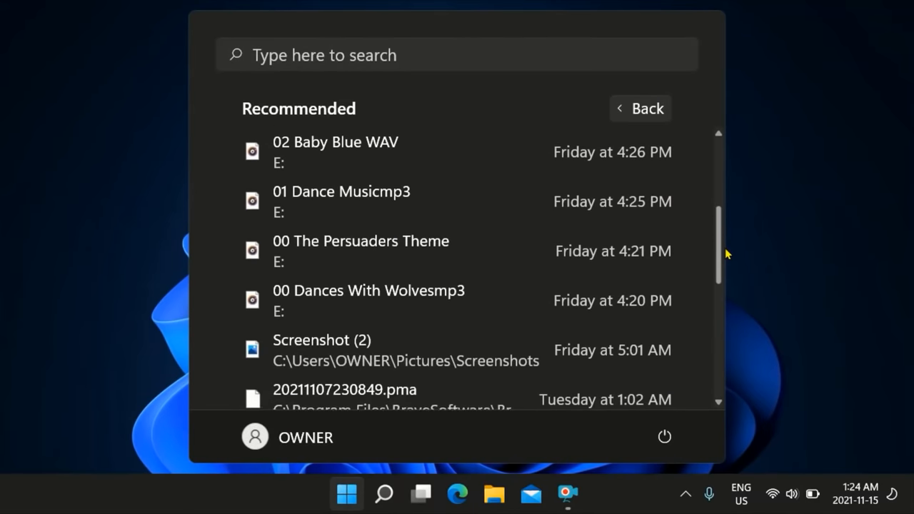
scroll("down", 3)
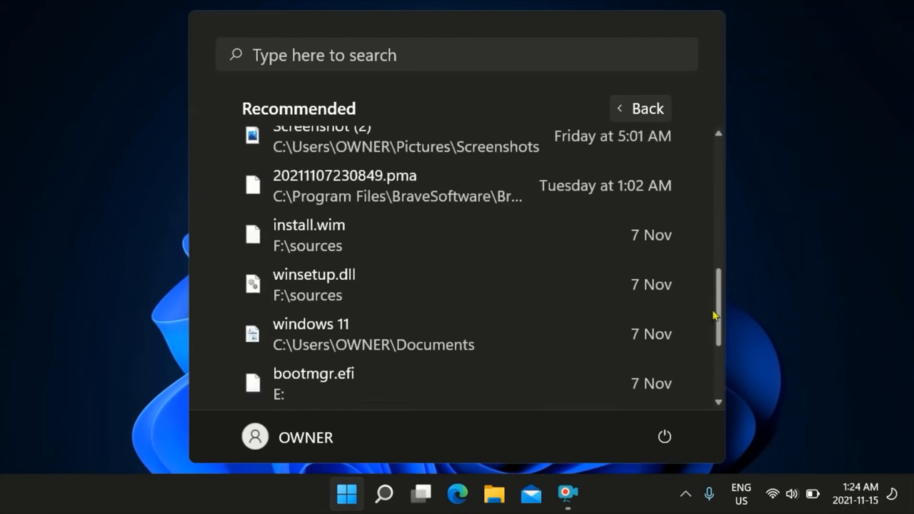
scroll("up", 3)
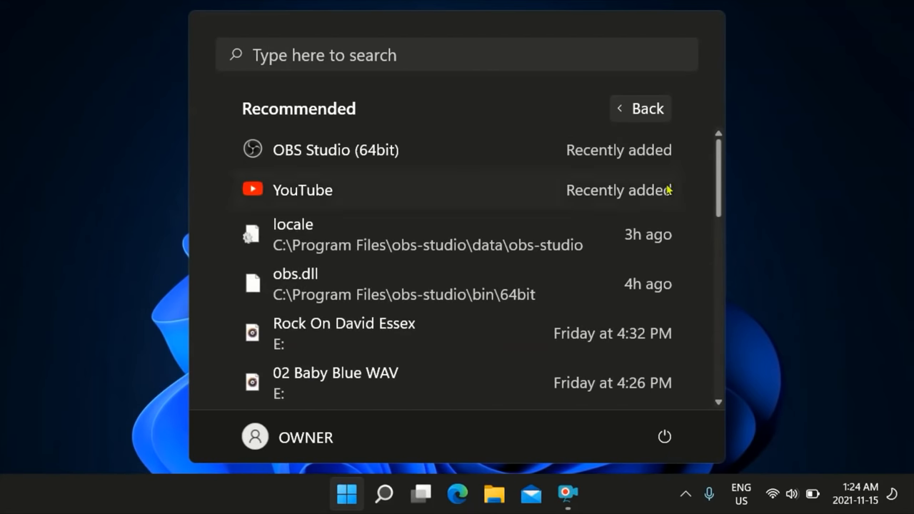
left_click(639, 108)
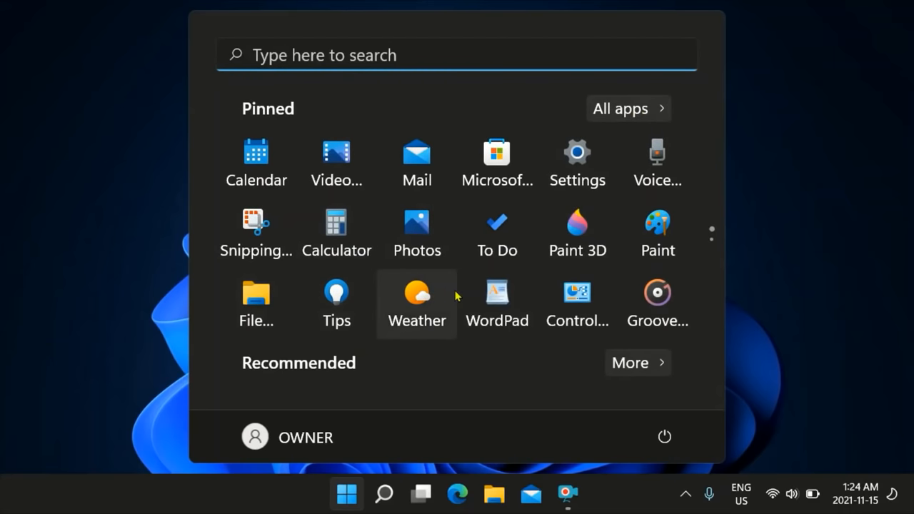
mouse_move(497, 250)
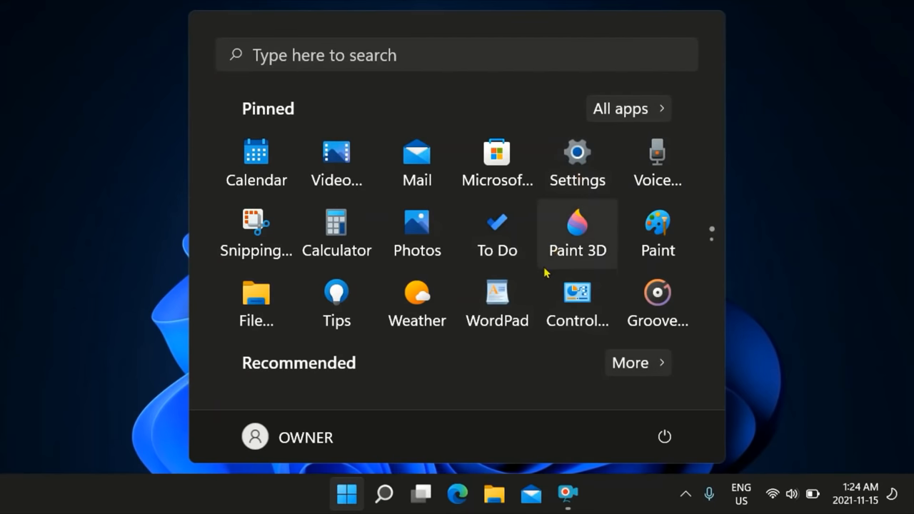
mouse_move(798, 278)
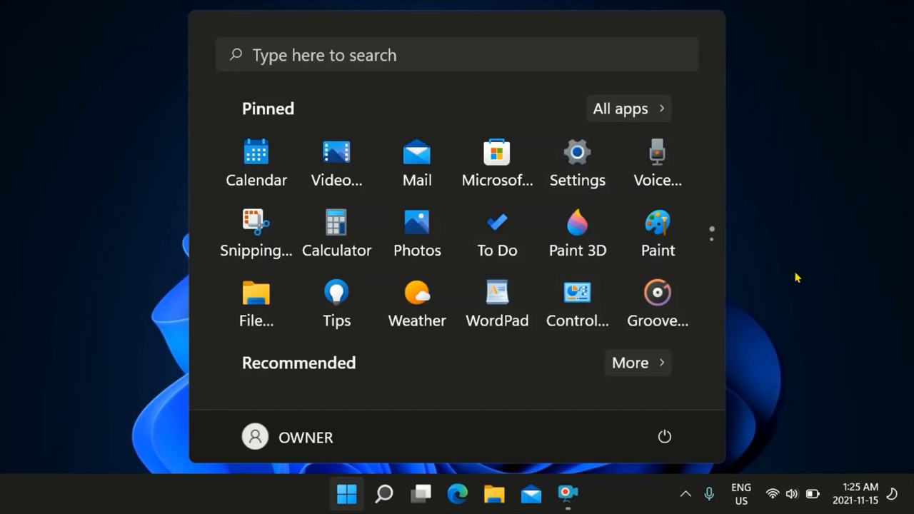
mouse_move(787, 313)
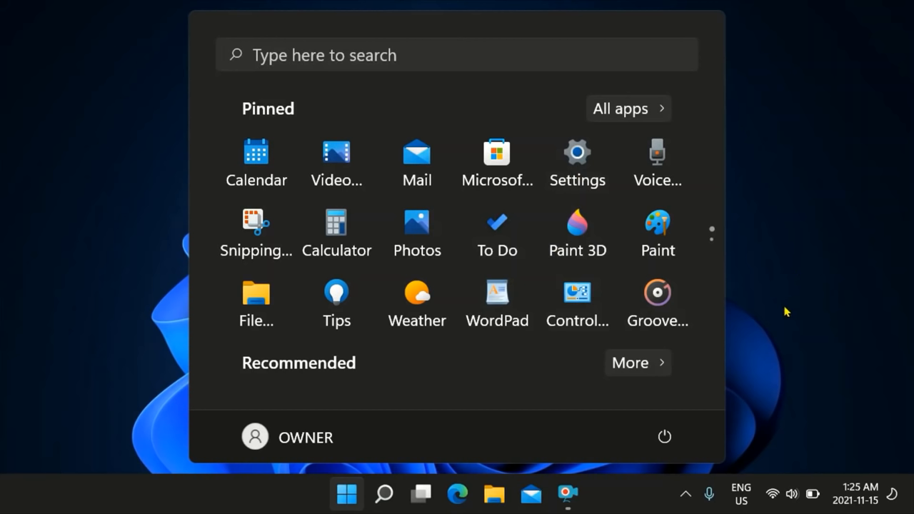
mouse_move(779, 331)
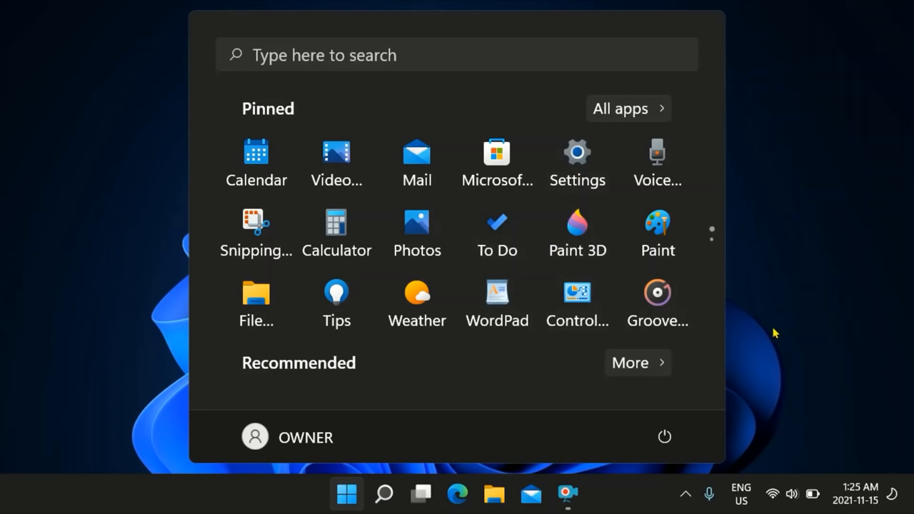
mouse_move(766, 331)
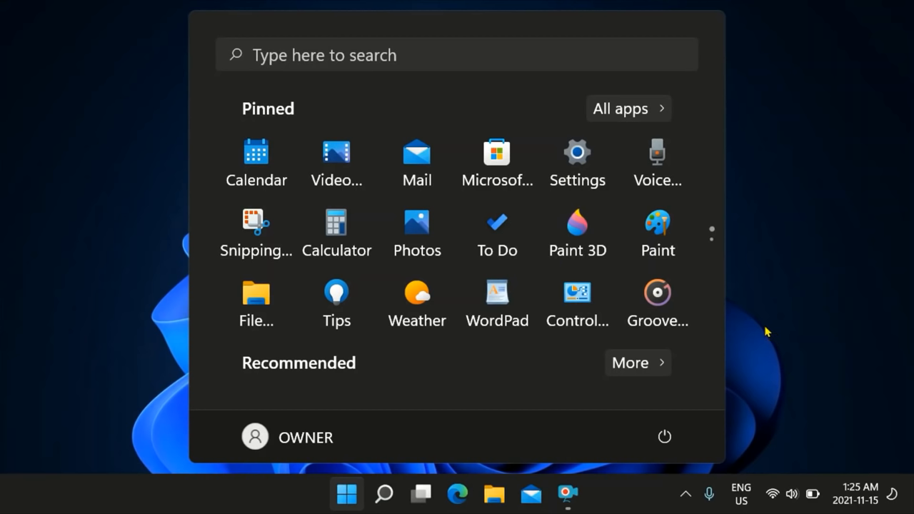
mouse_move(781, 283)
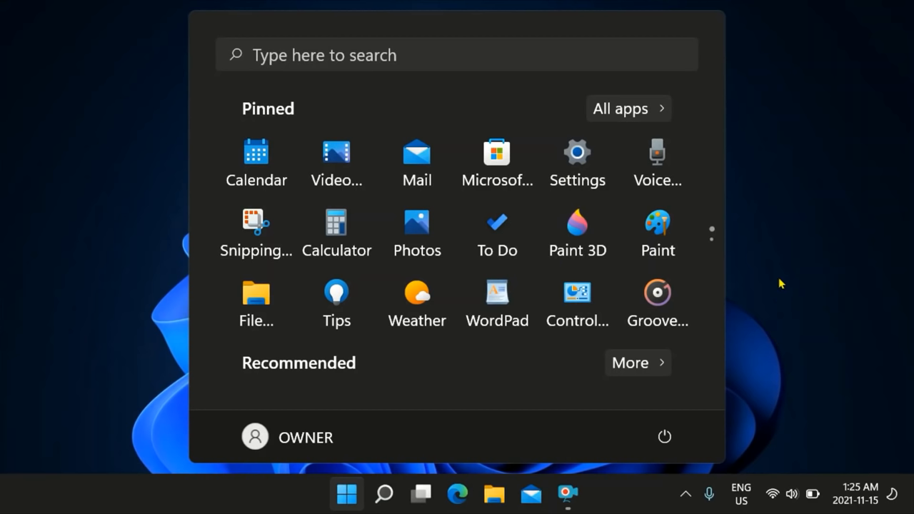
mouse_move(773, 297)
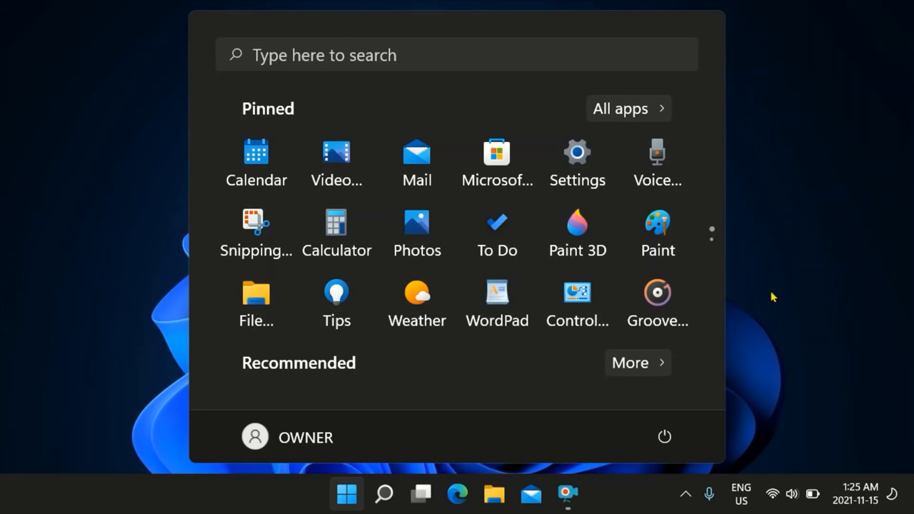
mouse_move(763, 320)
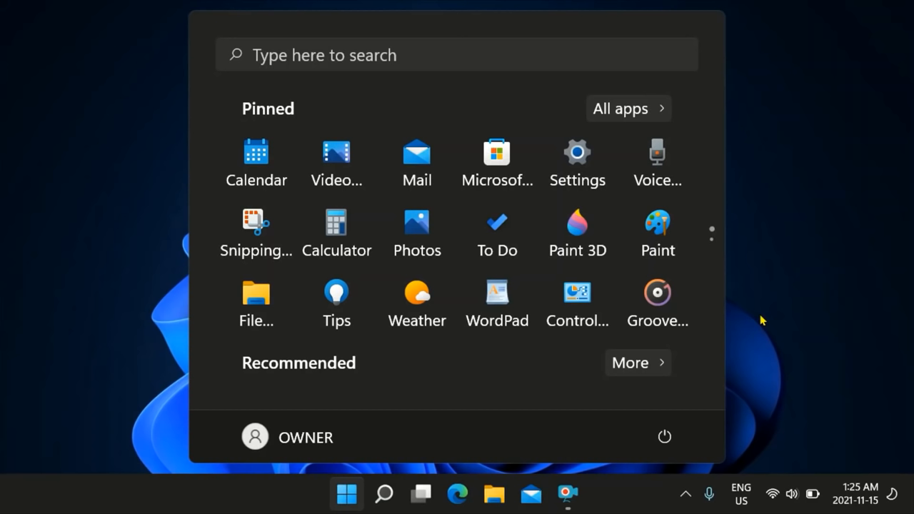
mouse_move(761, 333)
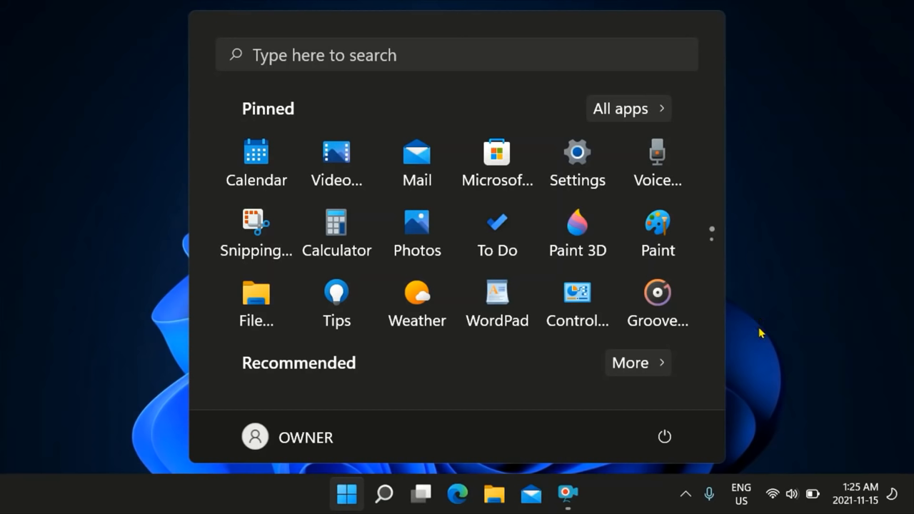